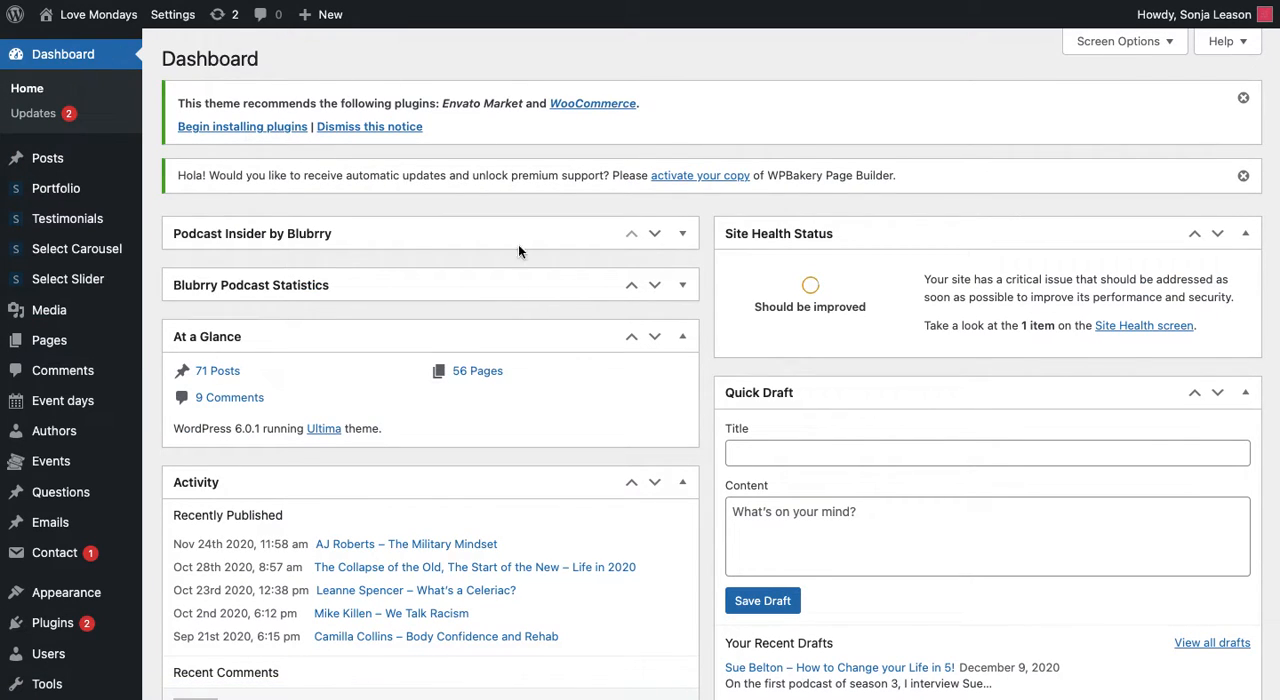
mouse_move(592, 254)
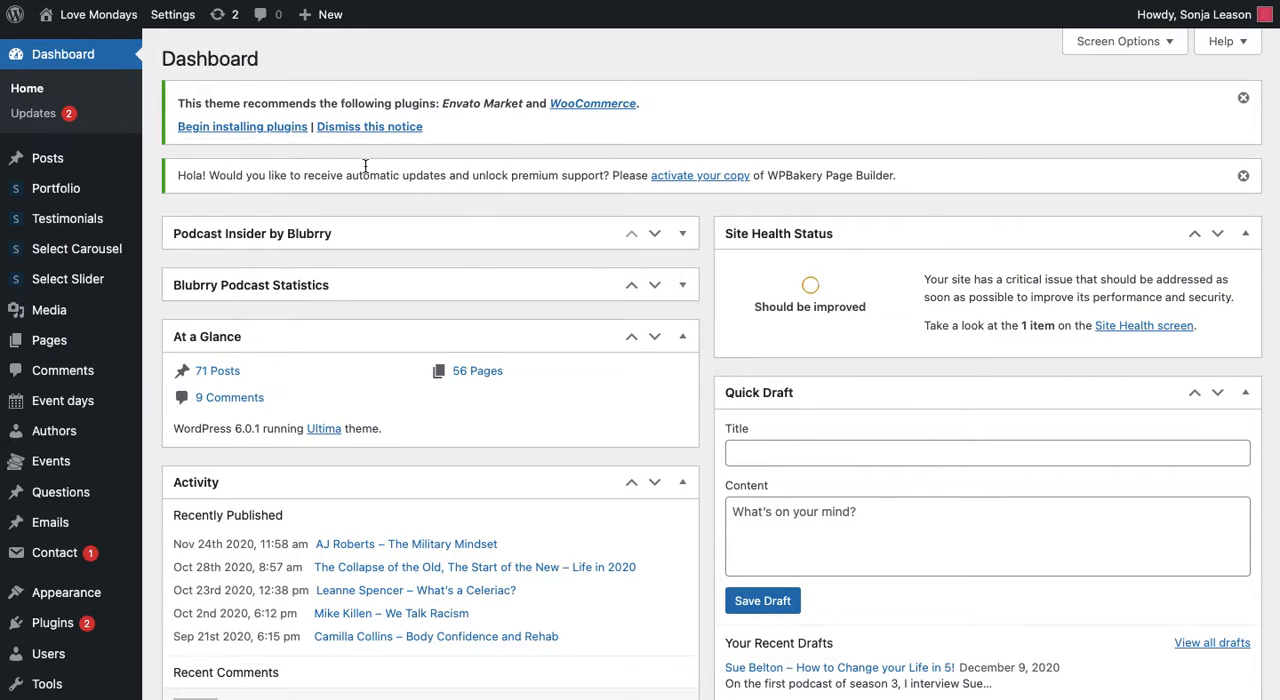
mouse_move(592, 336)
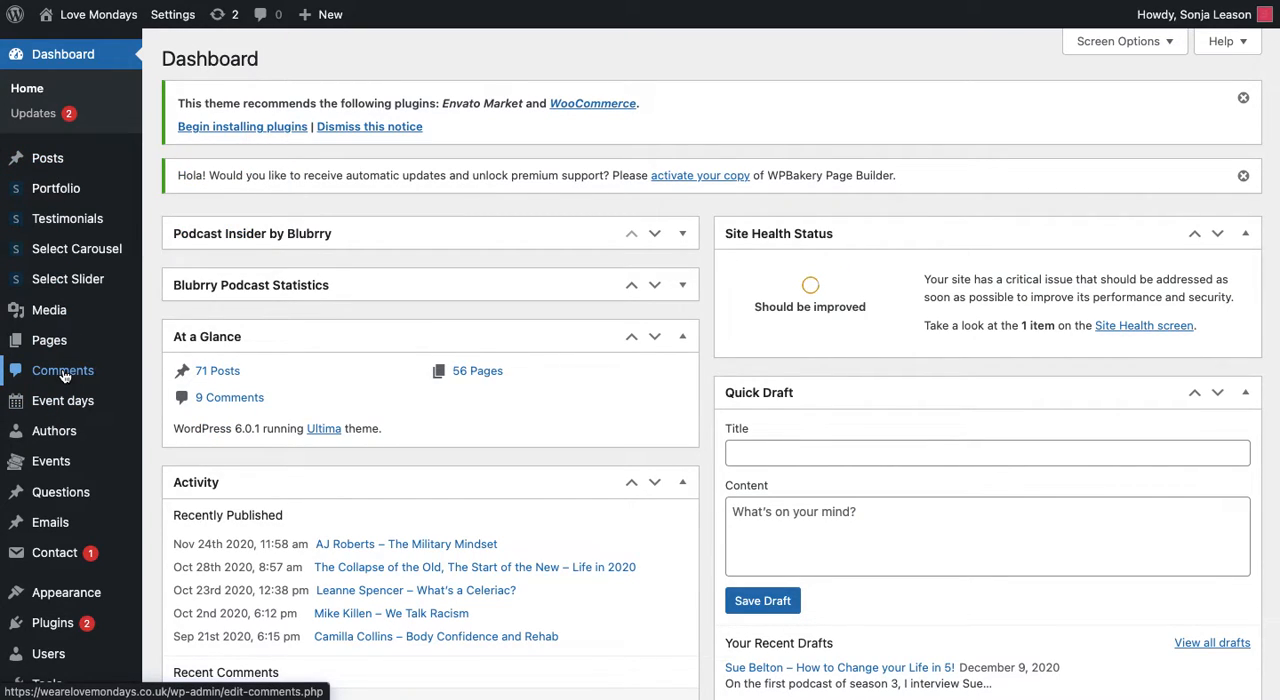
mouse_move(68, 280)
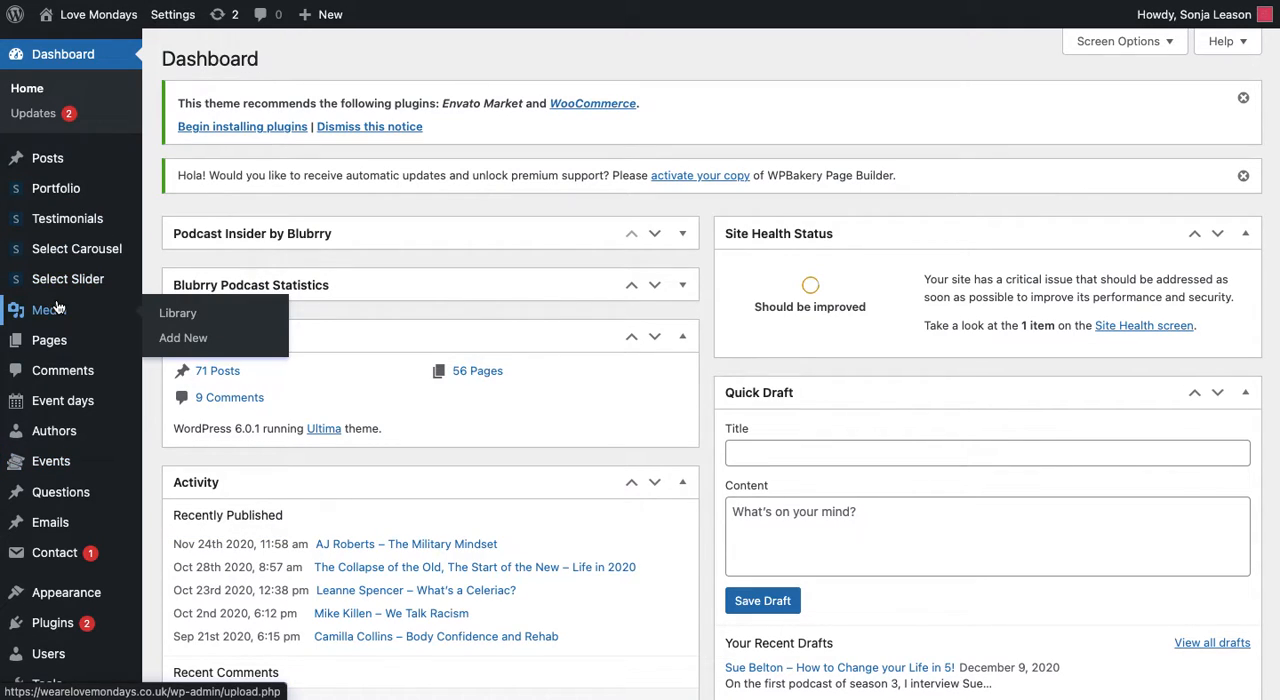
mouse_move(48, 340)
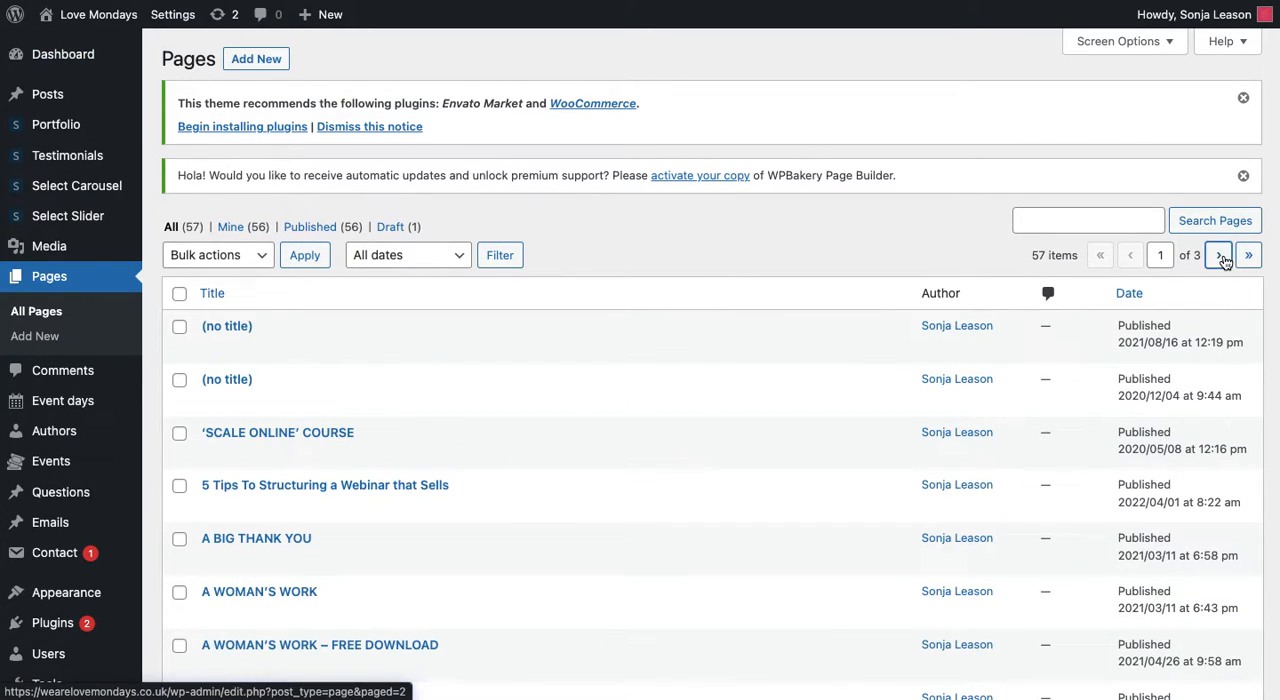
Step: Go to page 2 of the pages list and open Main Home — Front Page for editing
left_click(1220, 256)
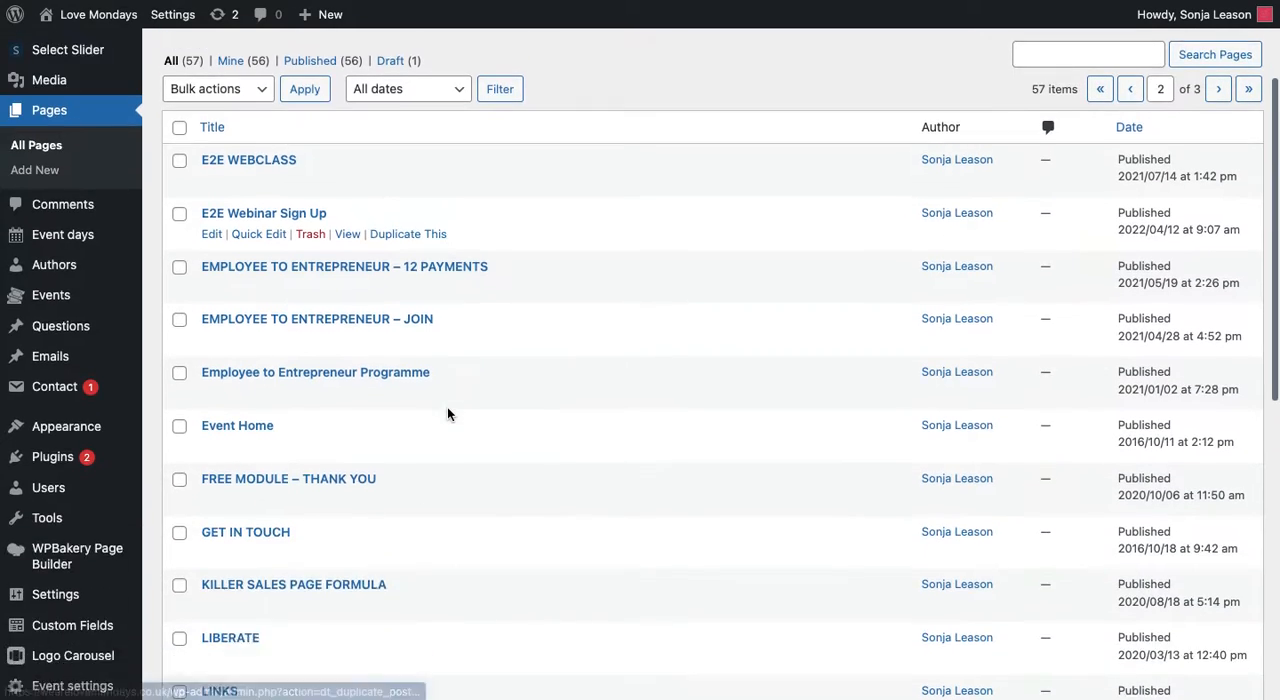
scroll("down", 3)
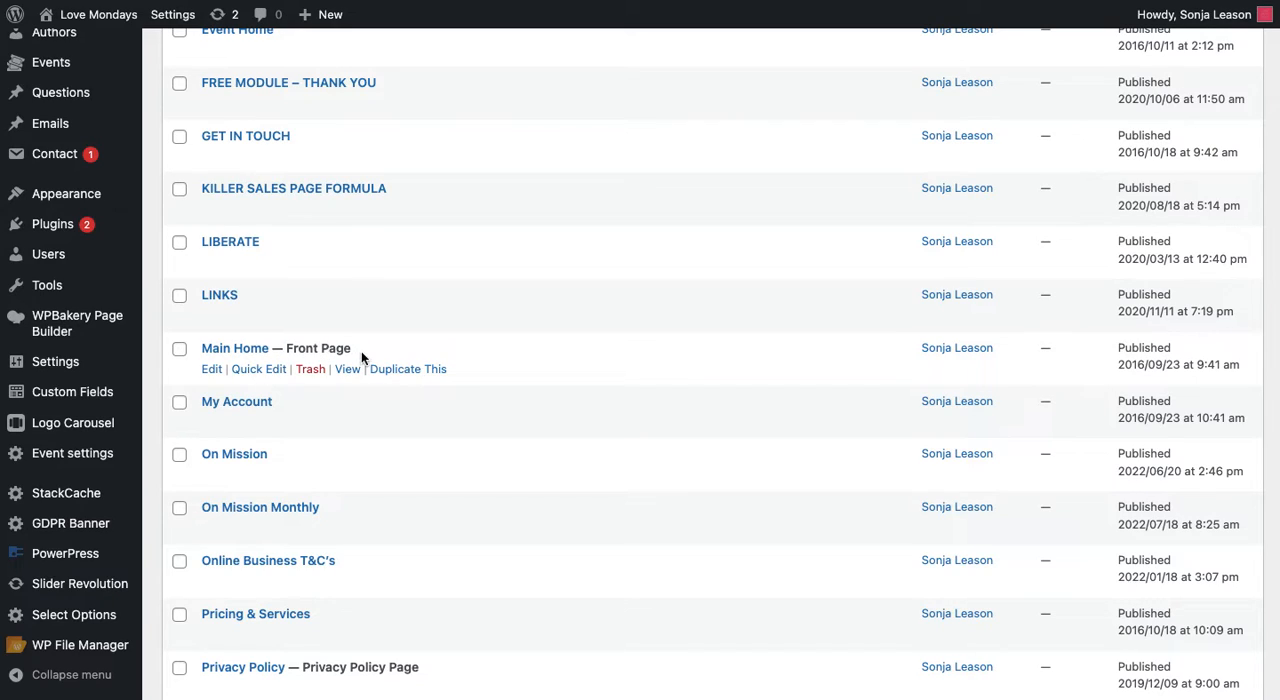
mouse_move(260, 362)
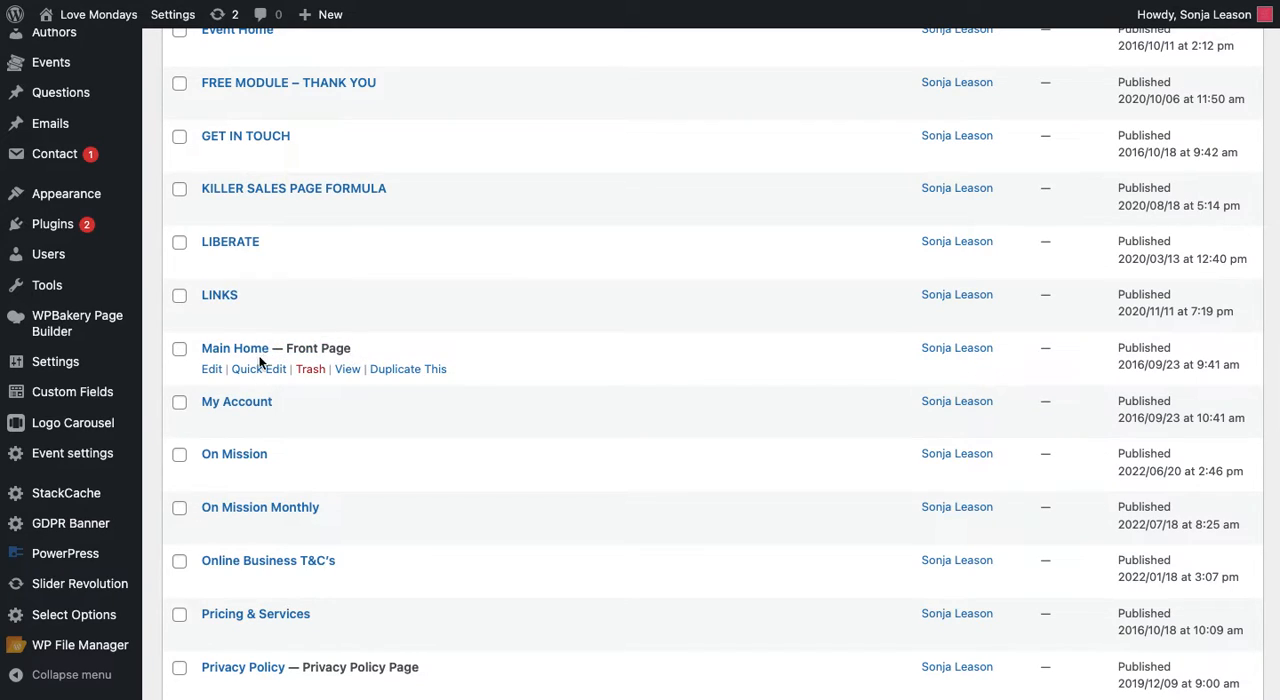
left_click(212, 368)
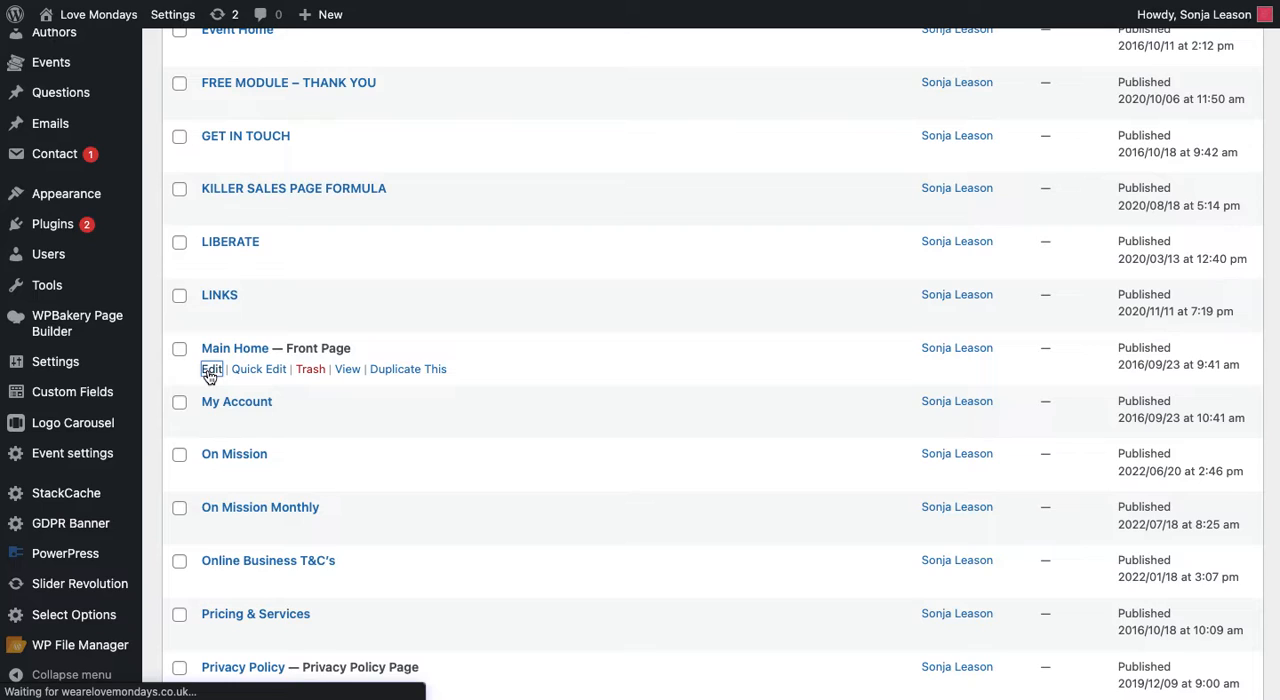
left_click(212, 368)
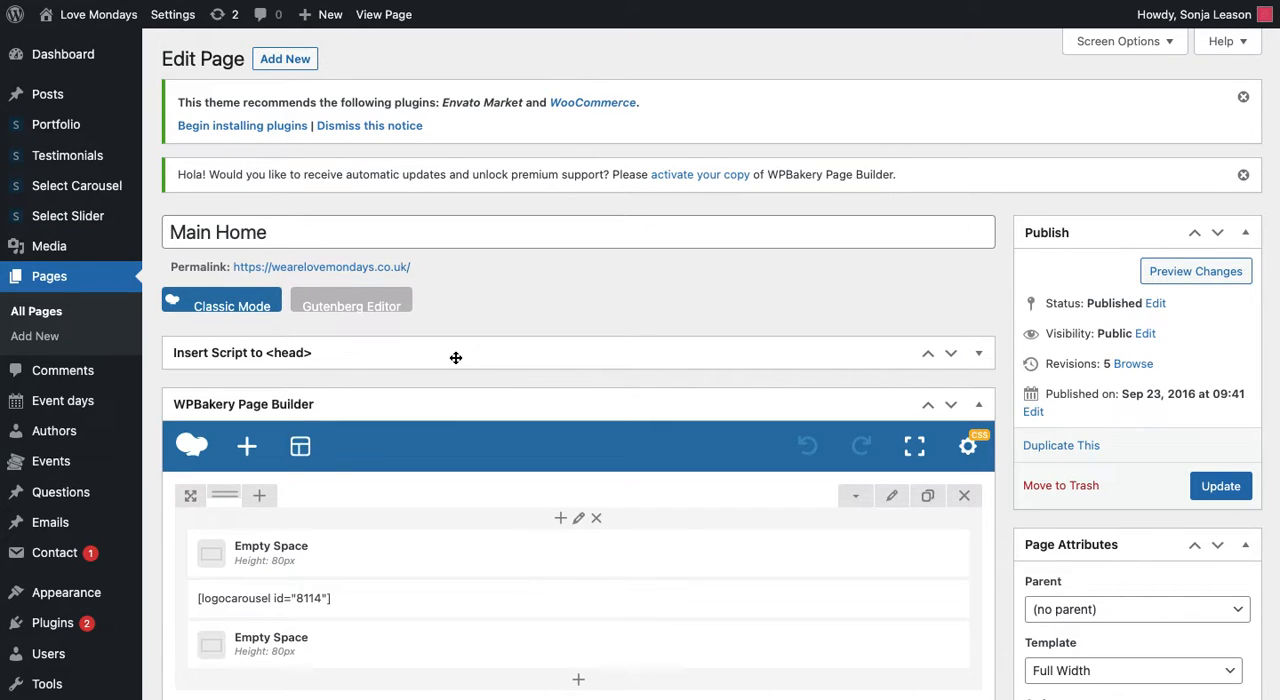
mouse_move(322, 406)
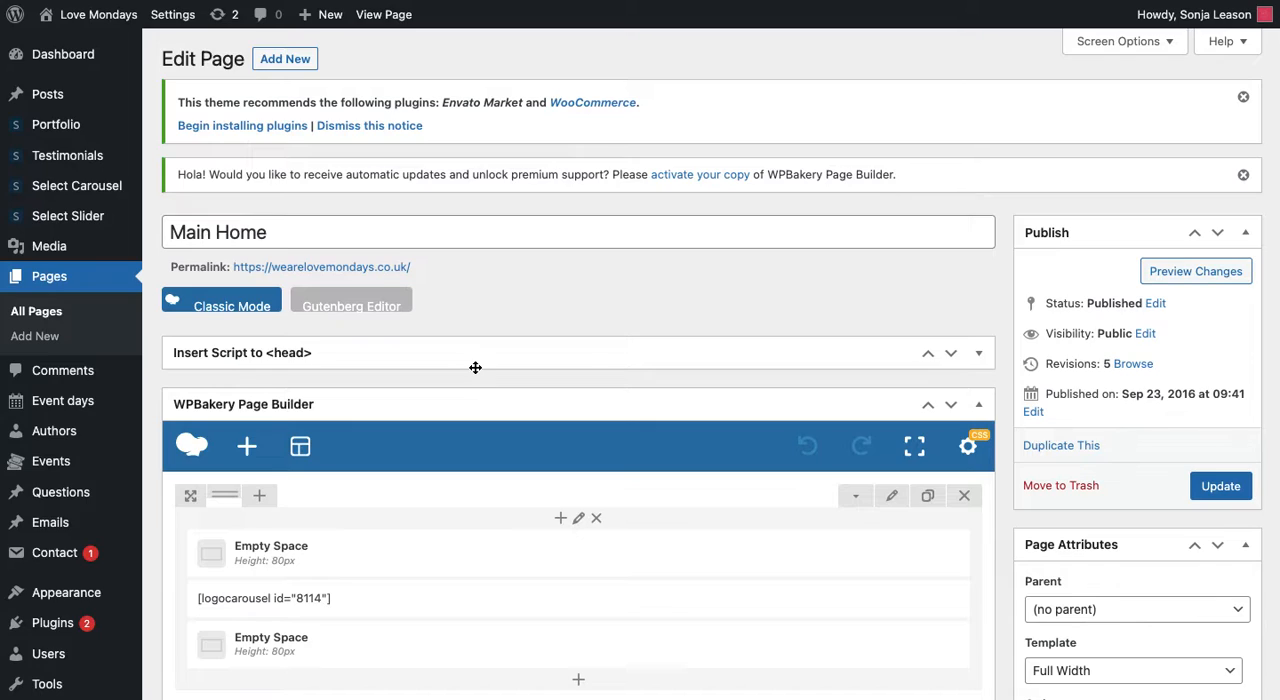
scroll("down", 3)
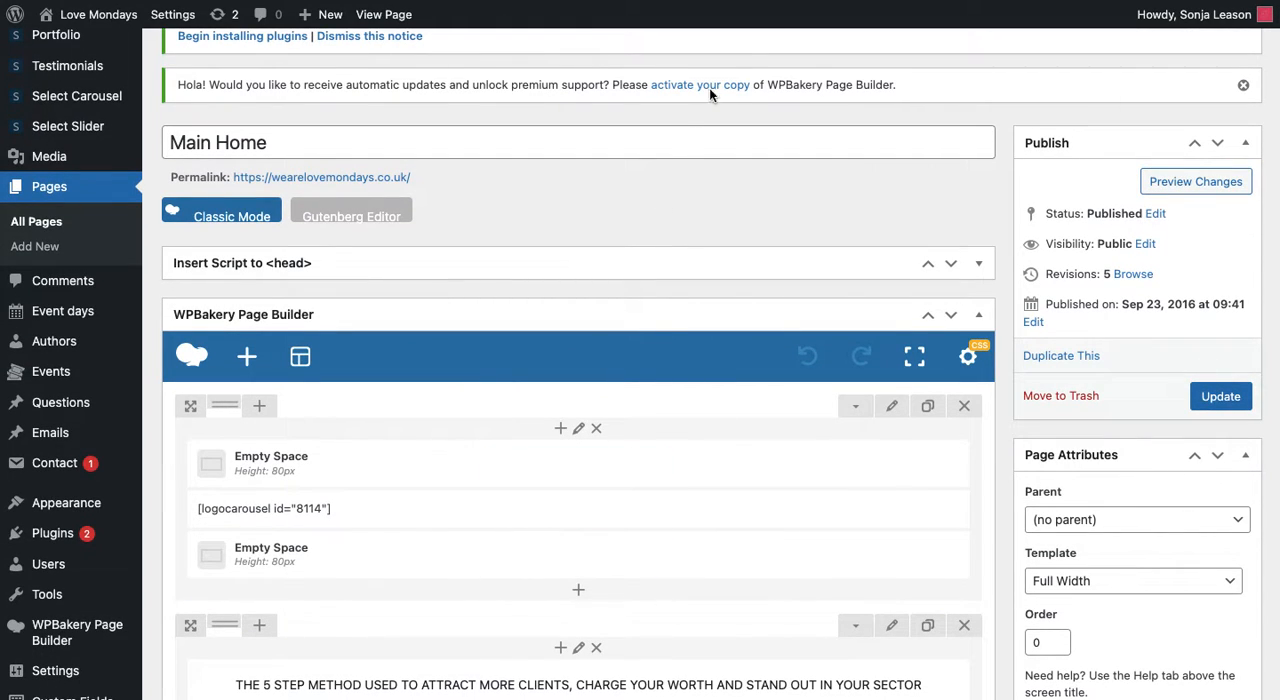
Step: Review the live homepage's five-step method section, then return to the Main Home editor
left_click(384, 14)
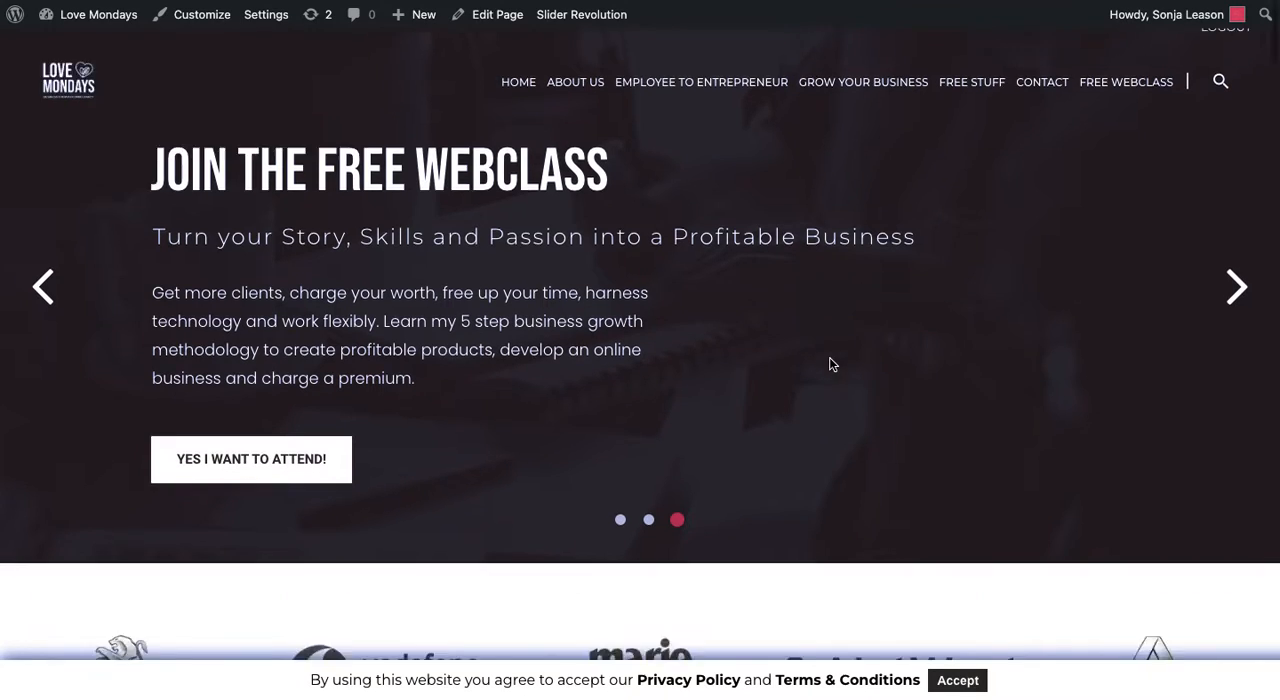
scroll("down", 3)
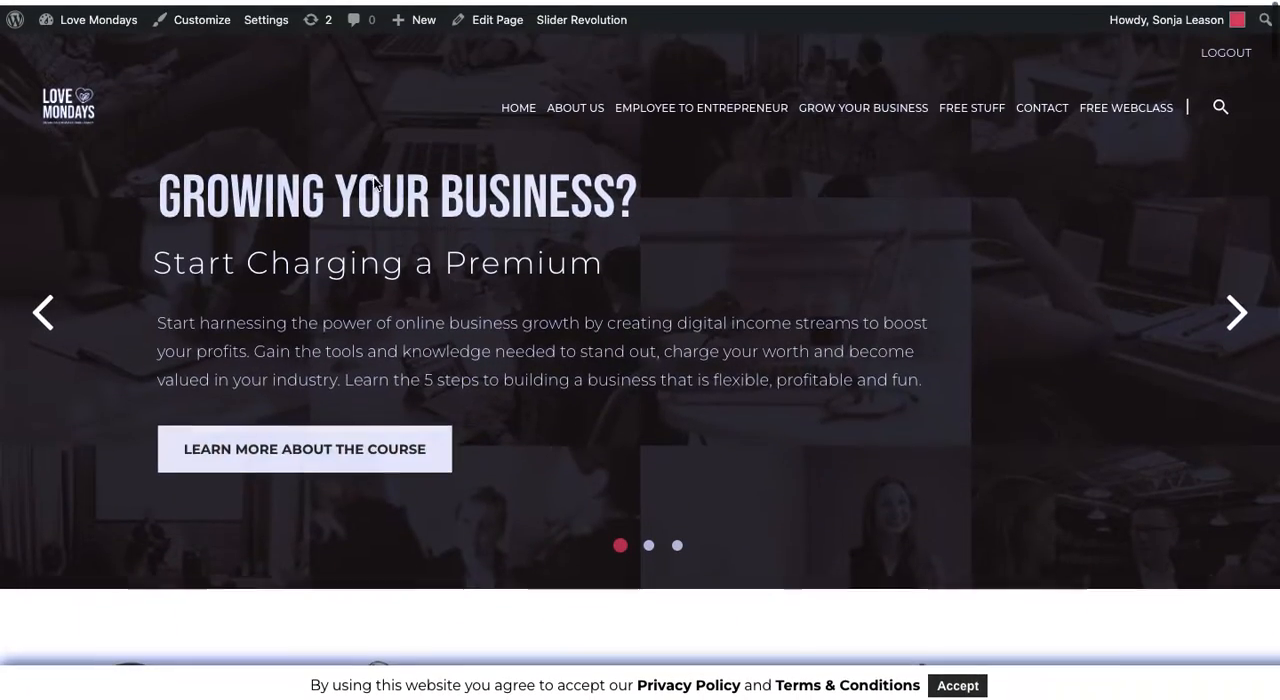
scroll("down", 3)
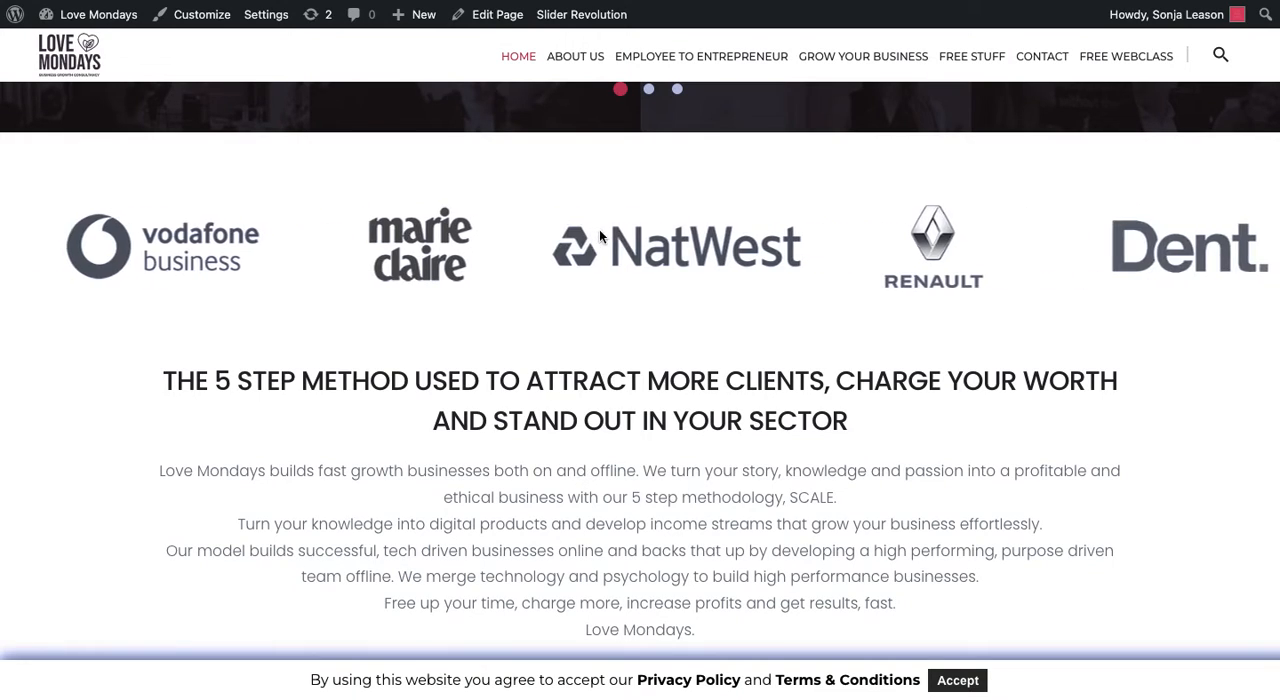
scroll("down", 3)
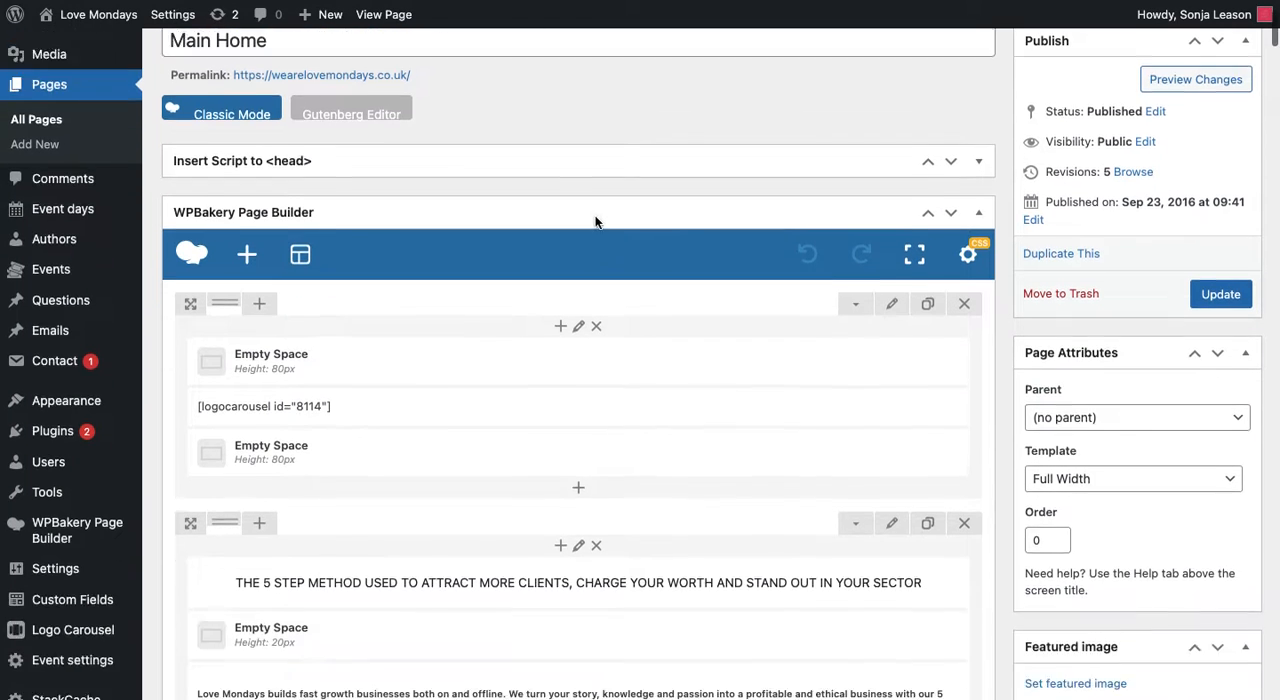
scroll("down", 3)
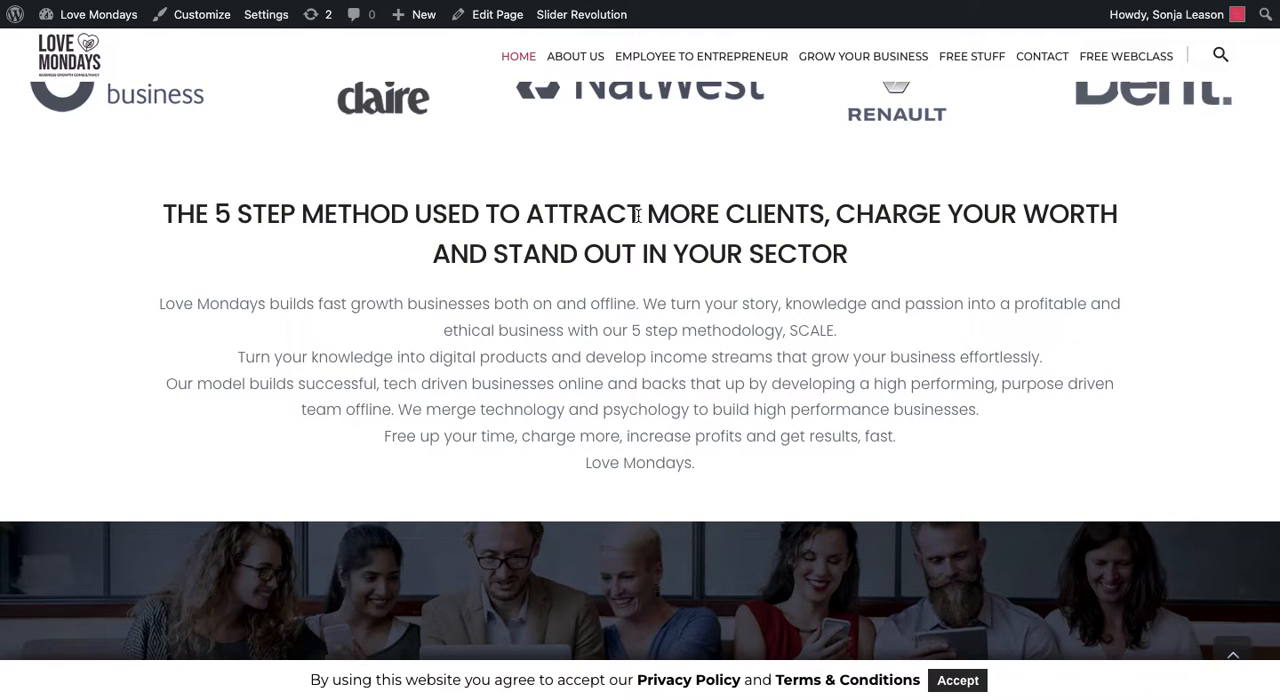
left_click(496, 14)
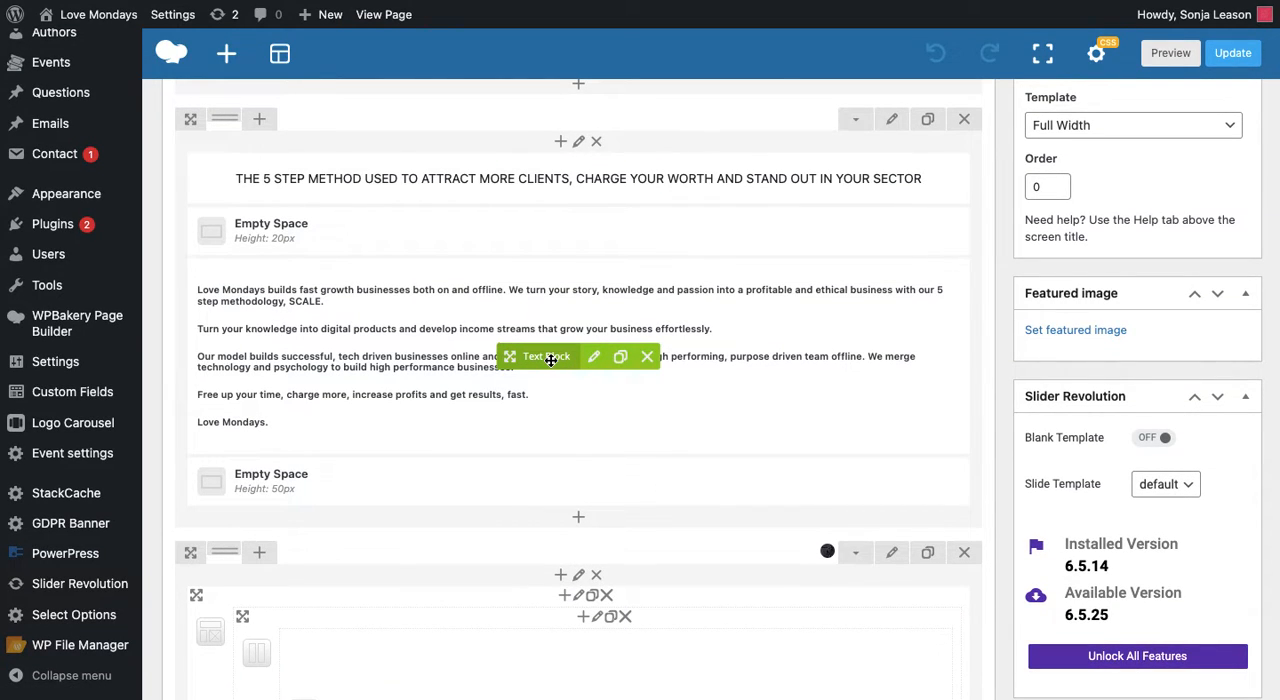
mouse_move(620, 356)
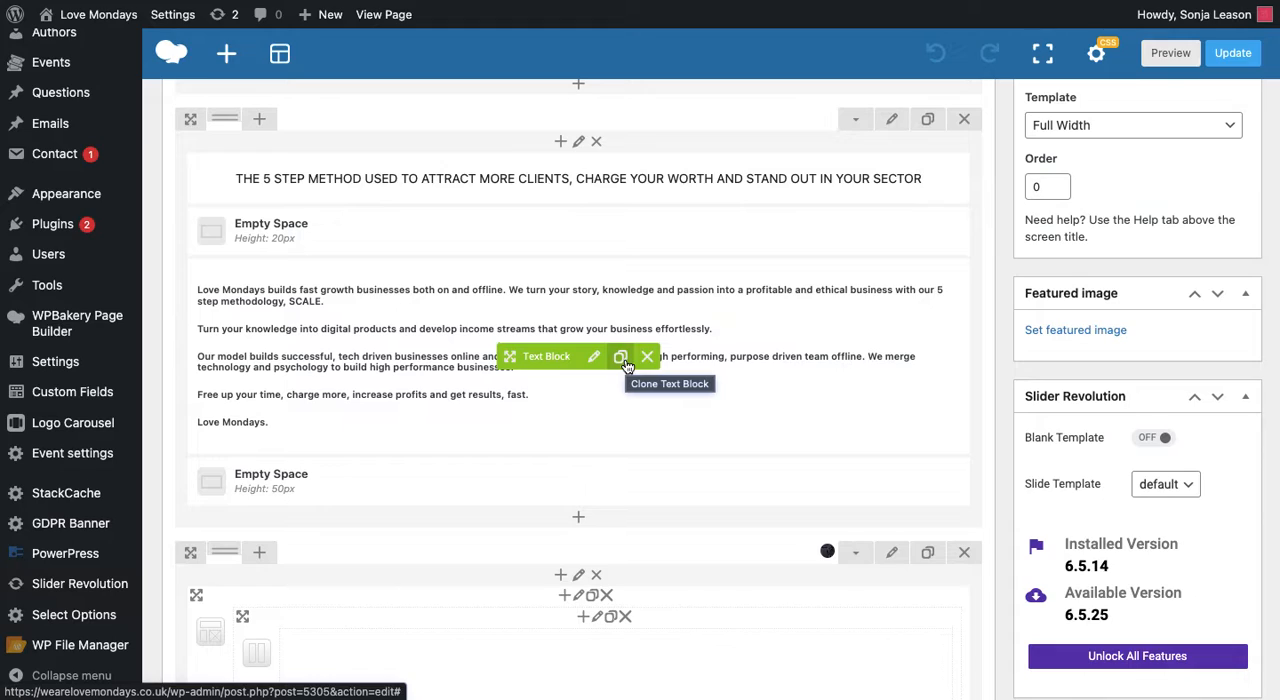
mouse_move(648, 356)
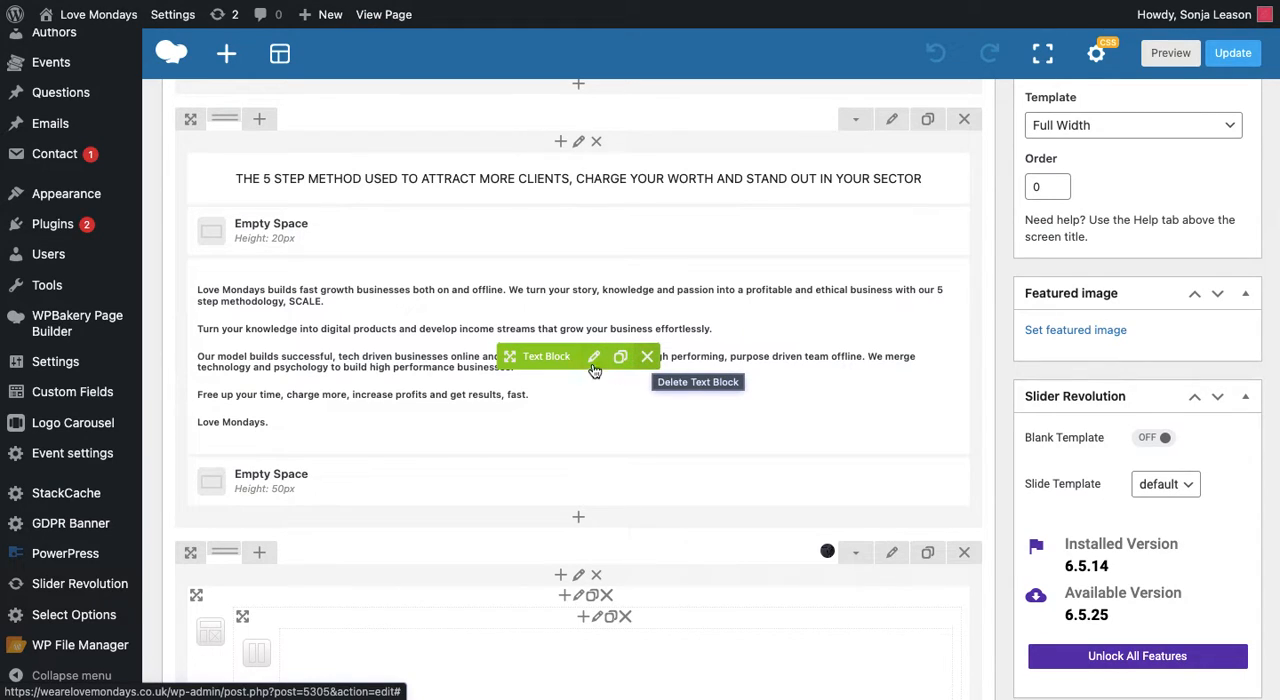
mouse_move(592, 356)
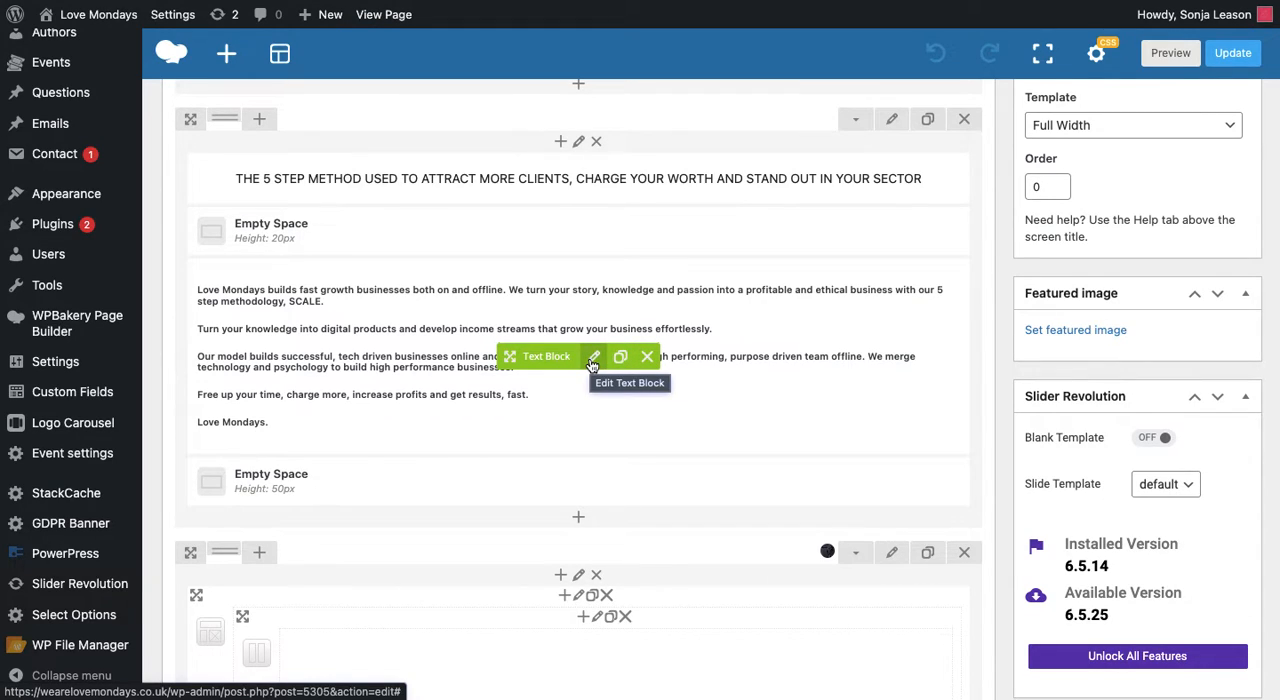
Step: Reformat the five-step body text as a level-5 heading in the Text Block settings and save changes
left_click(594, 356)
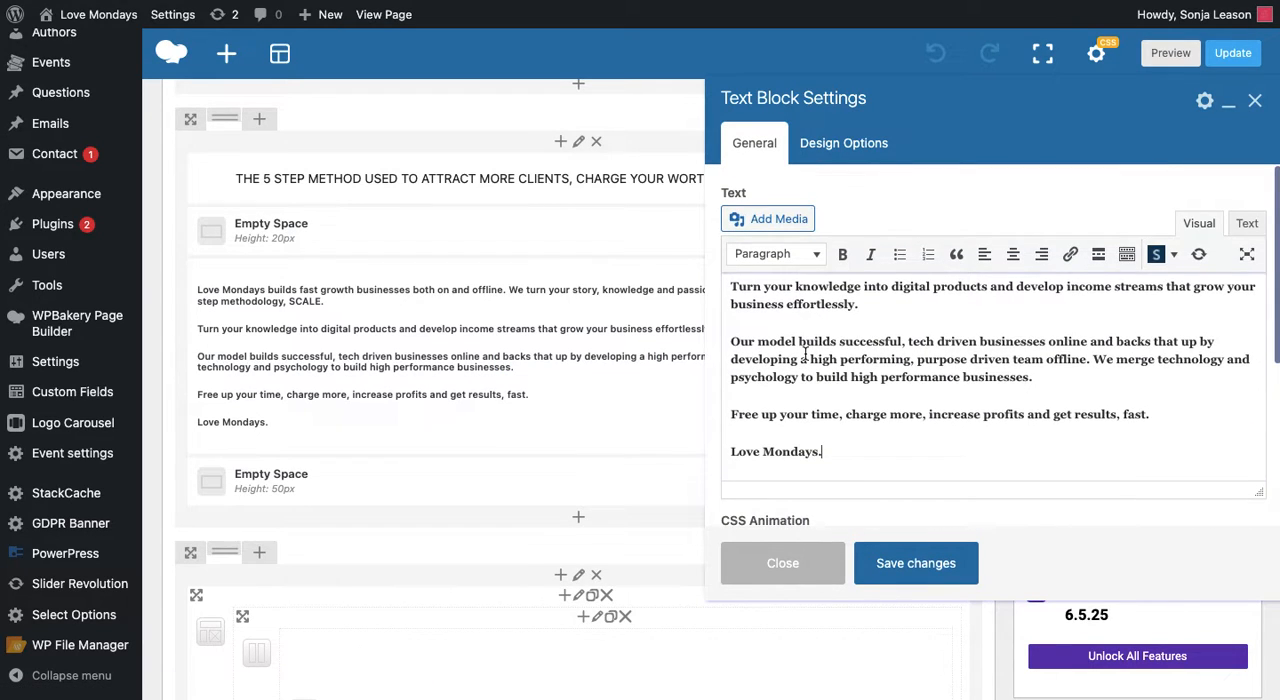
left_click(776, 252)
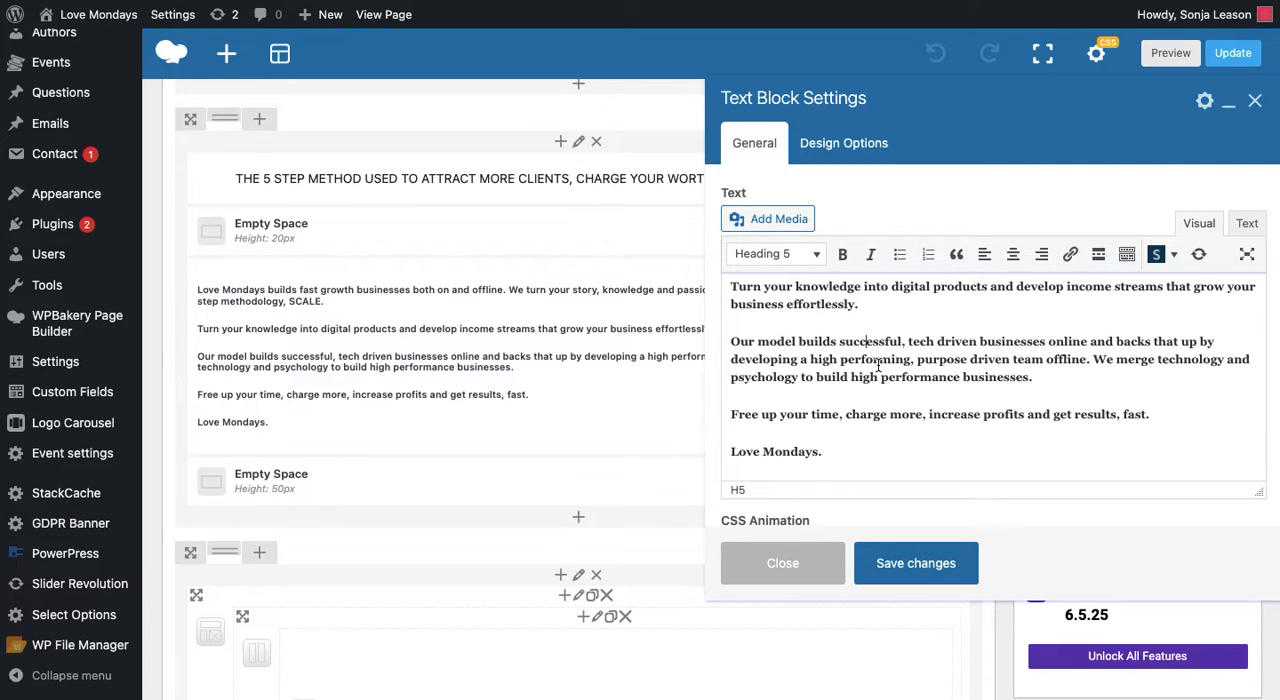
mouse_move(916, 564)
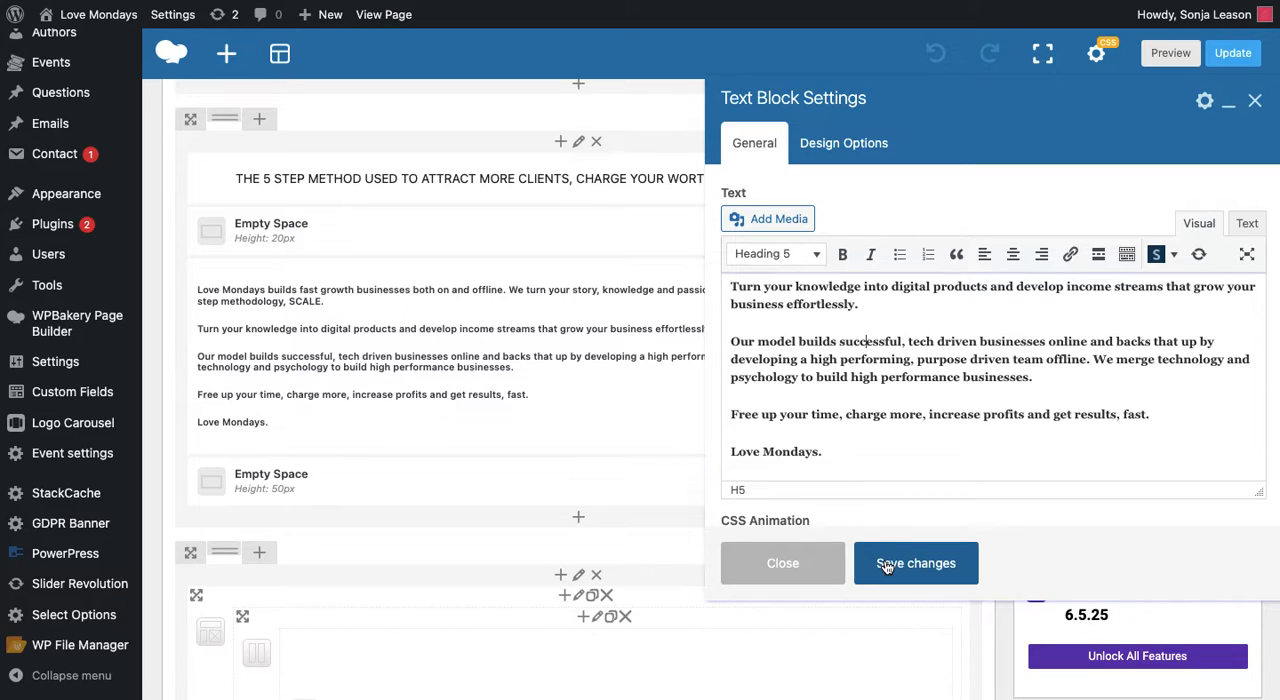
mouse_move(910, 492)
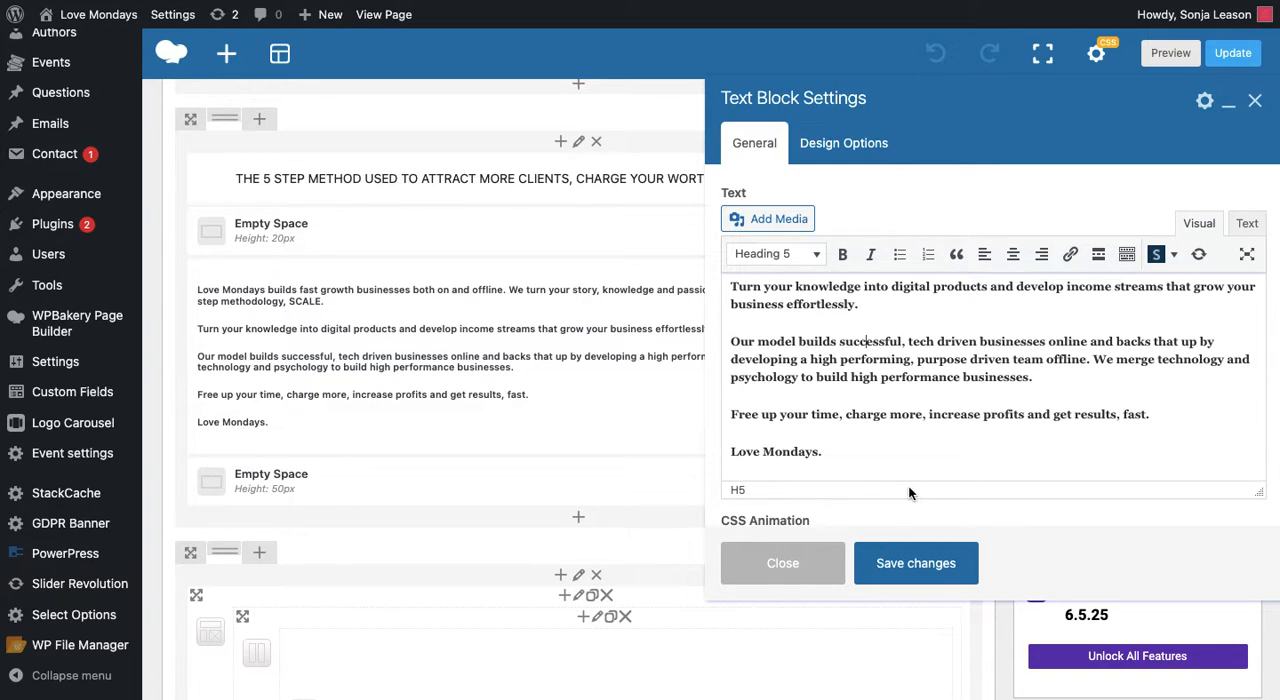
mouse_move(876, 96)
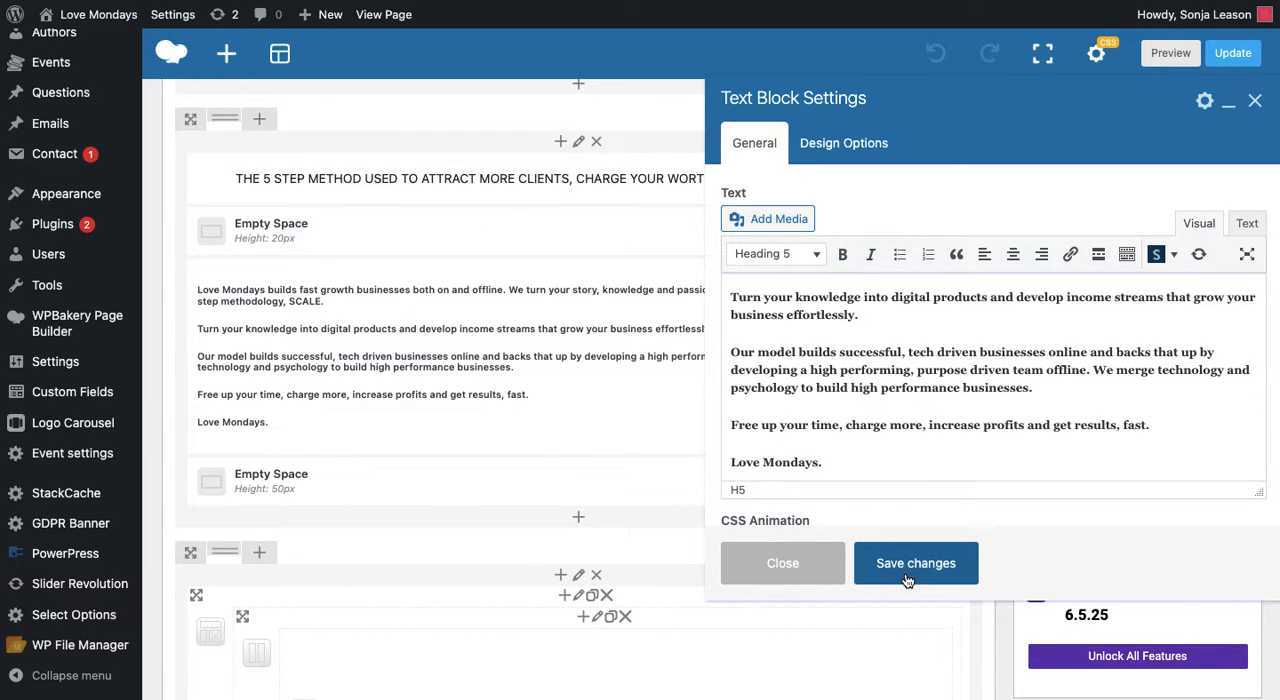
left_click(916, 562)
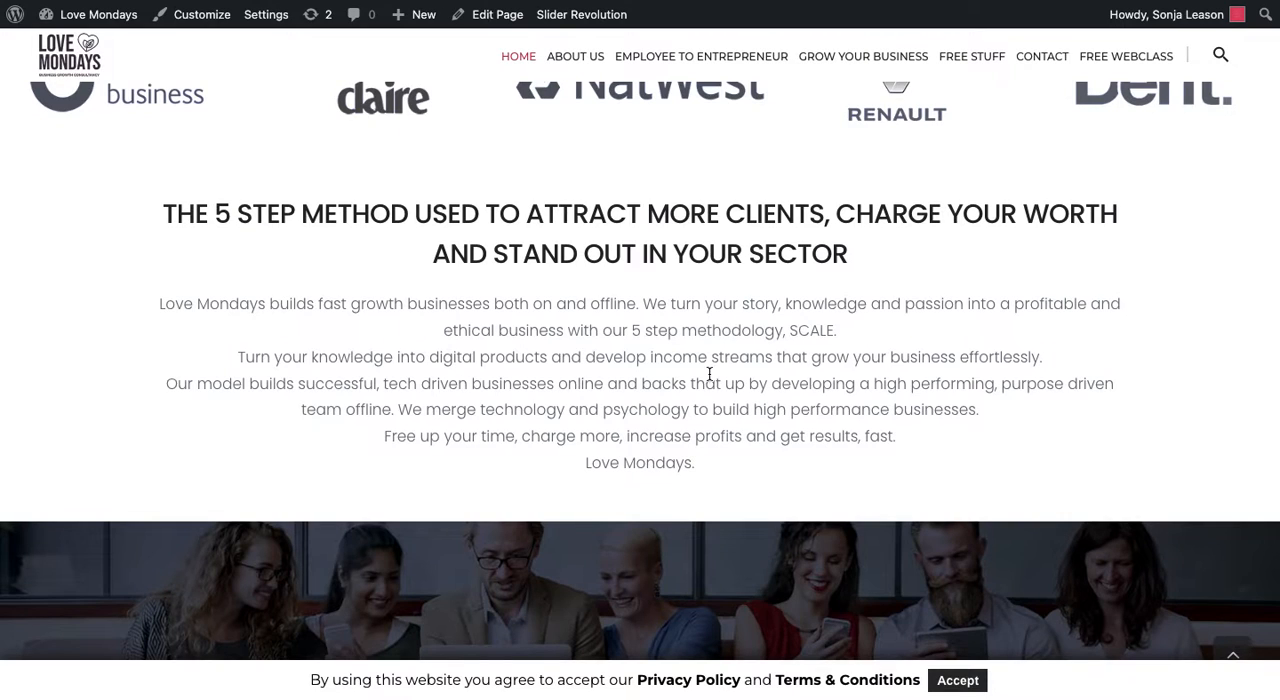
Step: Preview Main Home to check the five-step heading and Love Mondays intro, then return to the editor
left_click(496, 14)
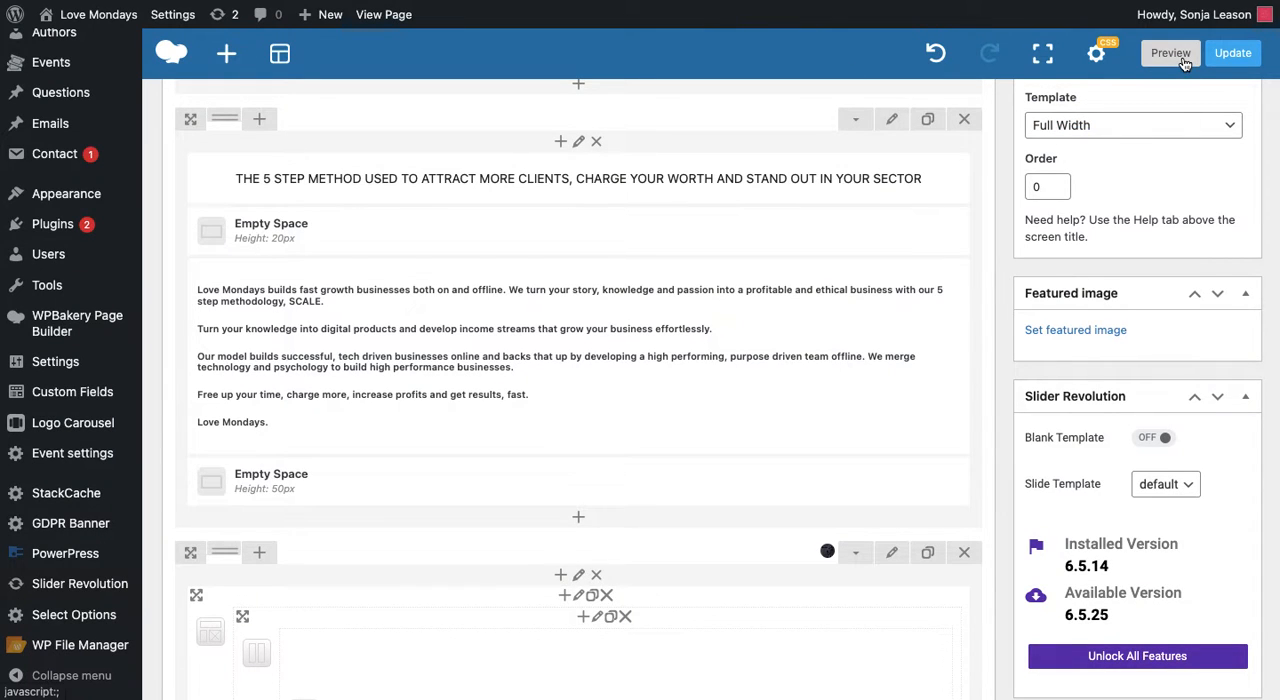
left_click(1170, 54)
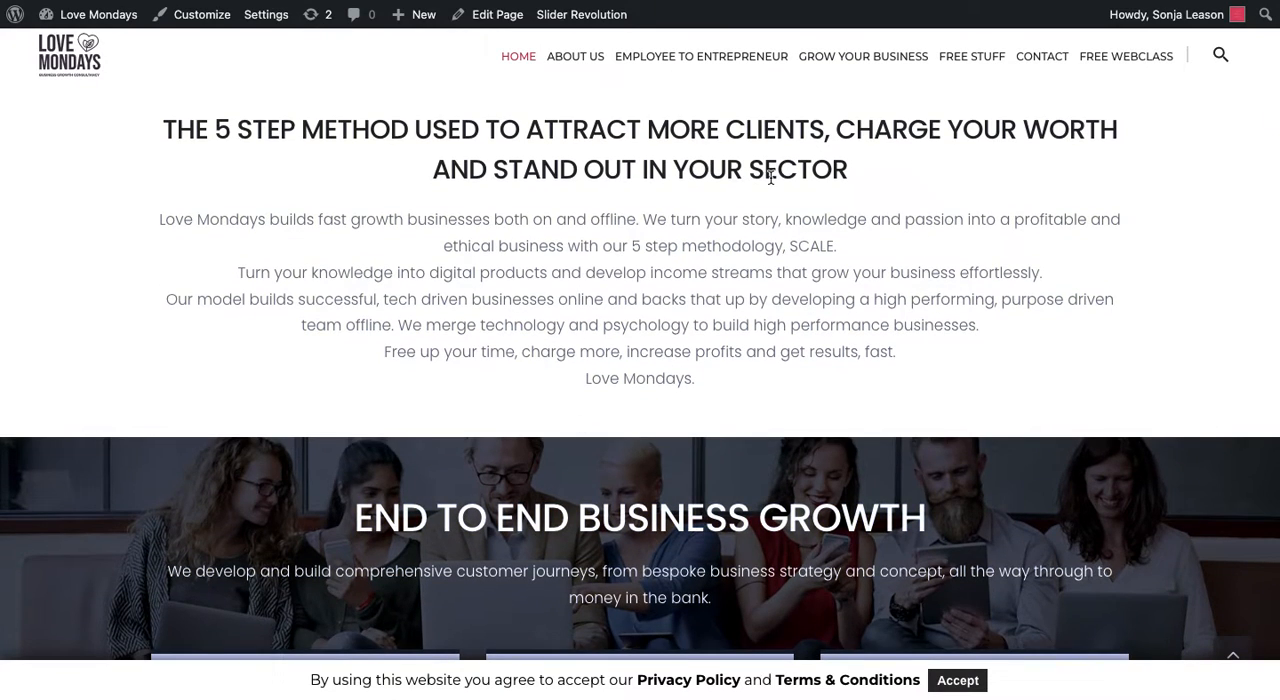
scroll("down", 3)
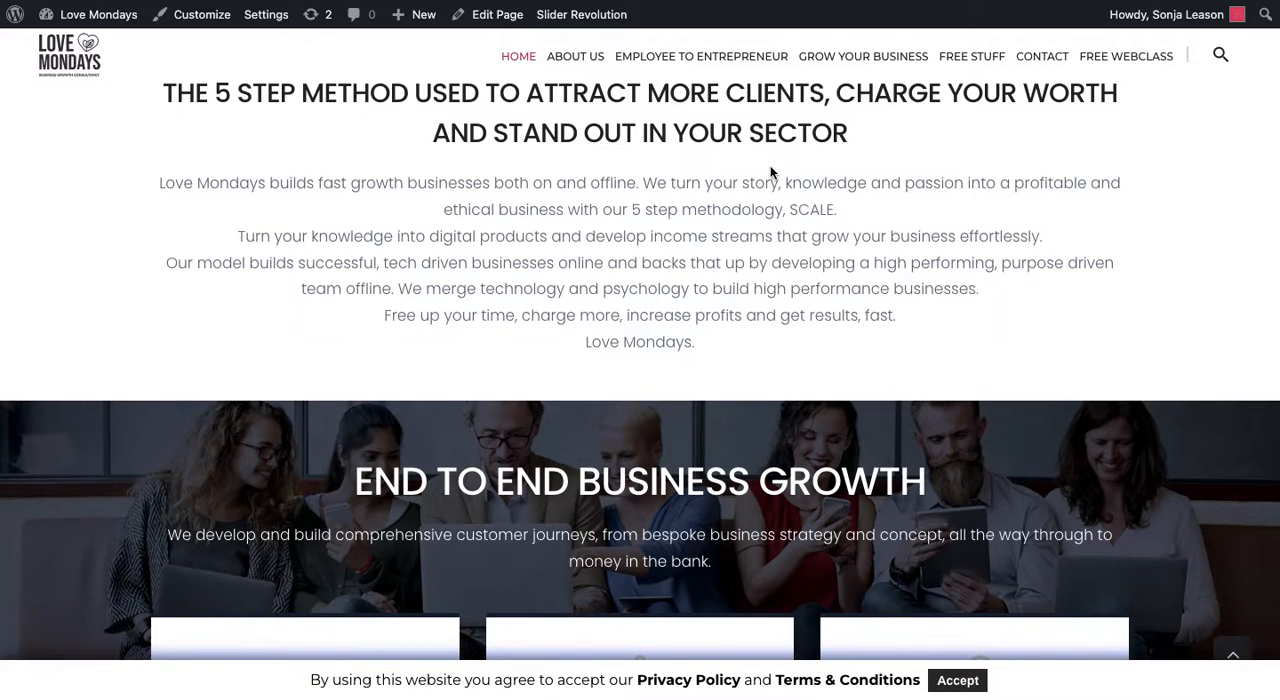
mouse_move(752, 204)
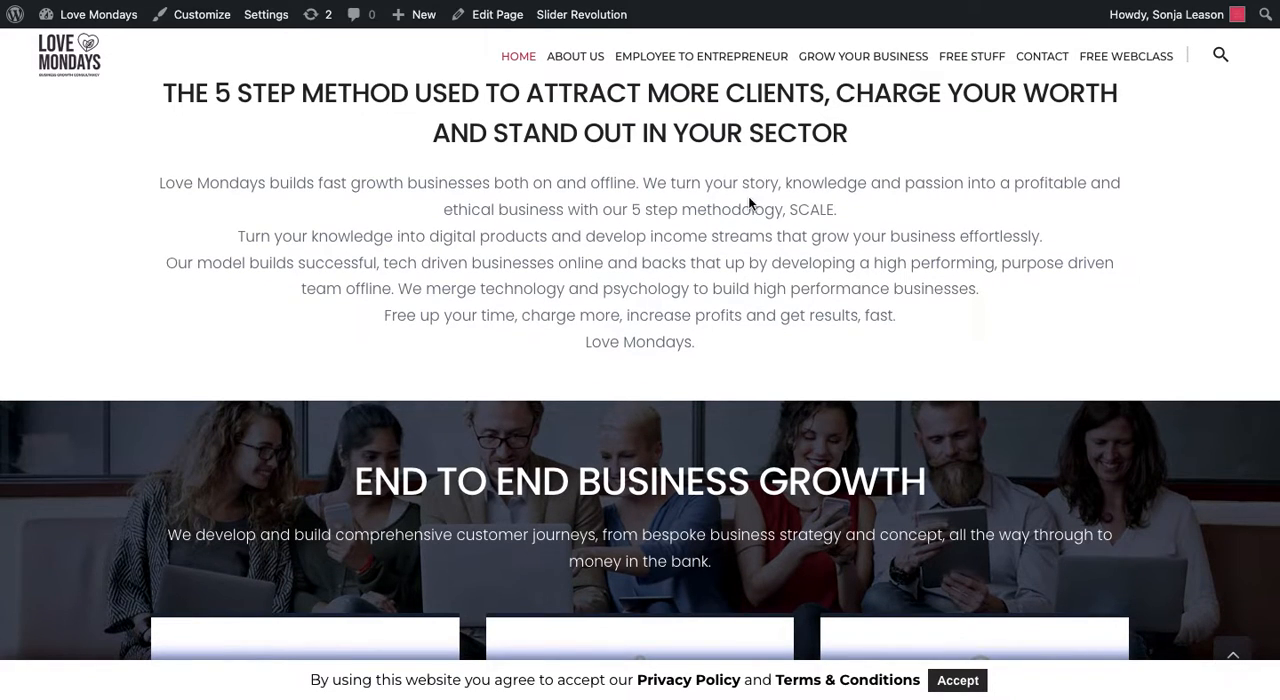
left_click(496, 14)
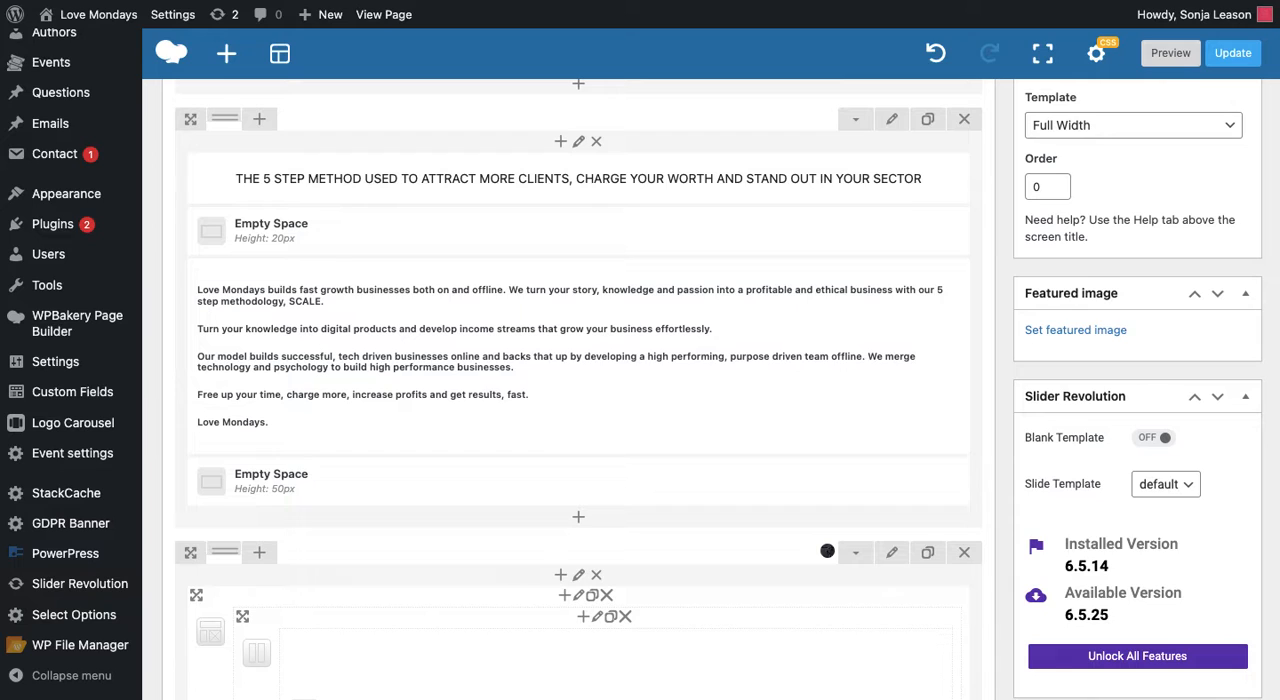
left_click(1168, 52)
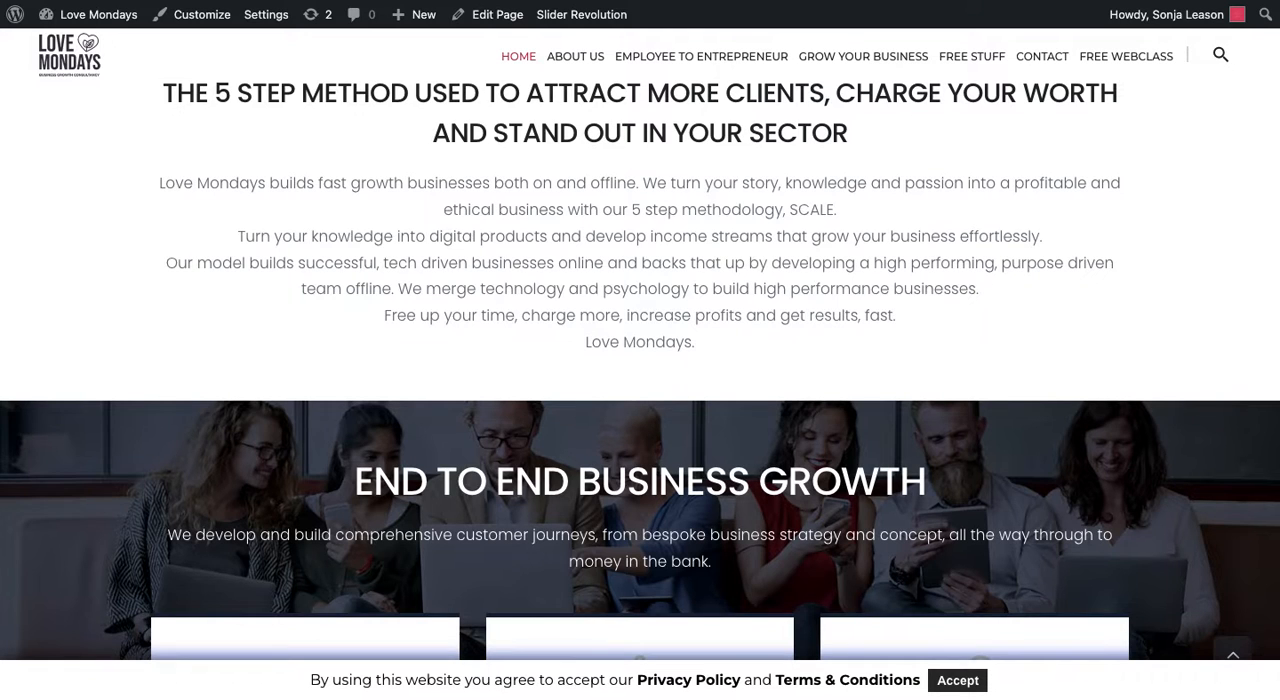
left_click(496, 14)
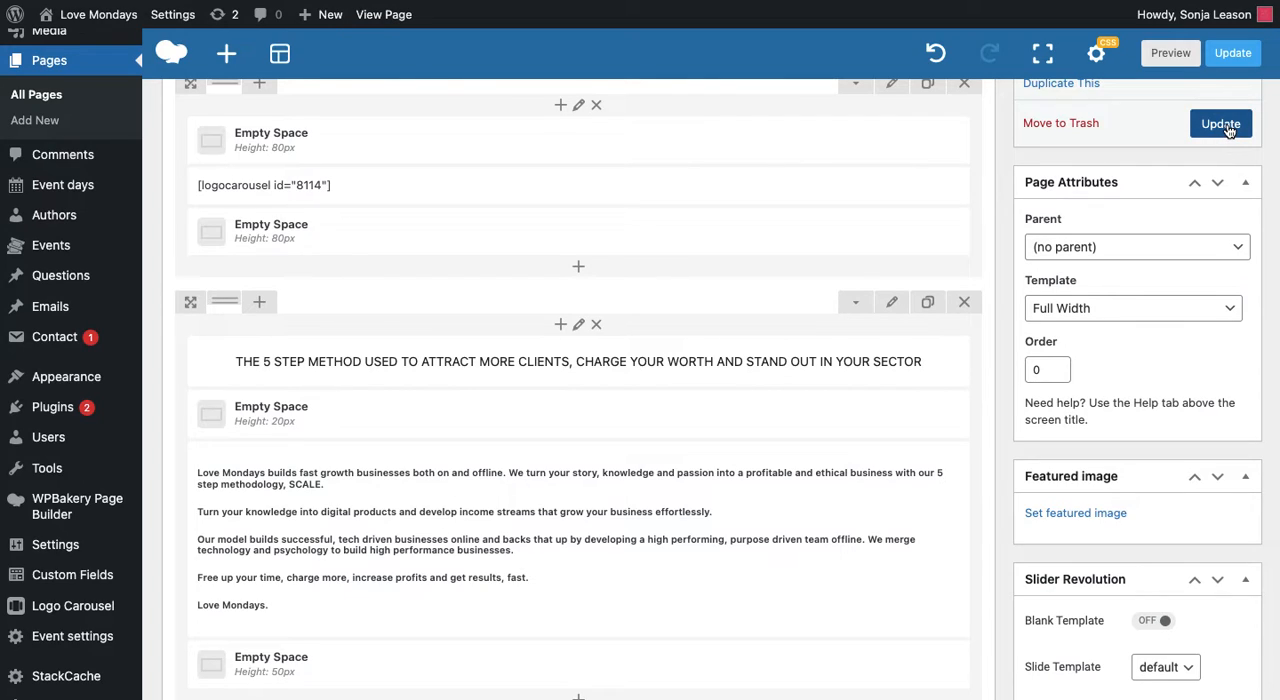
mouse_move(1248, 136)
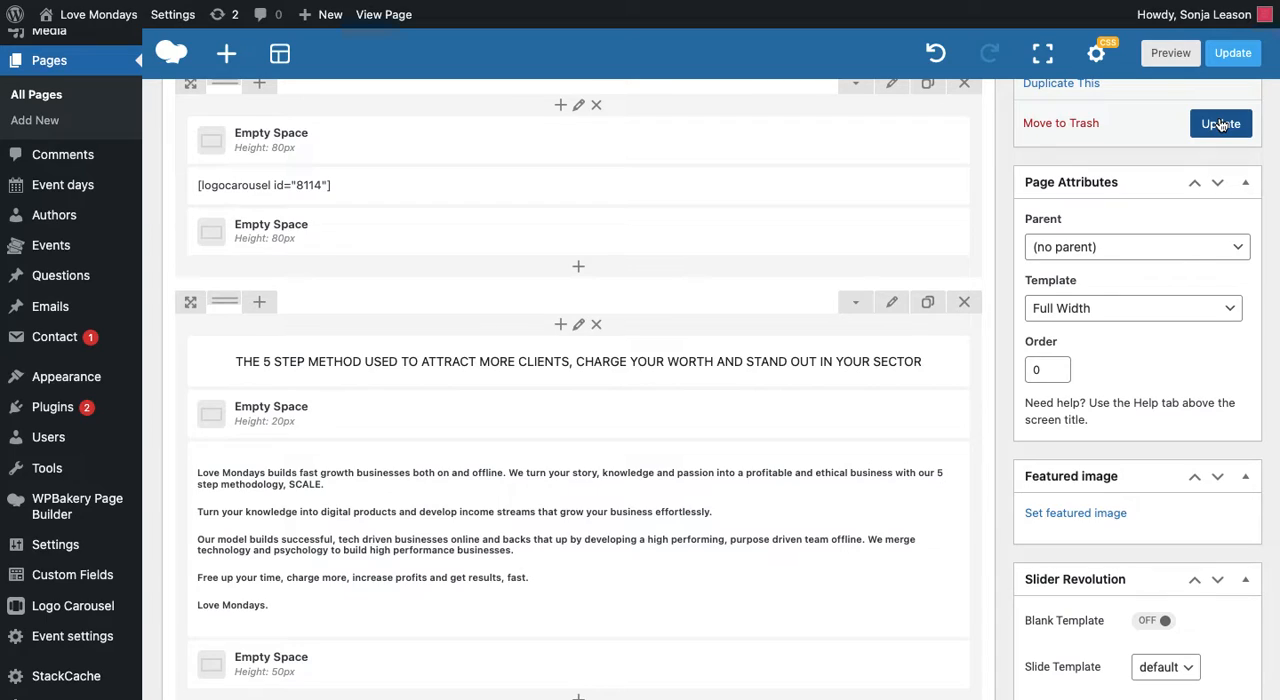
mouse_move(1062, 106)
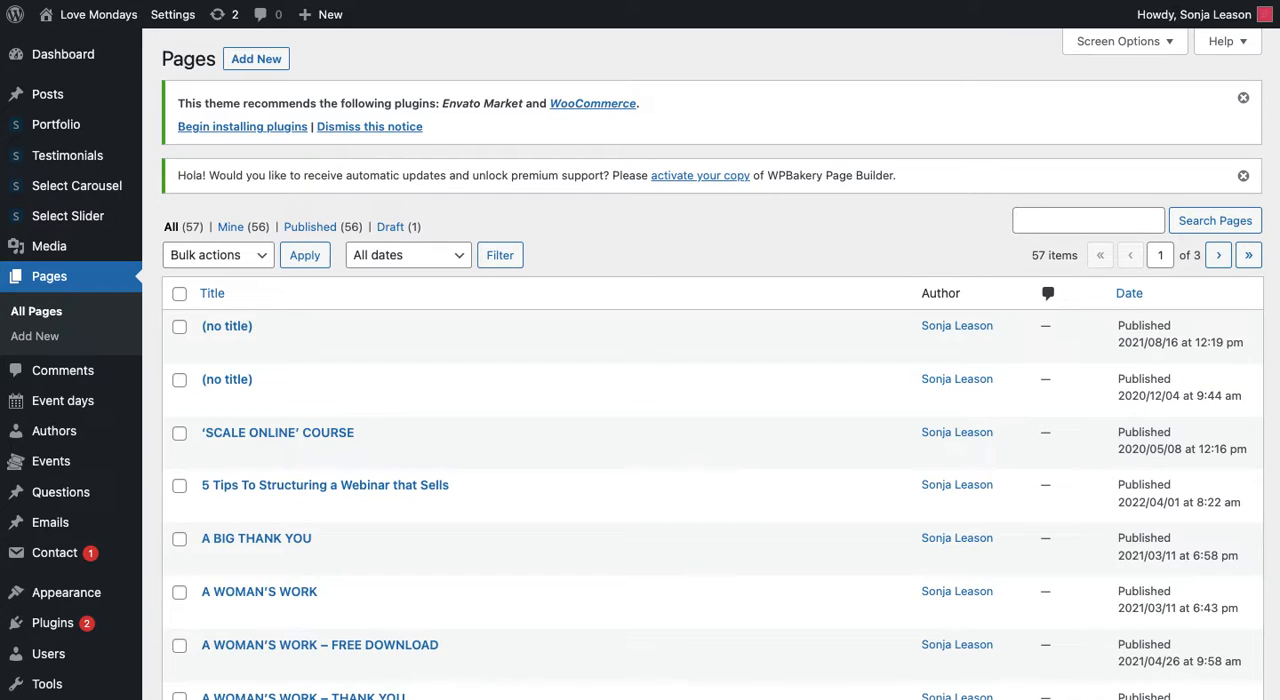
mouse_move(48, 94)
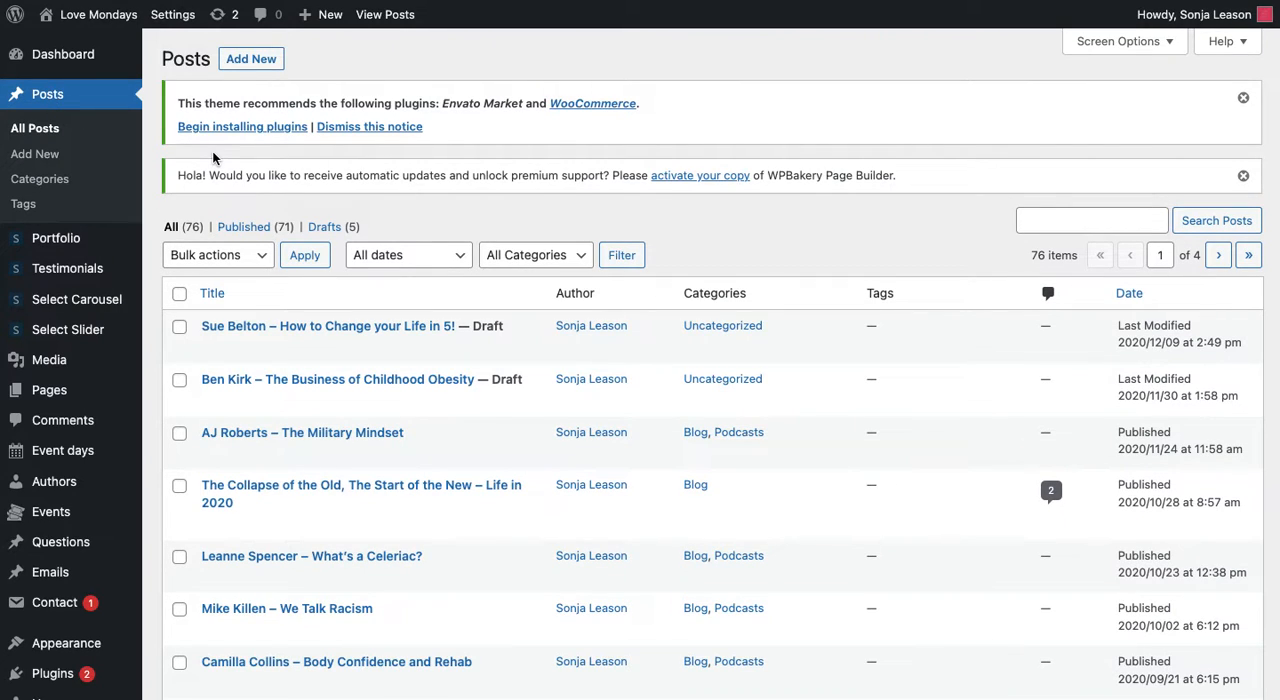
mouse_move(48, 108)
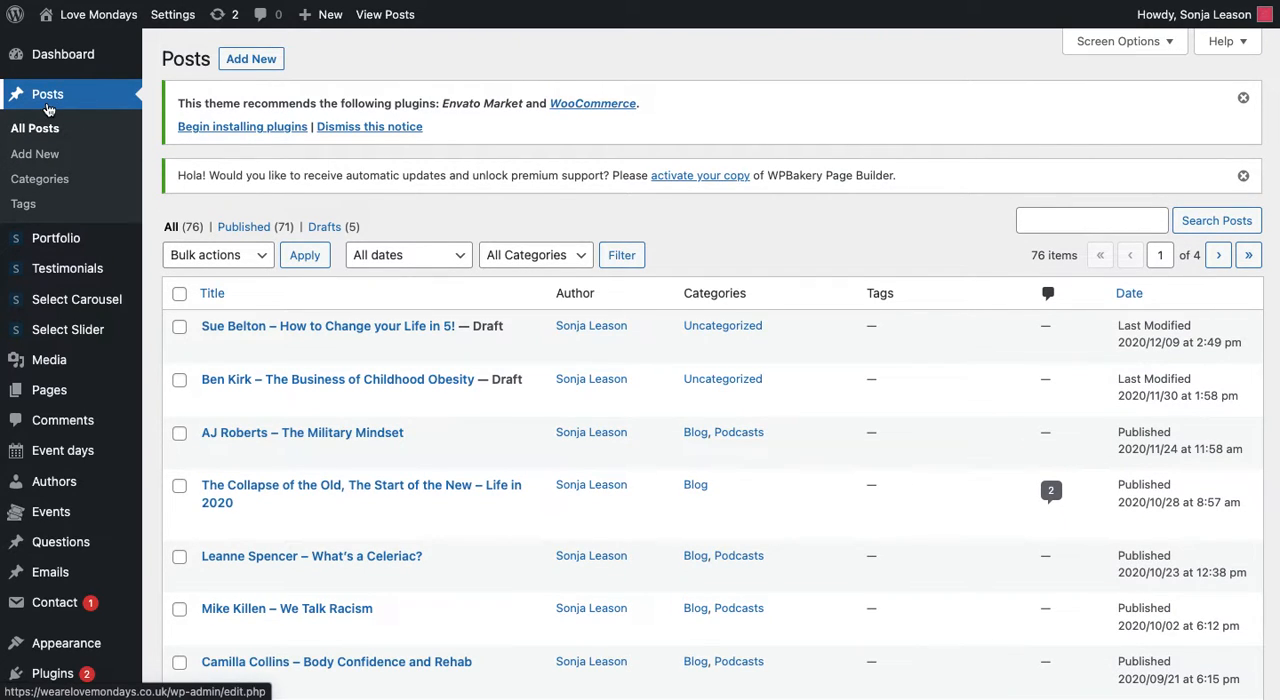
Step: Find the Leanne Spencer – What's a Celiac? post in the posts list and open it for editing
scroll("down", 3)
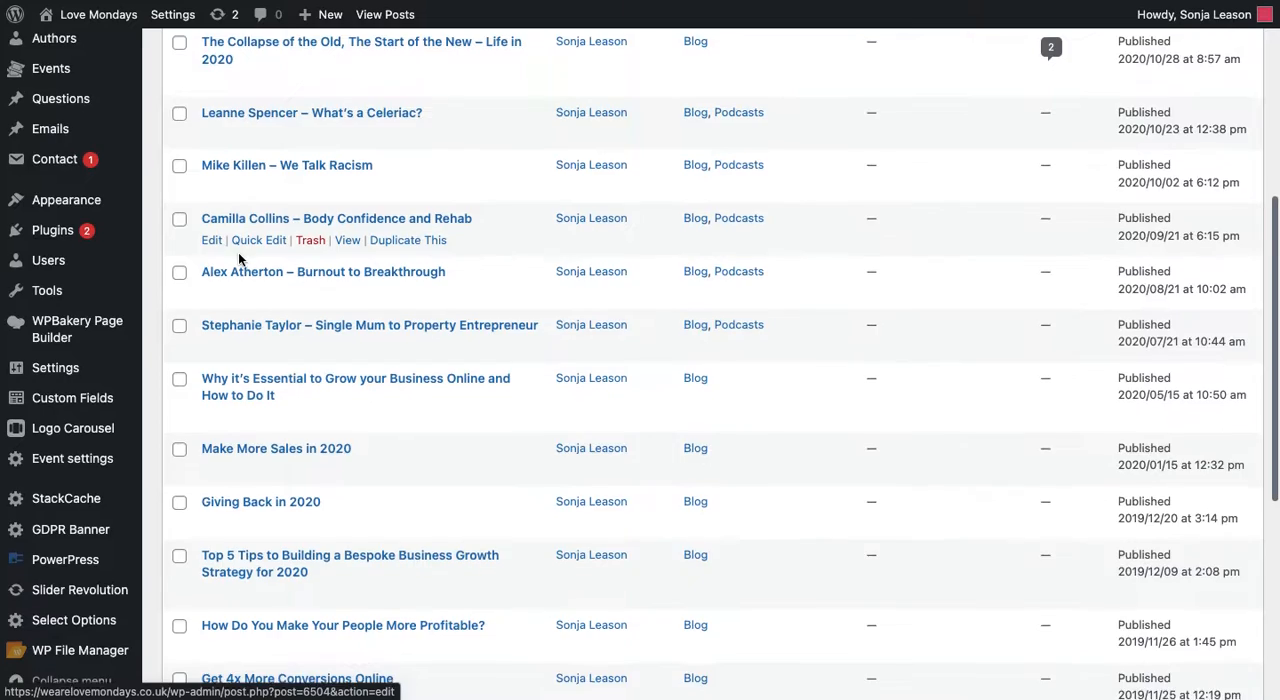
scroll("down", 3)
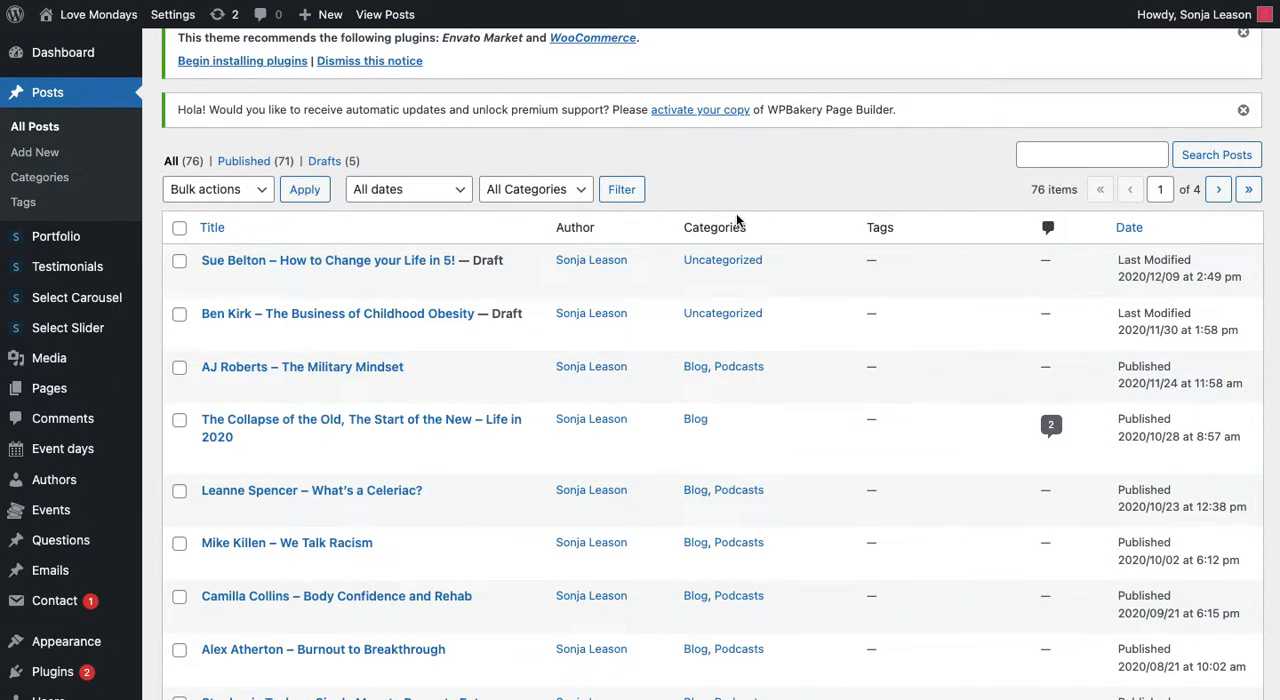
scroll("down", 3)
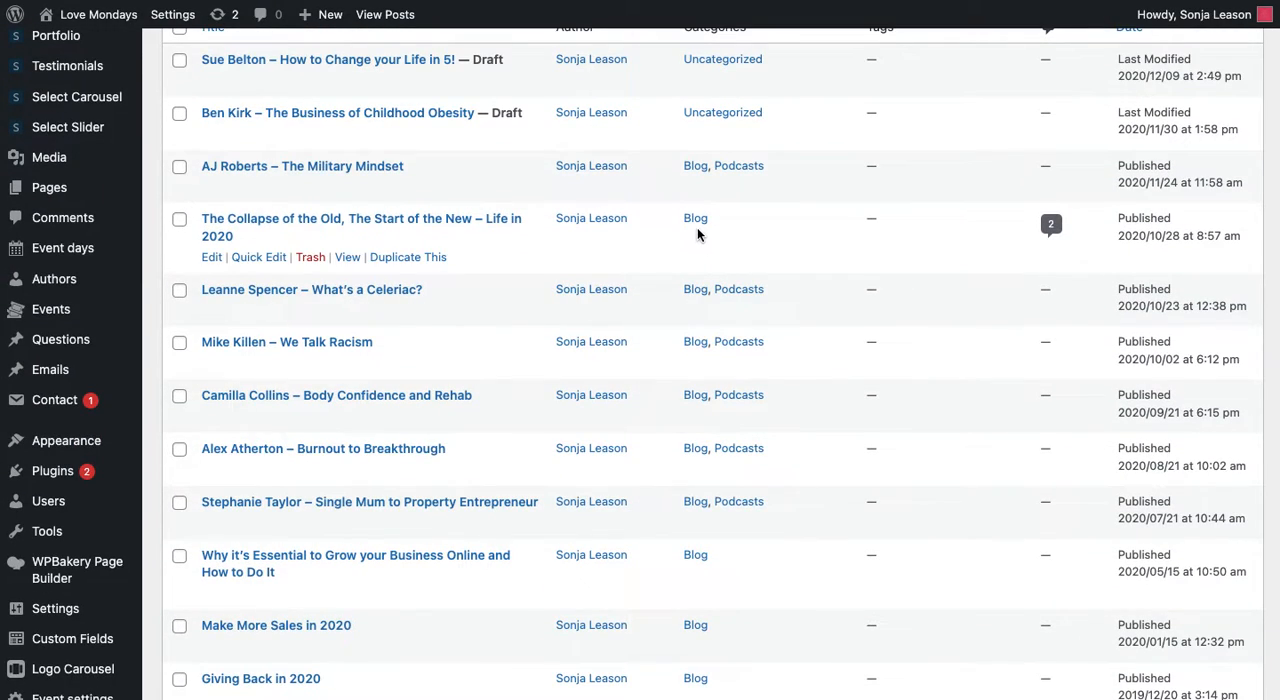
scroll("down", 3)
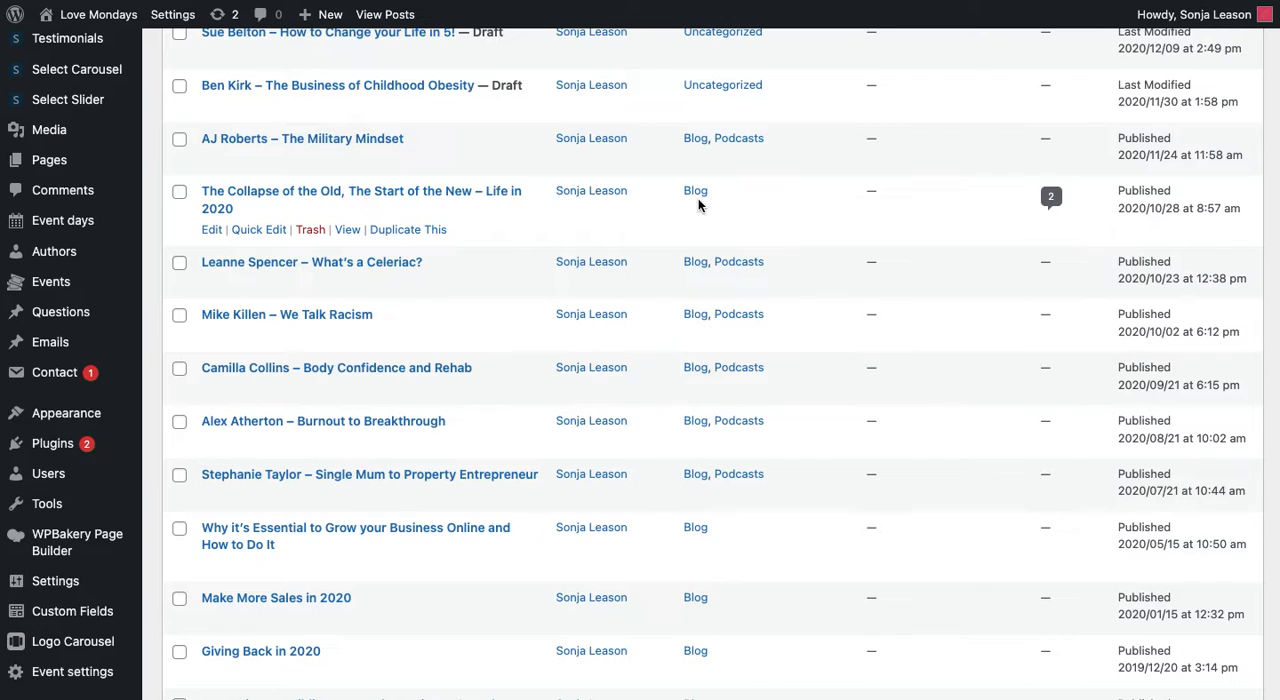
mouse_move(712, 260)
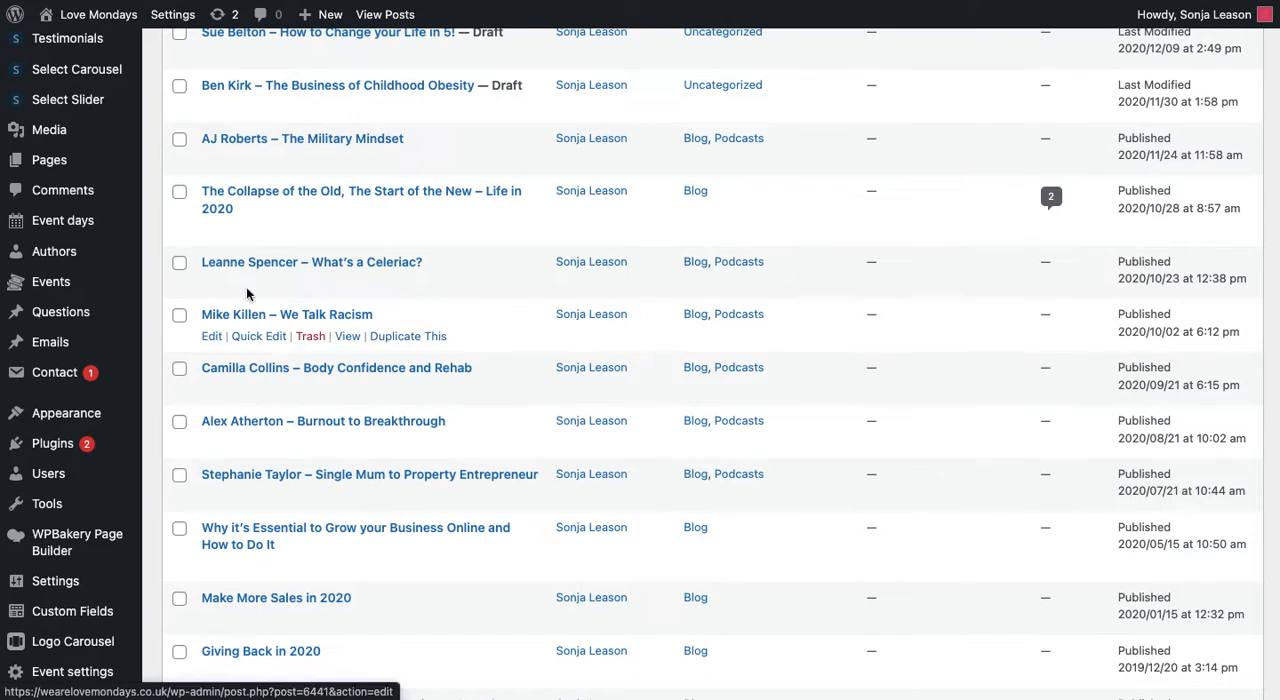
left_click(212, 282)
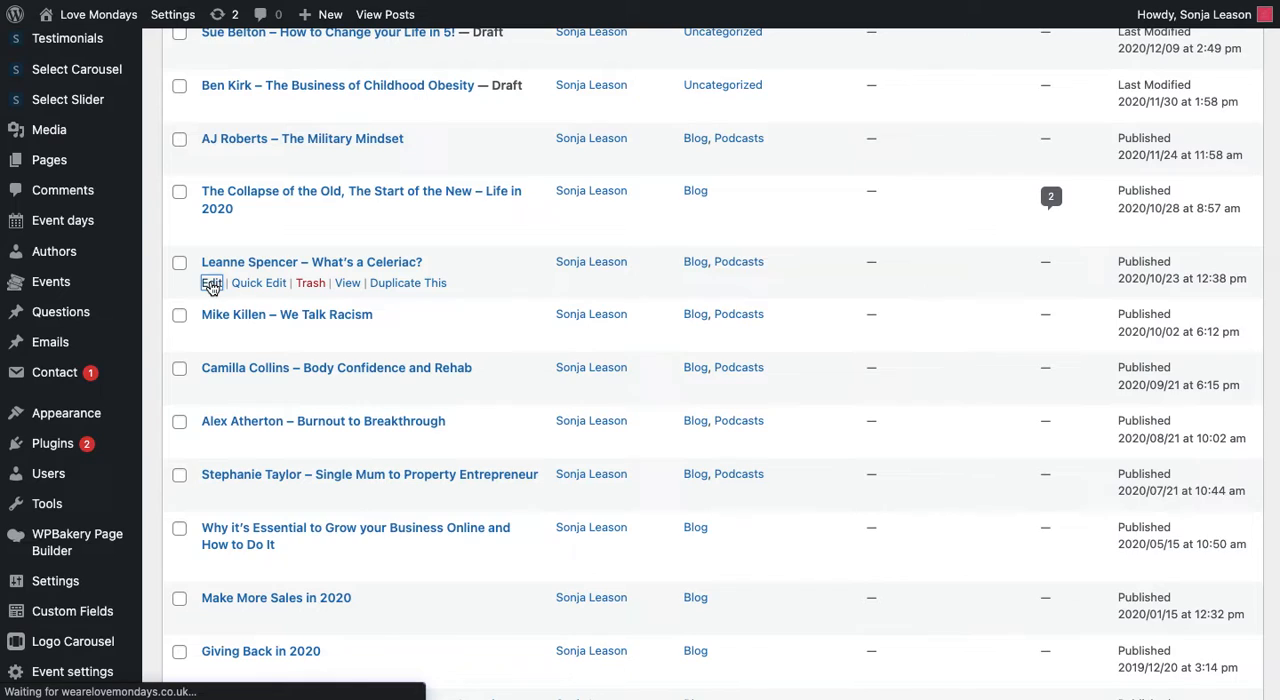
left_click(212, 282)
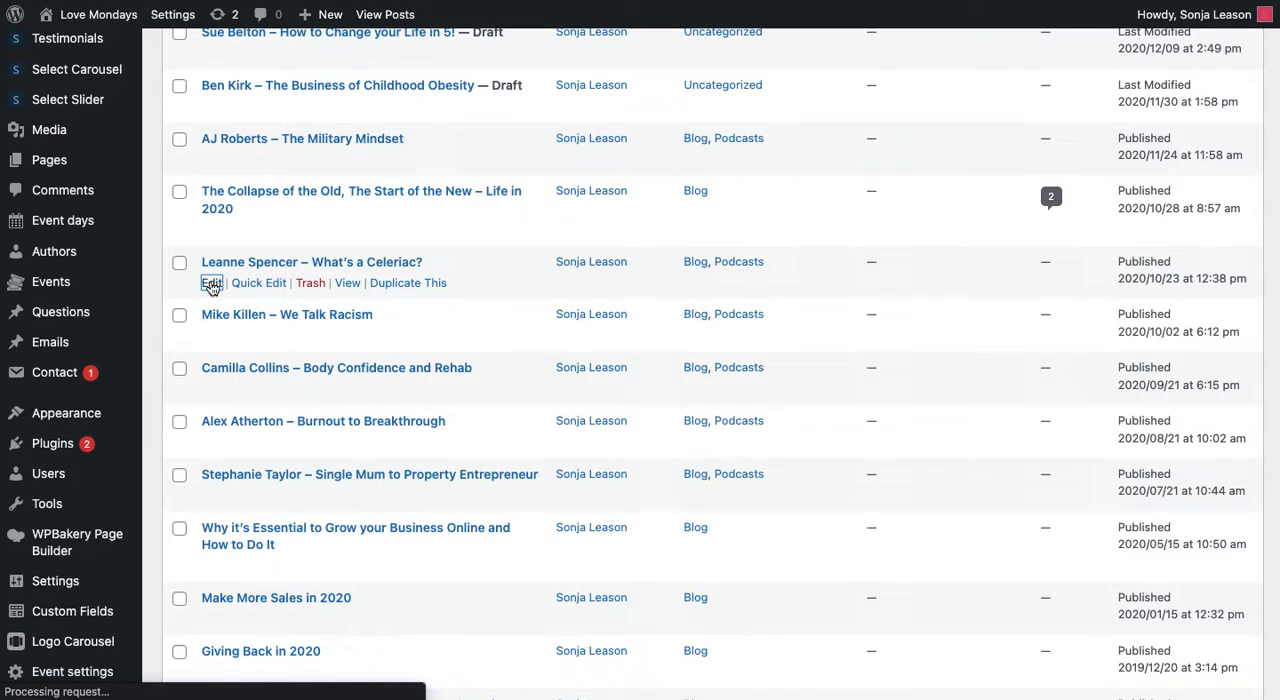
left_click(212, 282)
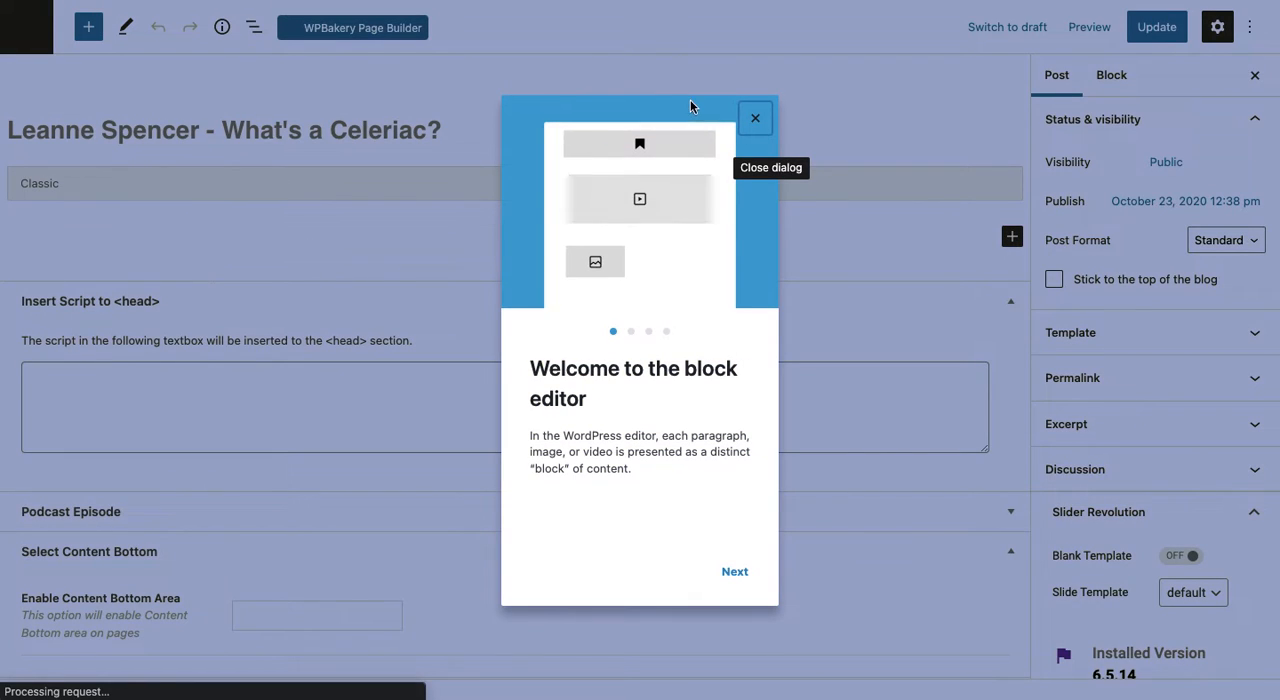
Step: Dismiss the welcome dialog, select 'Celiac' in the title and make the permalink slug editable
left_click(756, 118)
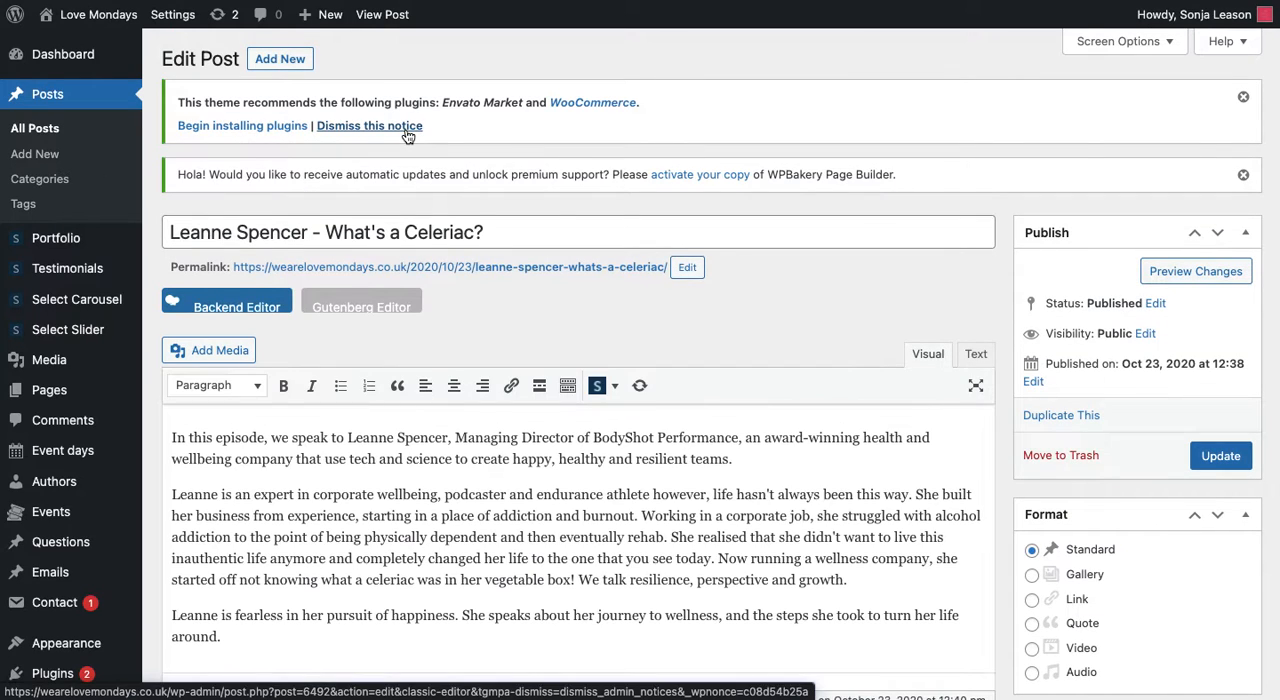
scroll("down", 3)
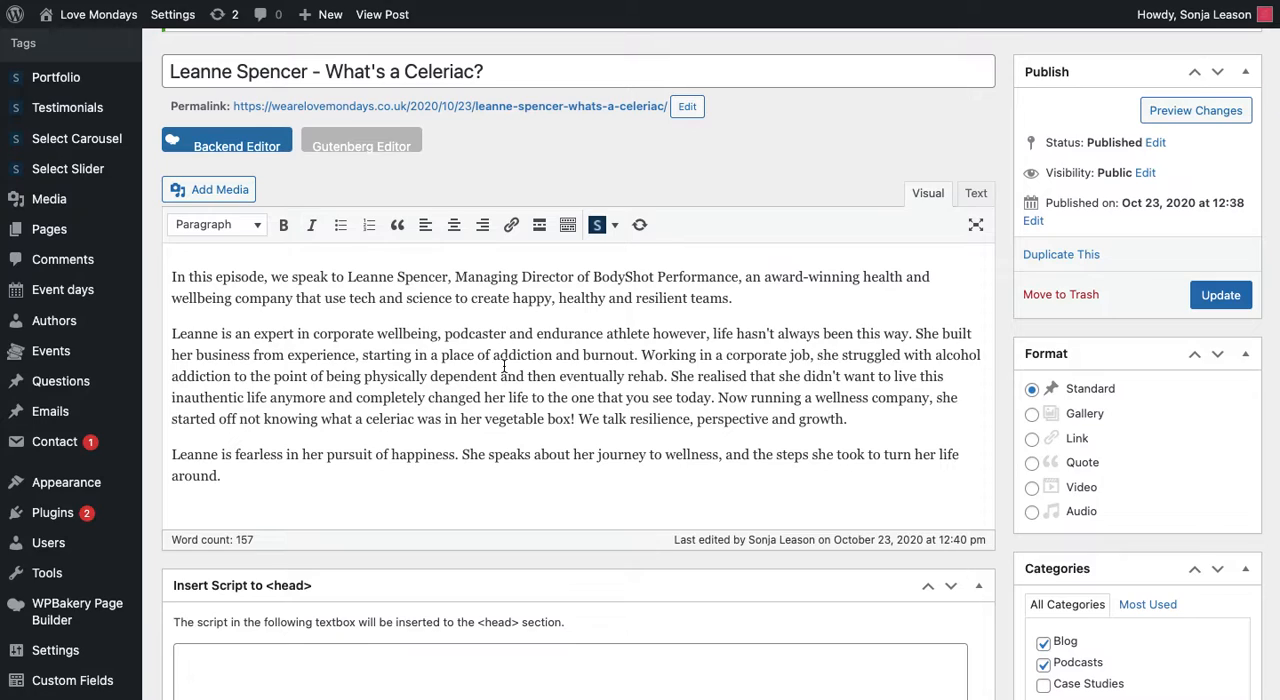
double_click(442, 72)
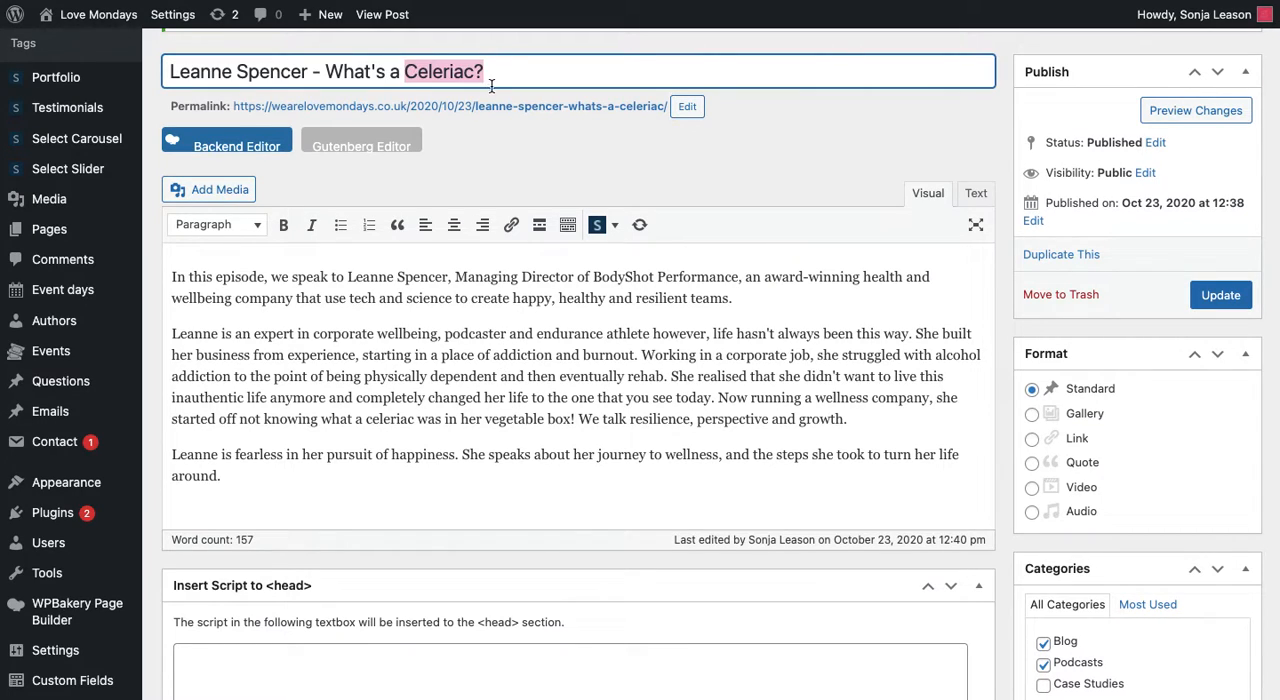
left_click(686, 106)
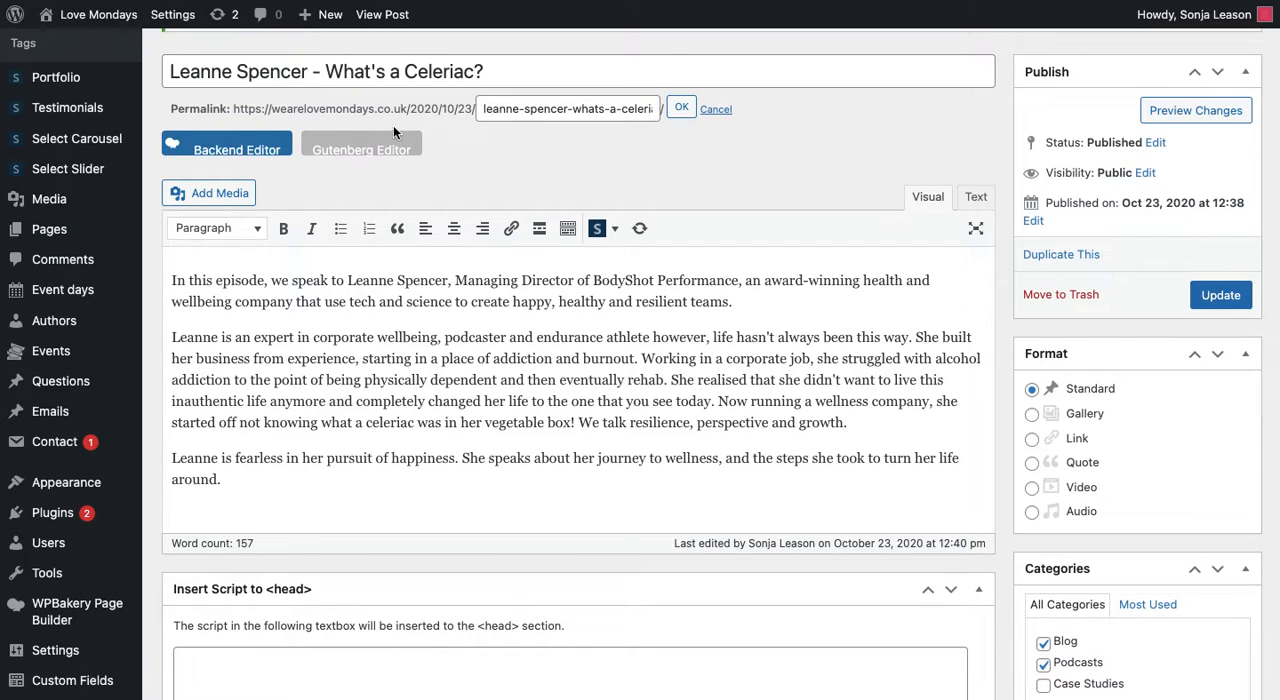
mouse_move(680, 146)
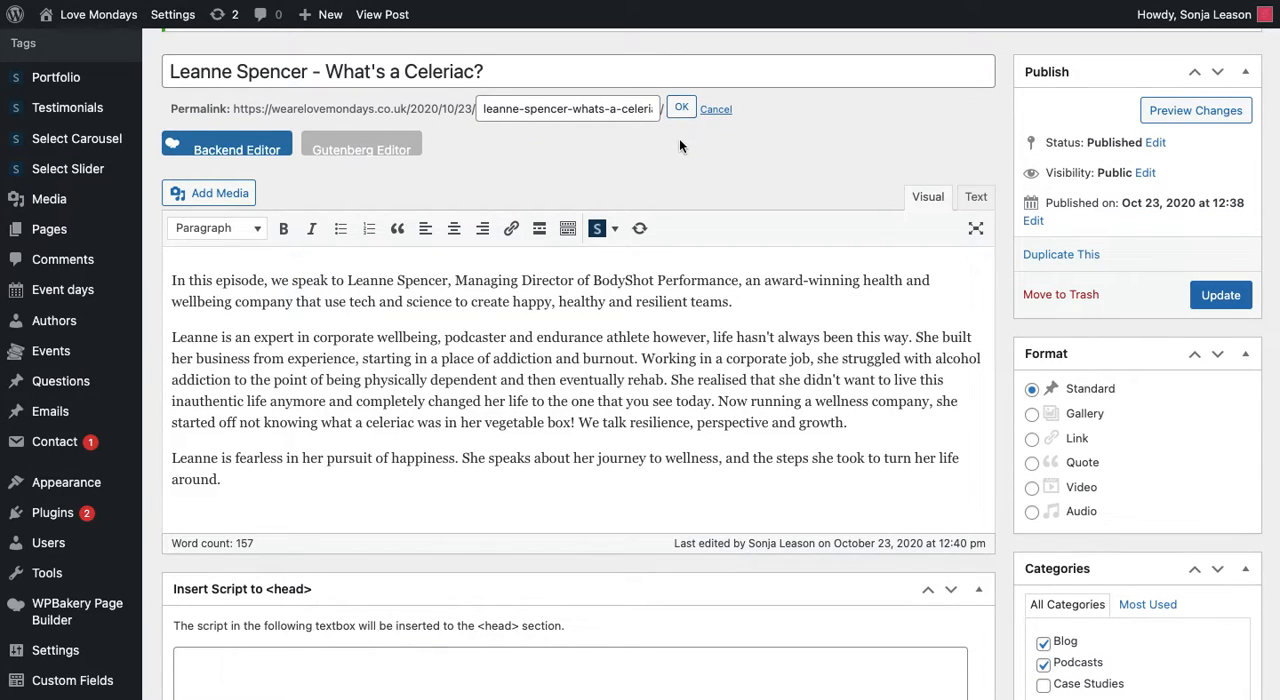
scroll("down", 3)
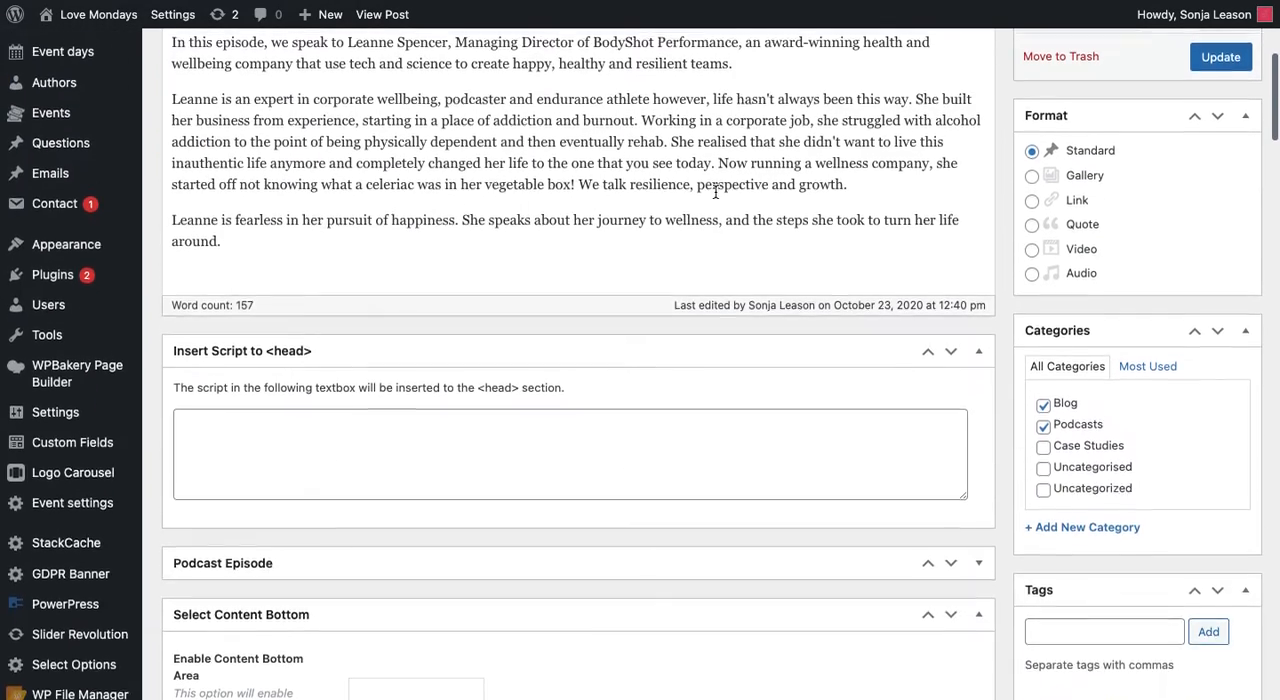
Step: File the post under Podcasts as well as Blog in the Categories box and update it
scroll("down", 3)
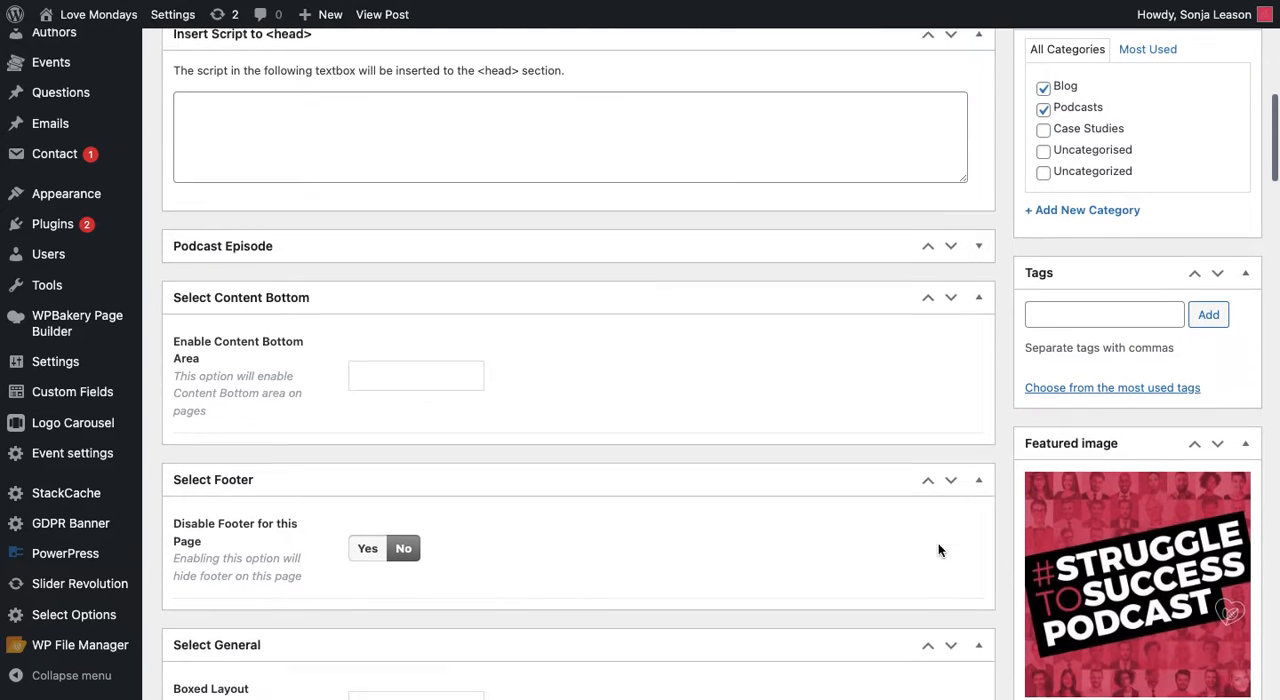
scroll("down", 3)
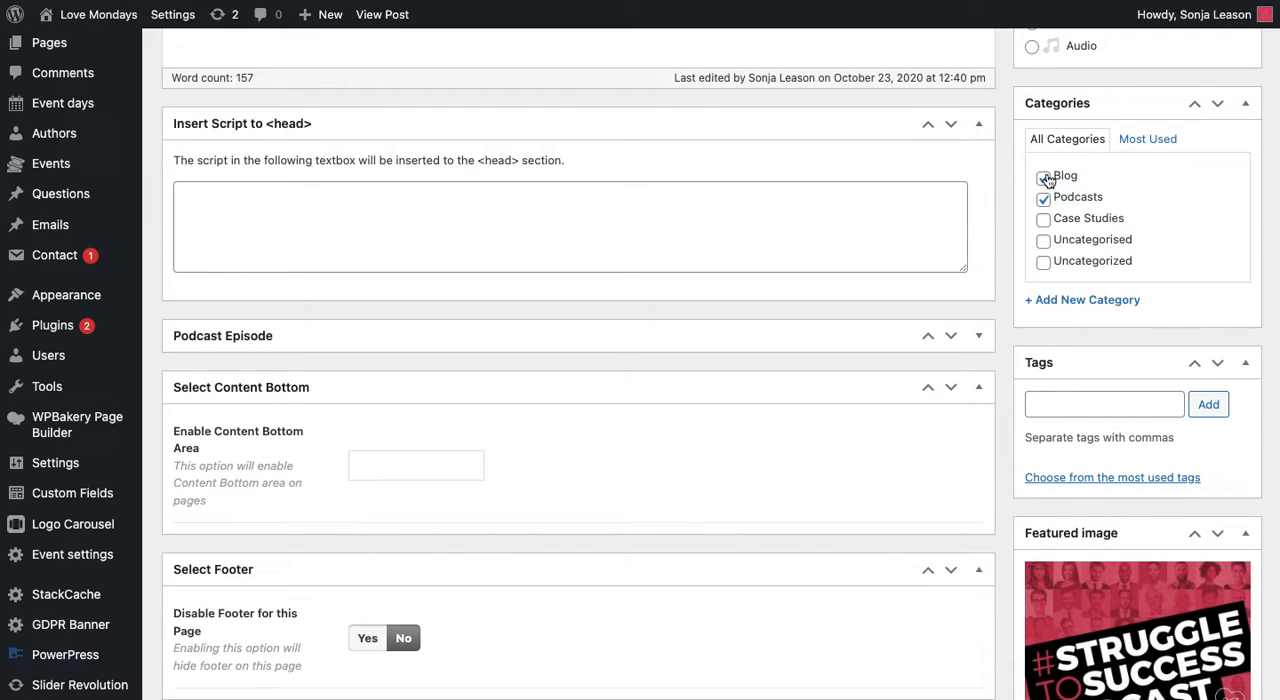
left_click(1044, 176)
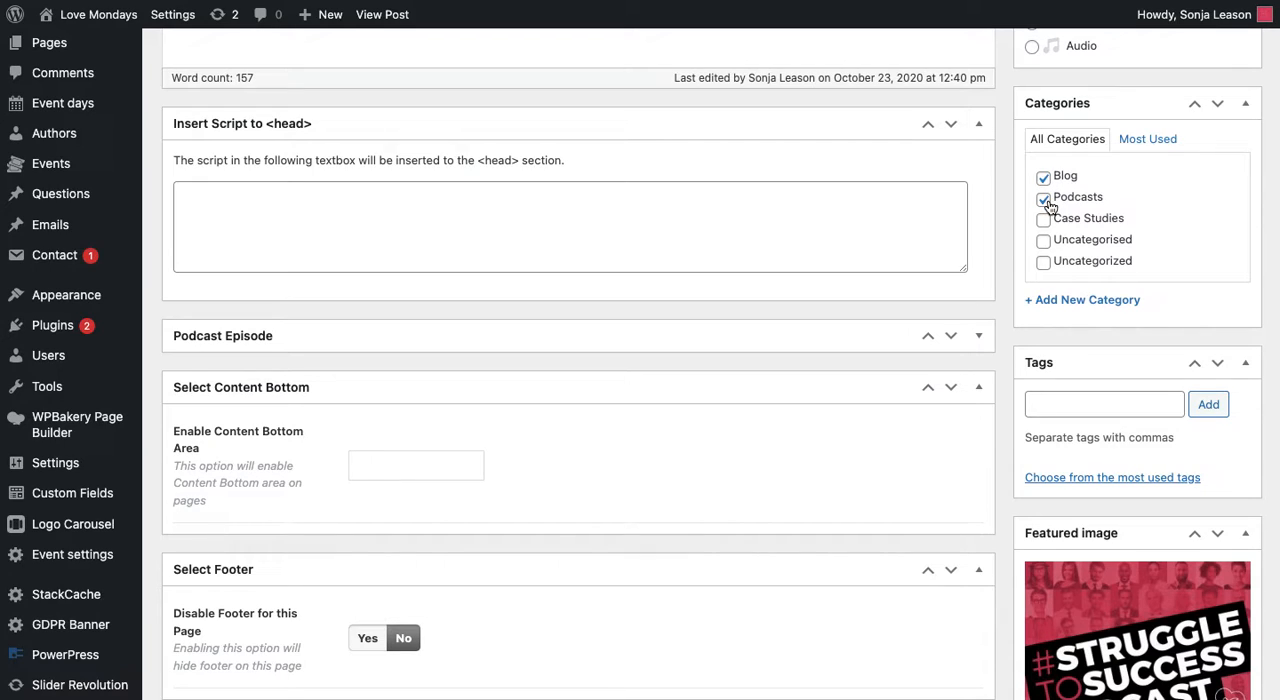
mouse_move(1050, 196)
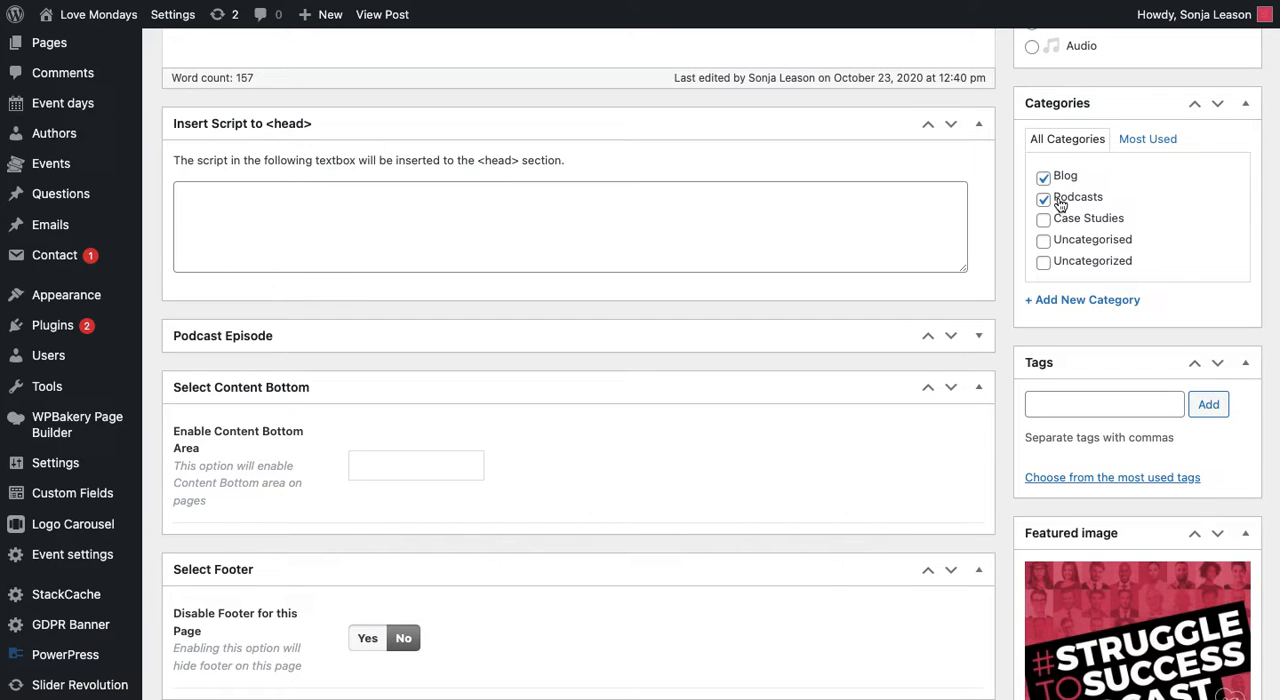
scroll("up", 3)
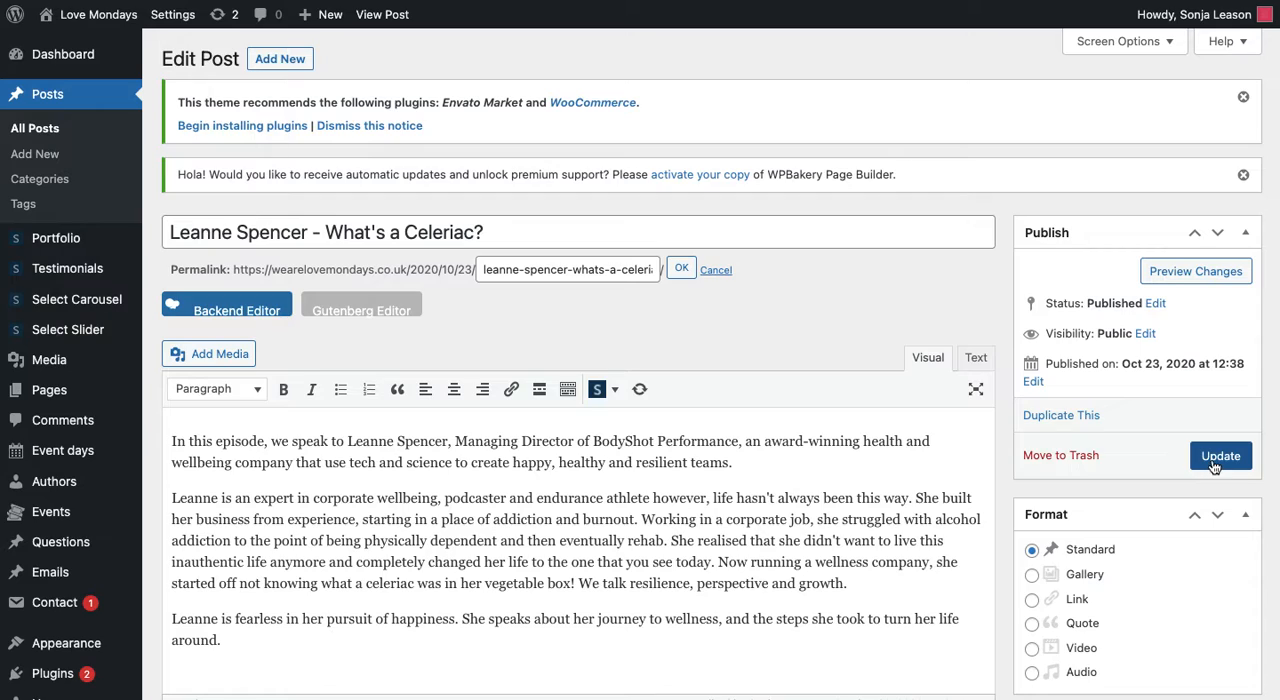
mouse_move(956, 216)
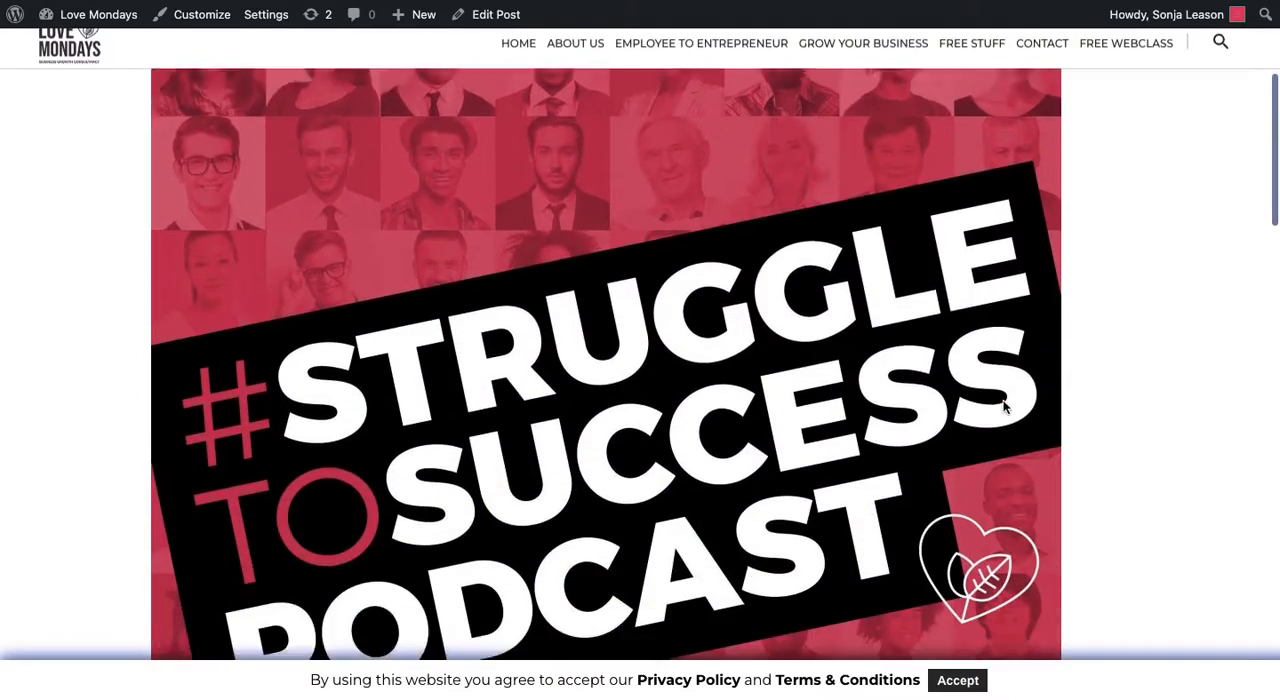
Step: Check the live Leanne Spencer podcast post and its audio player, then return to the editor
scroll("down", 3)
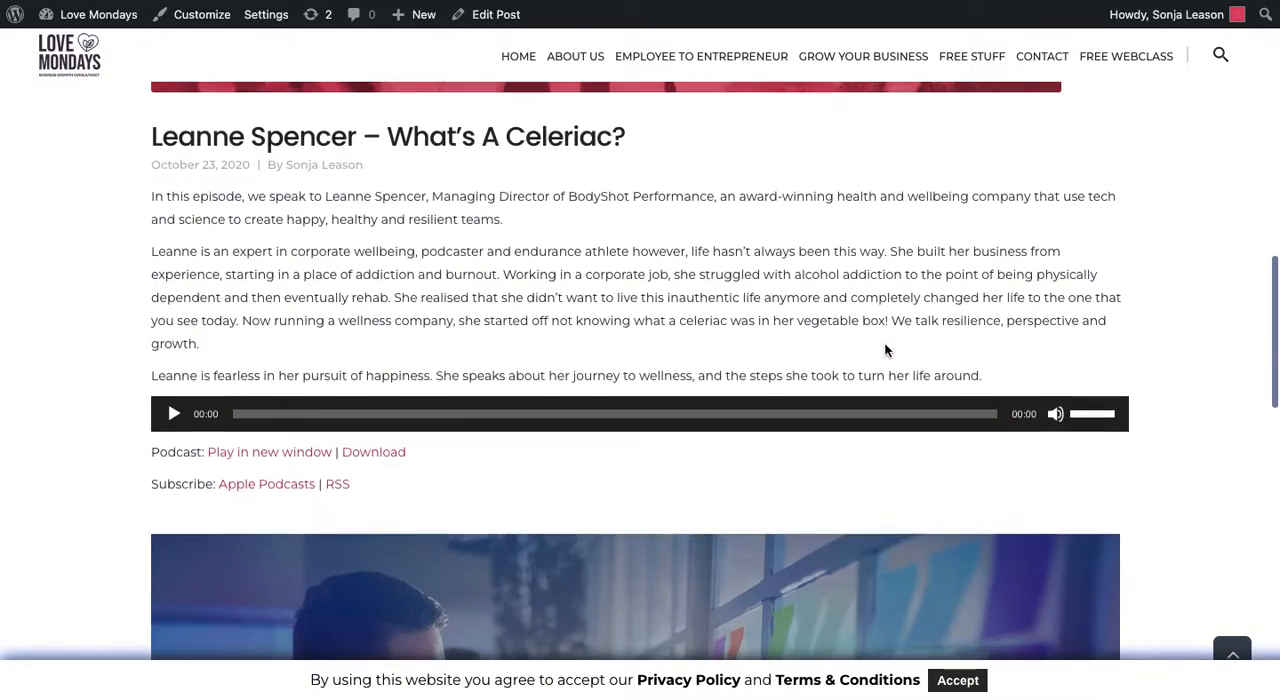
scroll("down", 3)
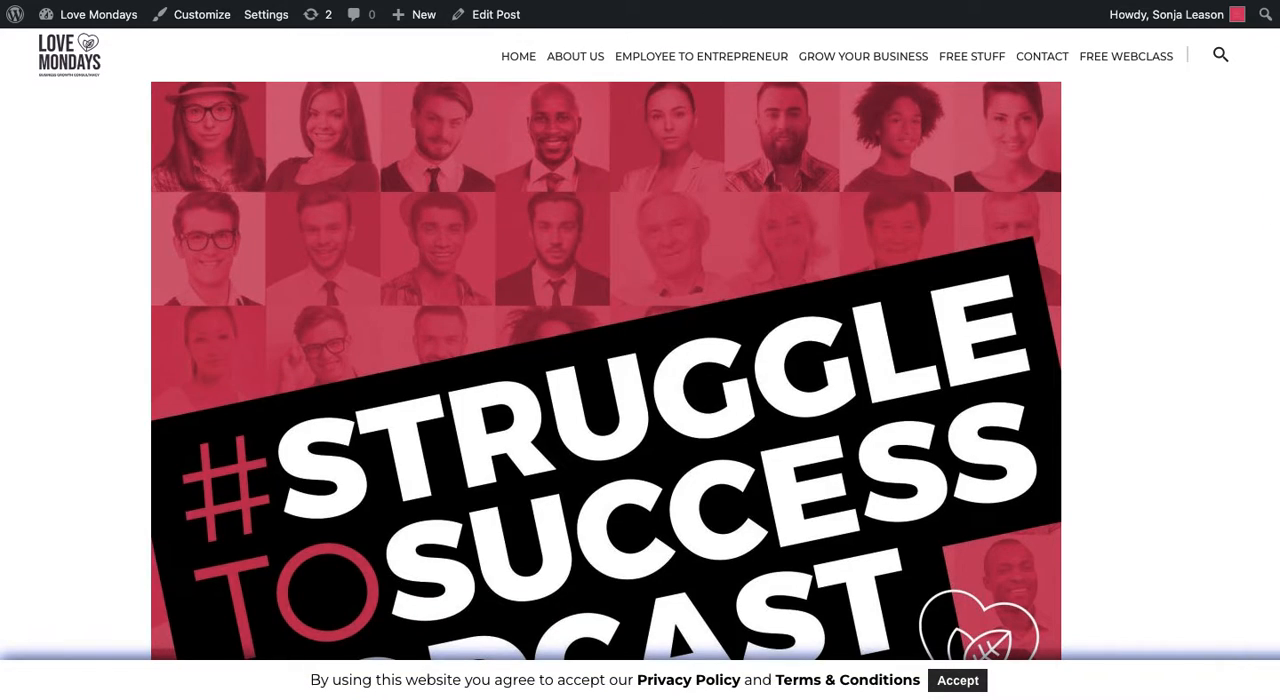
left_click(496, 14)
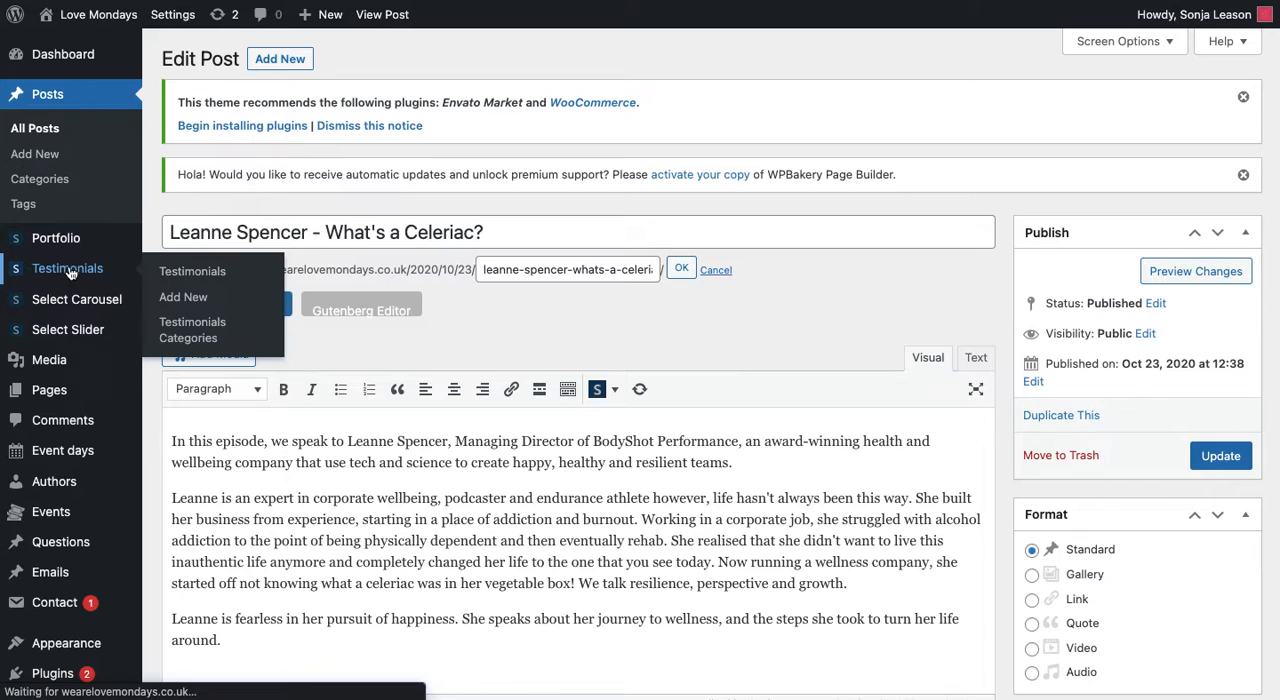
Step: Review the Testimonials Categories column across the 15 testimonials in the list
left_click(192, 328)
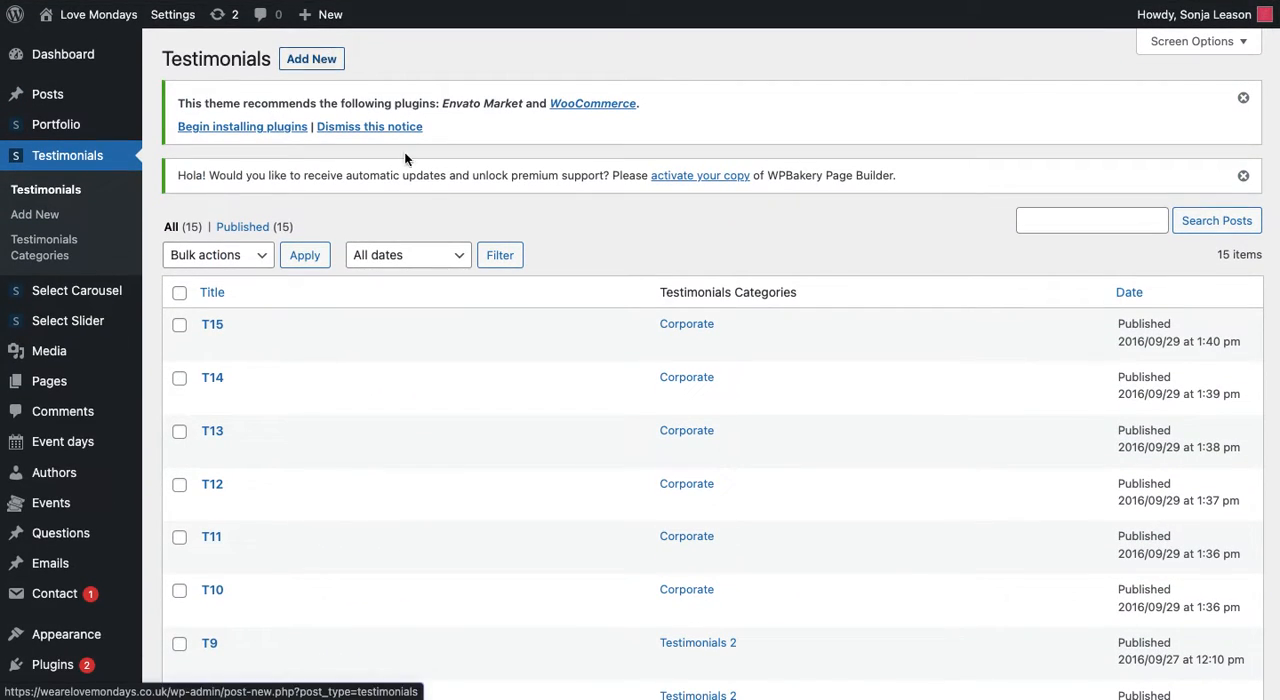
scroll("down", 3)
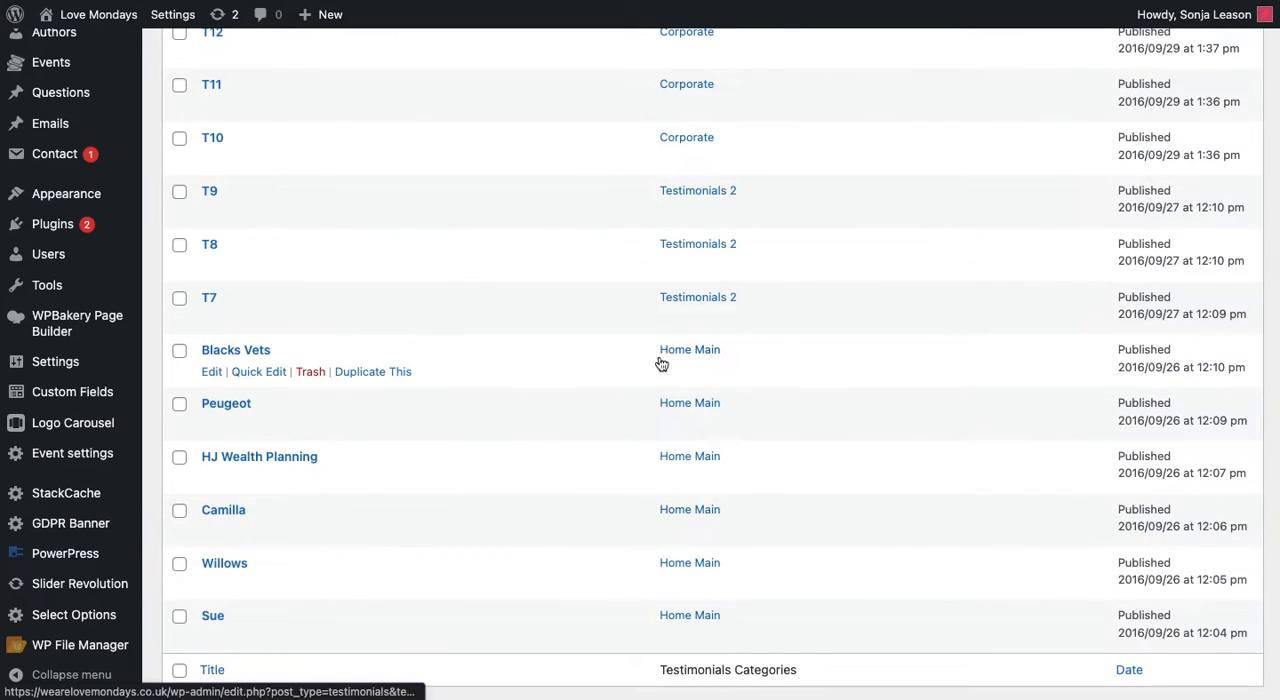
scroll("down", 3)
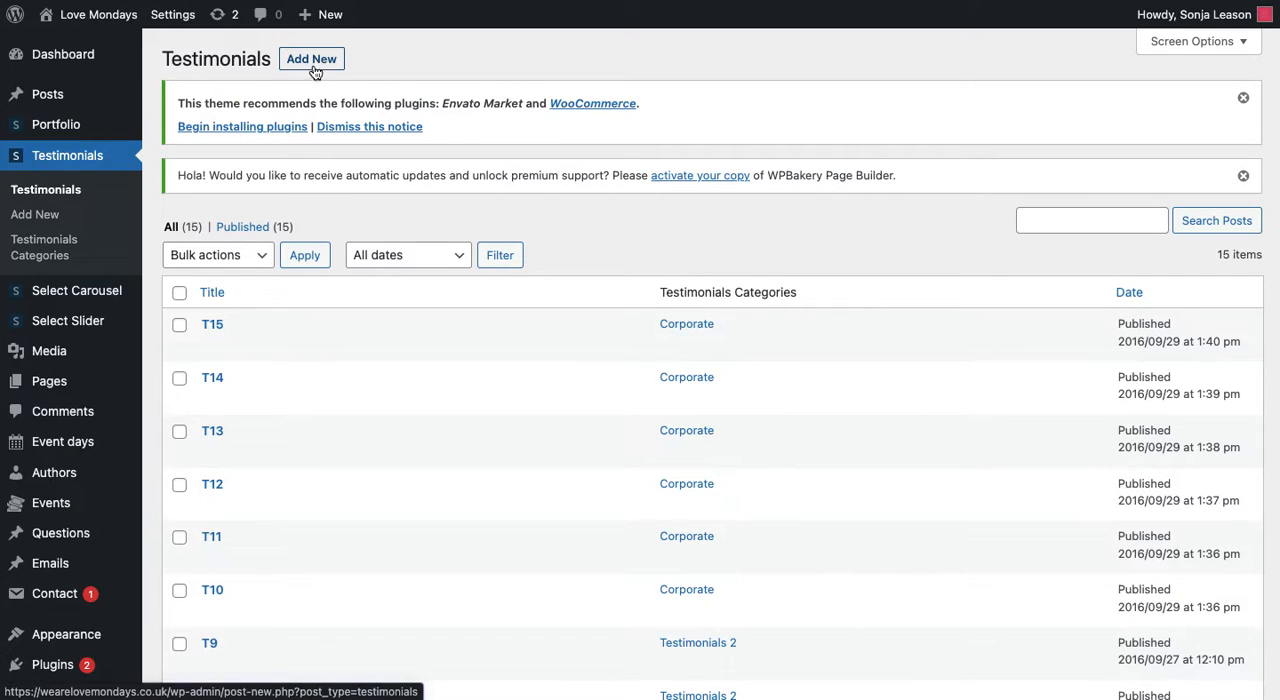
scroll("down", 3)
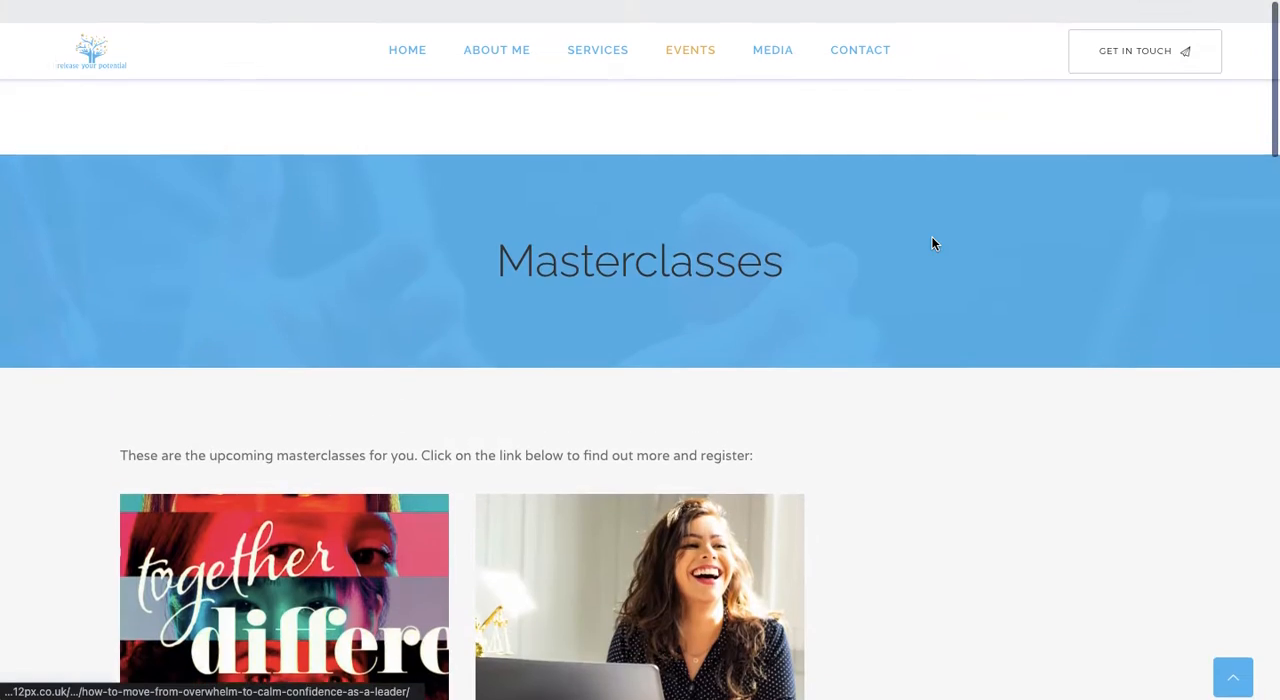
mouse_move(690, 64)
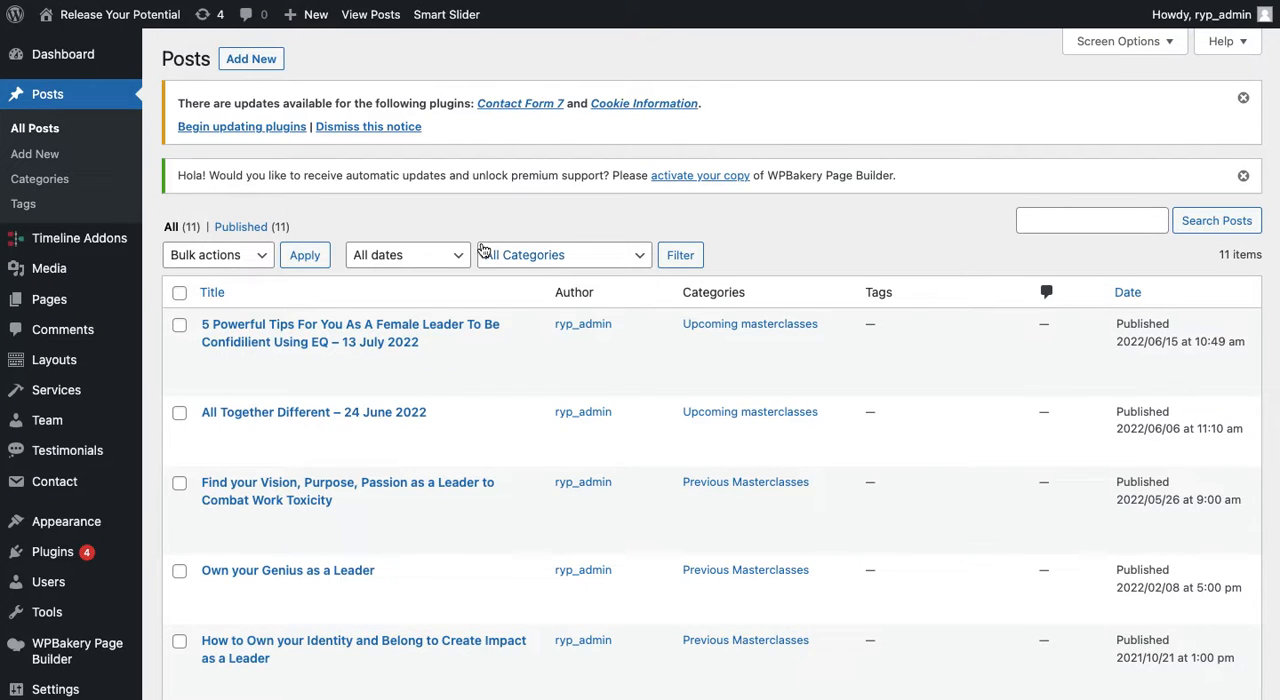
Step: Compare the 11 masterclass posts' upcoming/previous categories against the live Masterclasses page sections
scroll("down", 3)
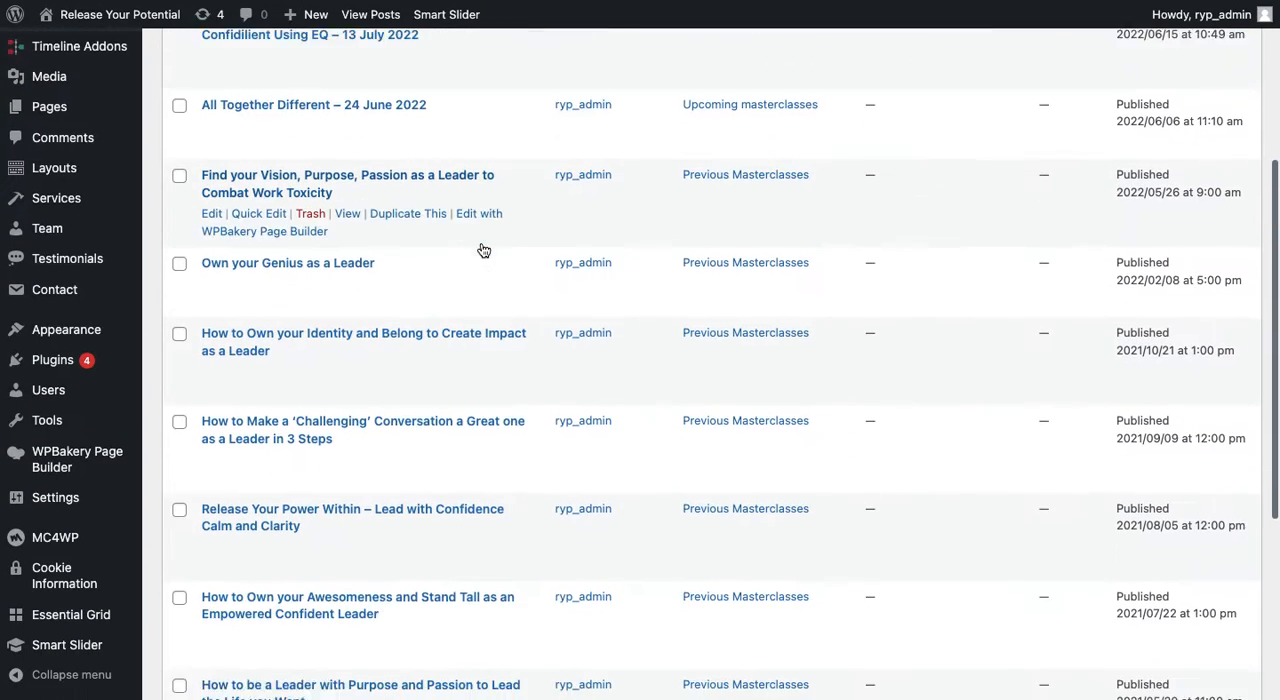
scroll("down", 3)
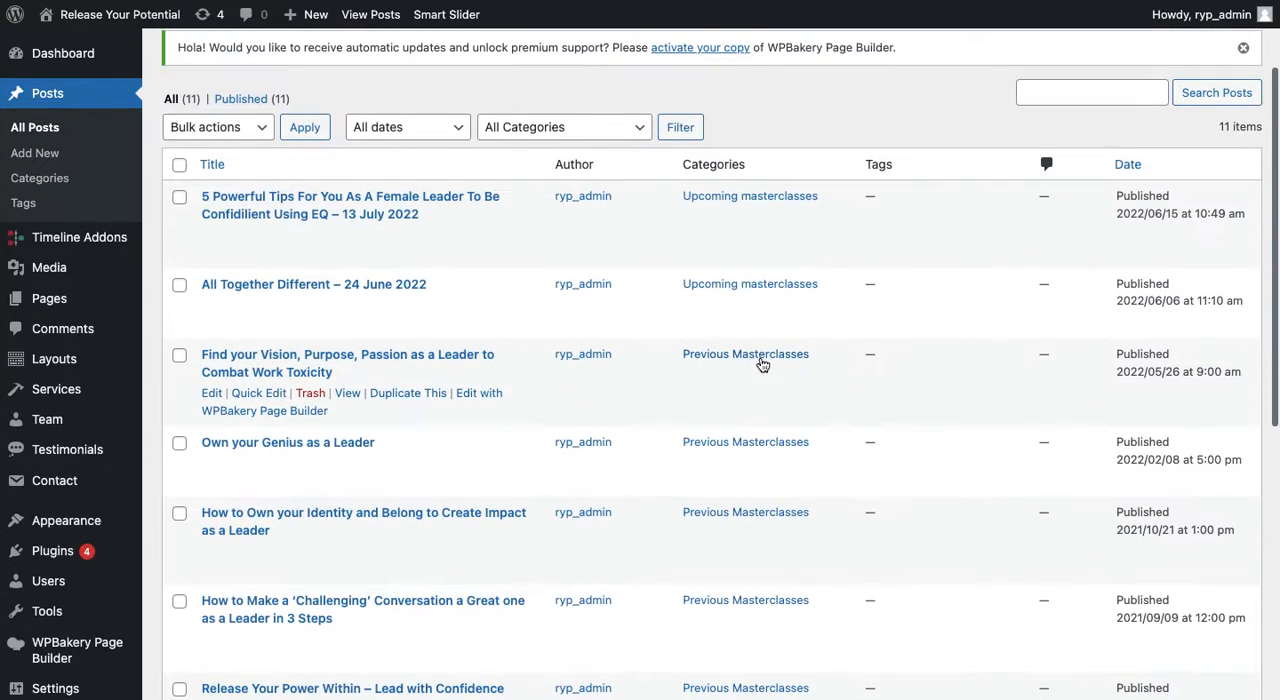
mouse_move(756, 362)
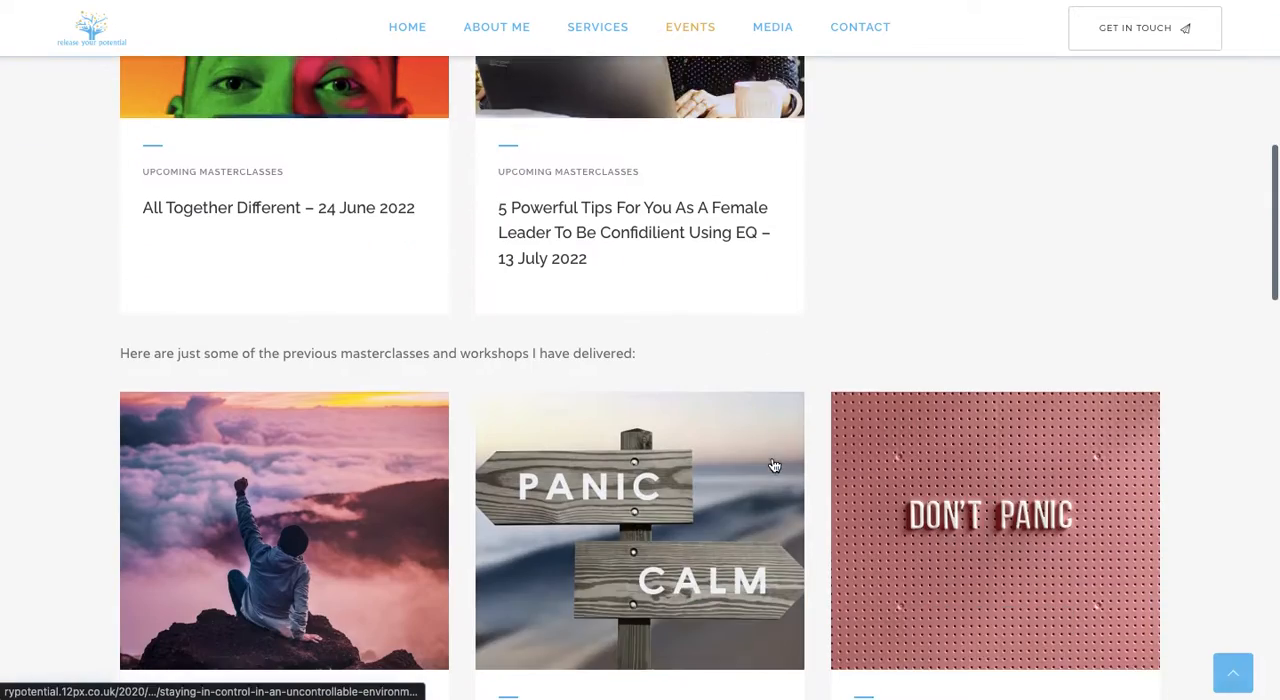
scroll("down", 3)
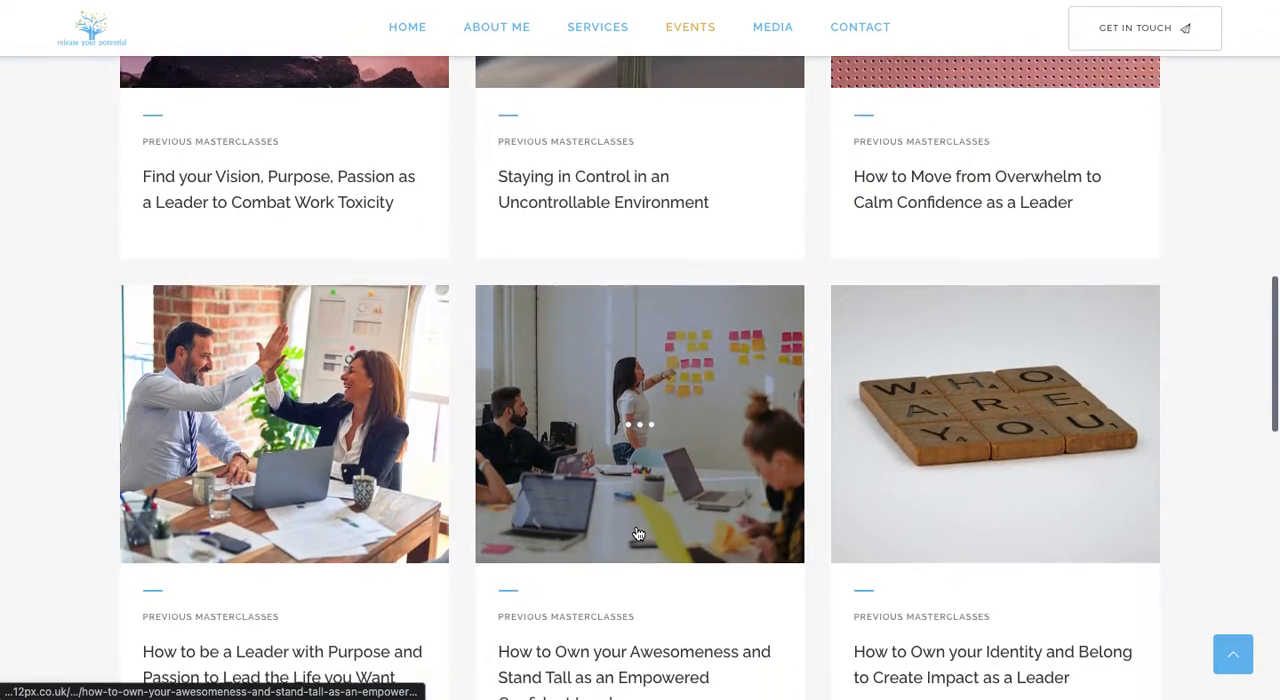
scroll("up", 3)
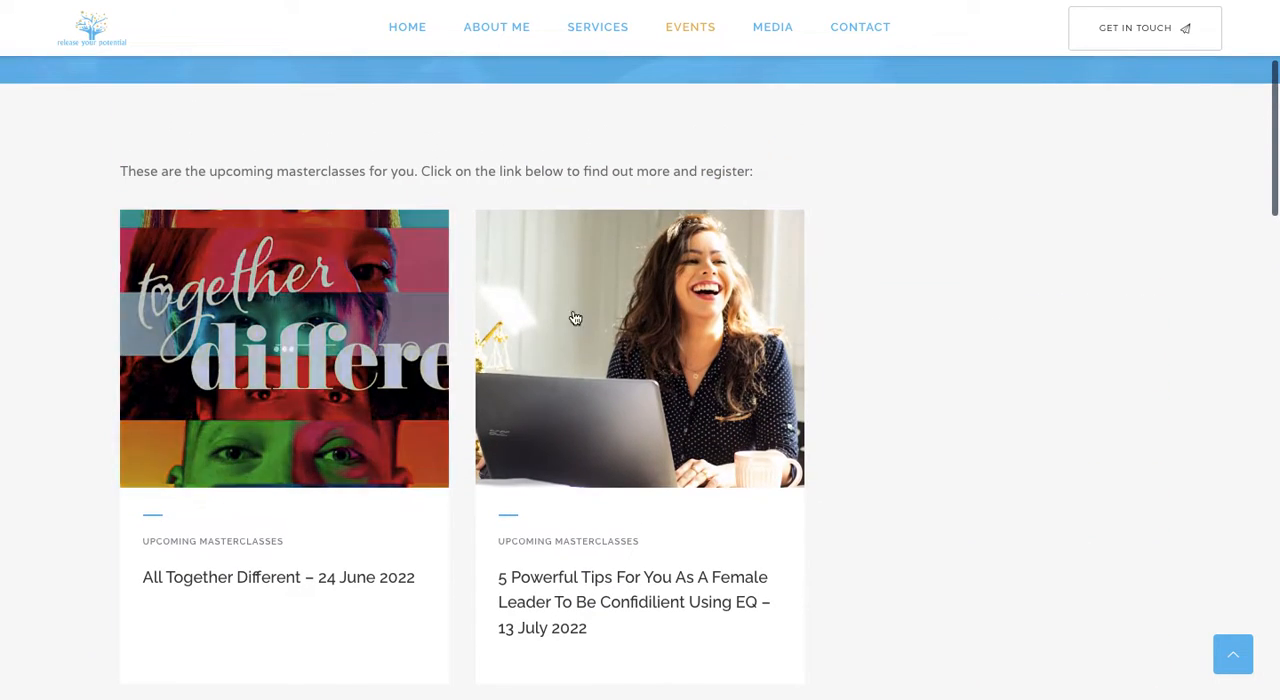
mouse_move(544, 244)
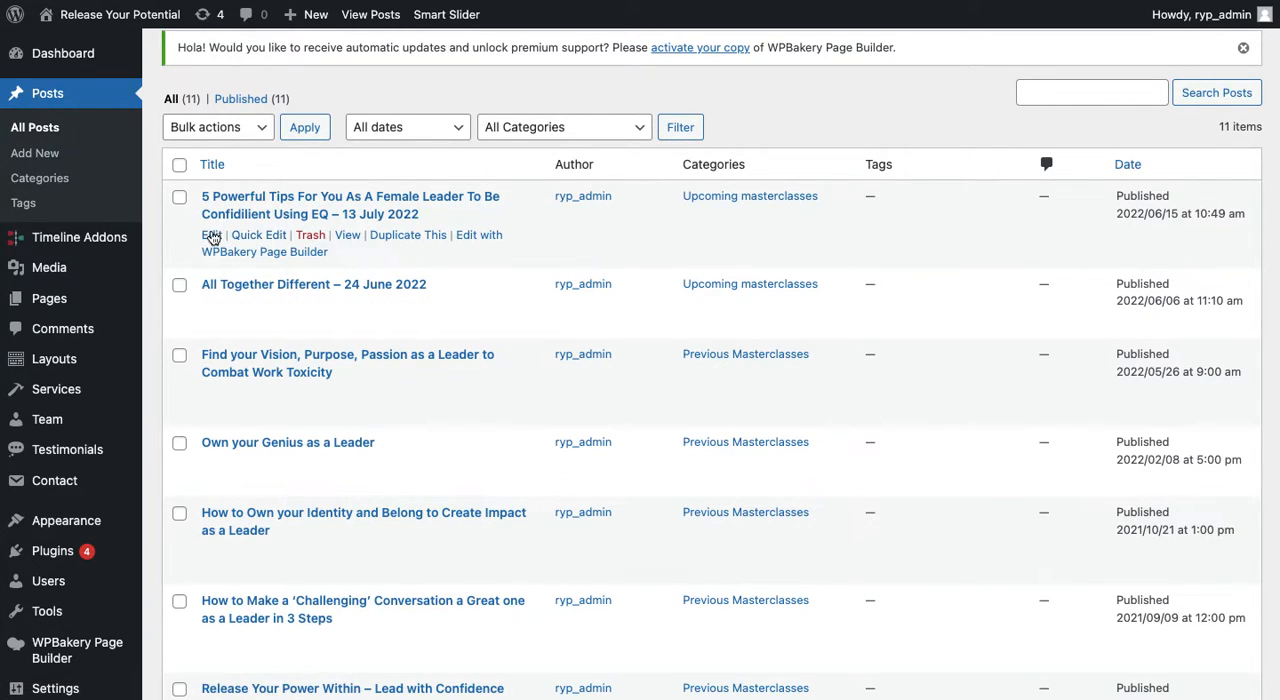
Step: Check the 5 Powerful Tips post's Upcoming masterclasses category and its excerpt in the editor
left_click(212, 234)
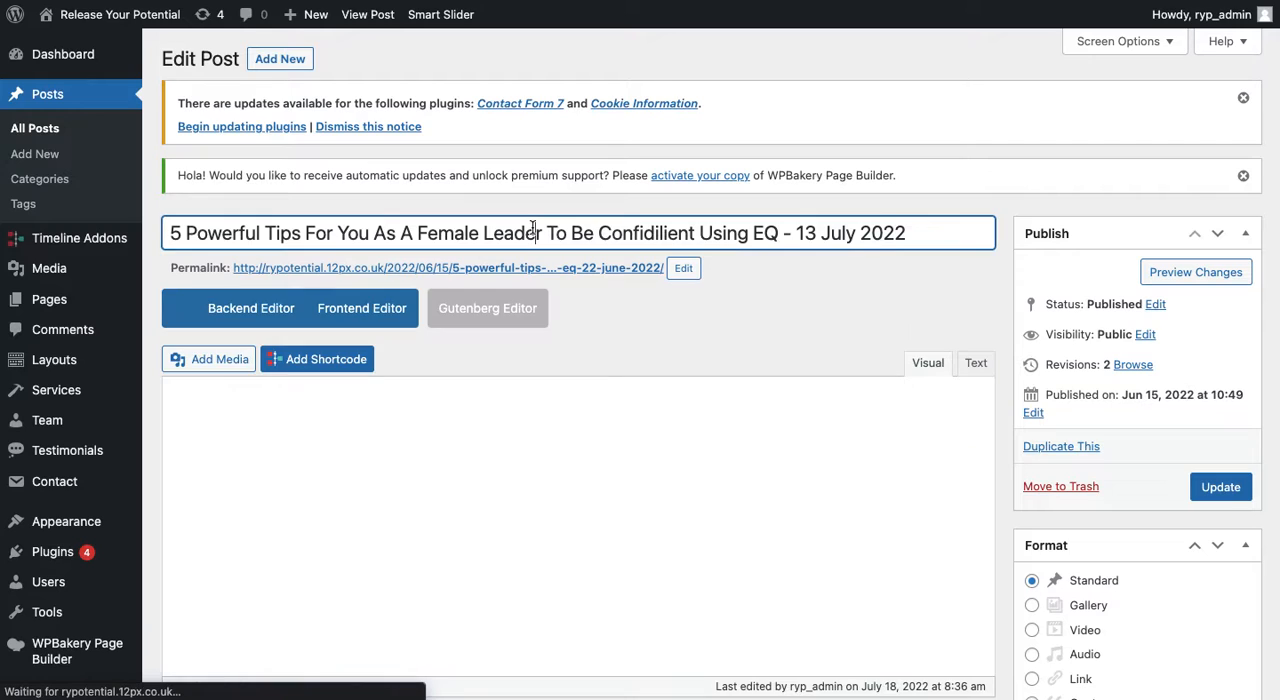
left_click(252, 308)
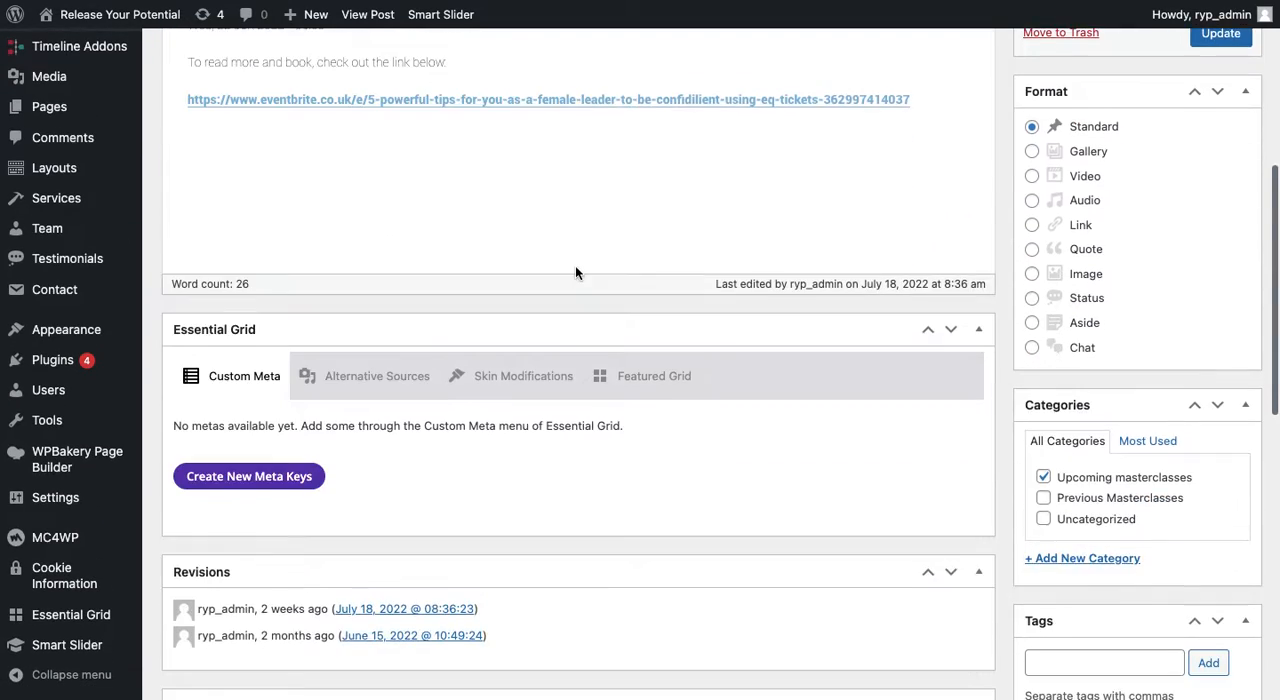
scroll("down", 3)
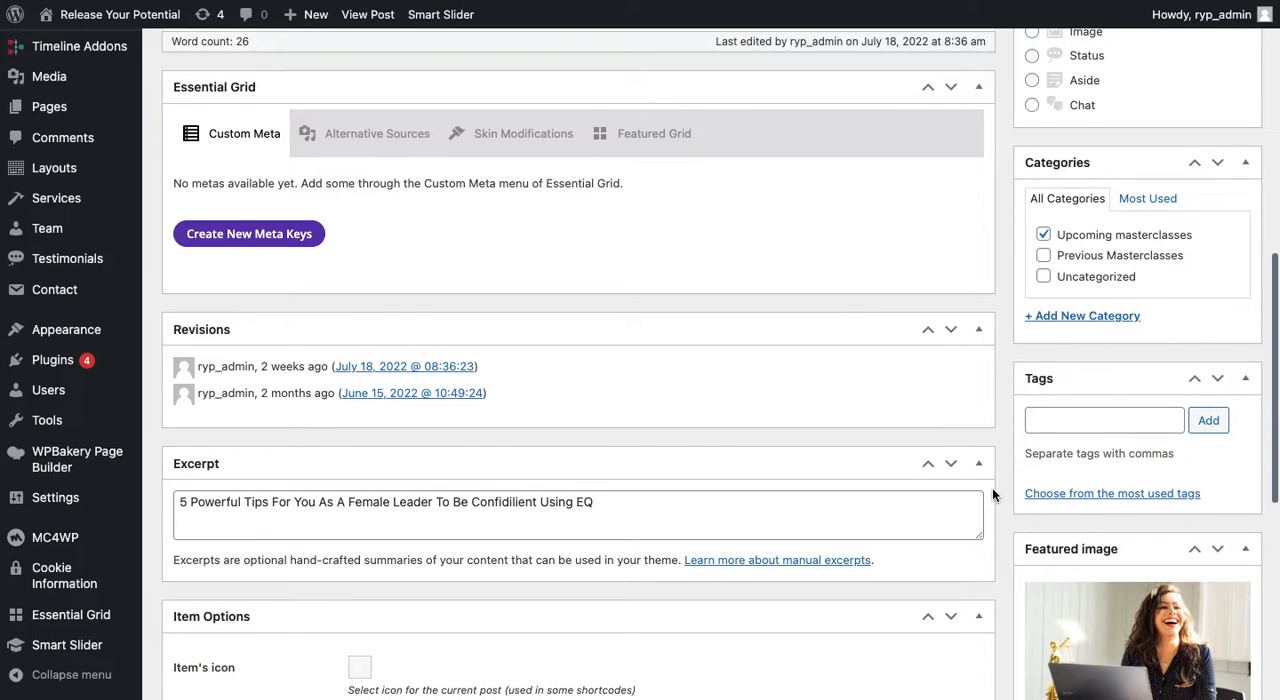
scroll("down", 3)
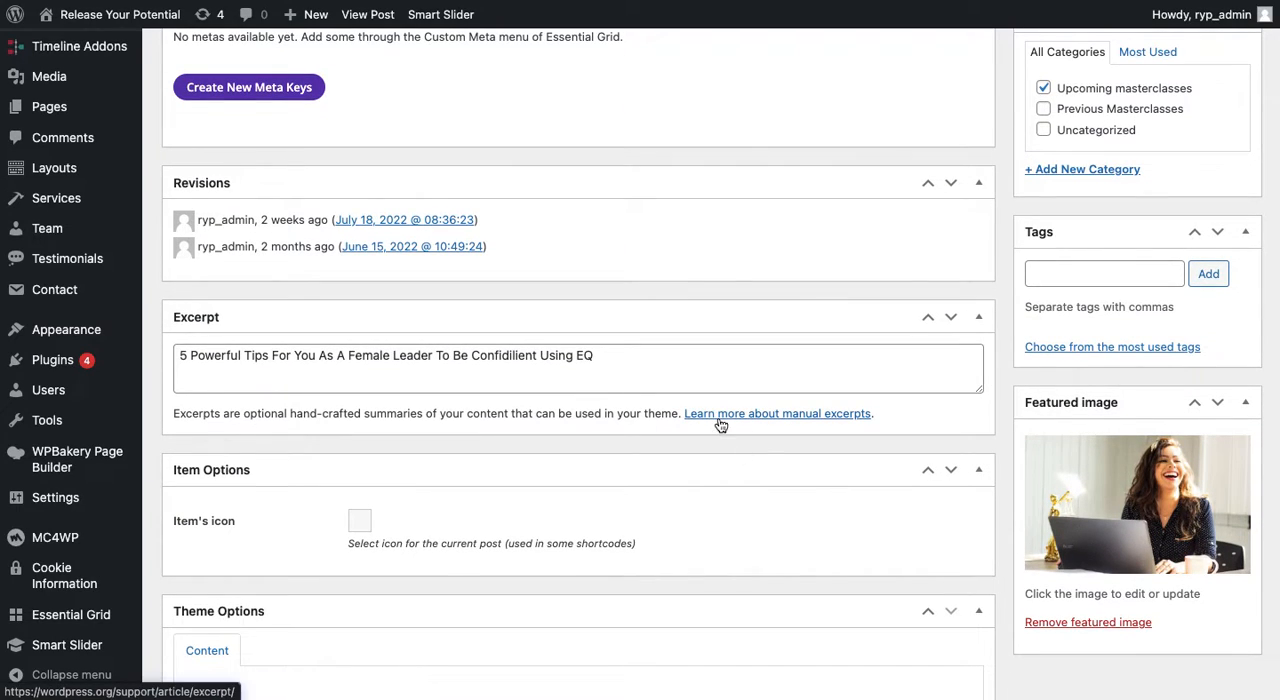
double_click(504, 356)
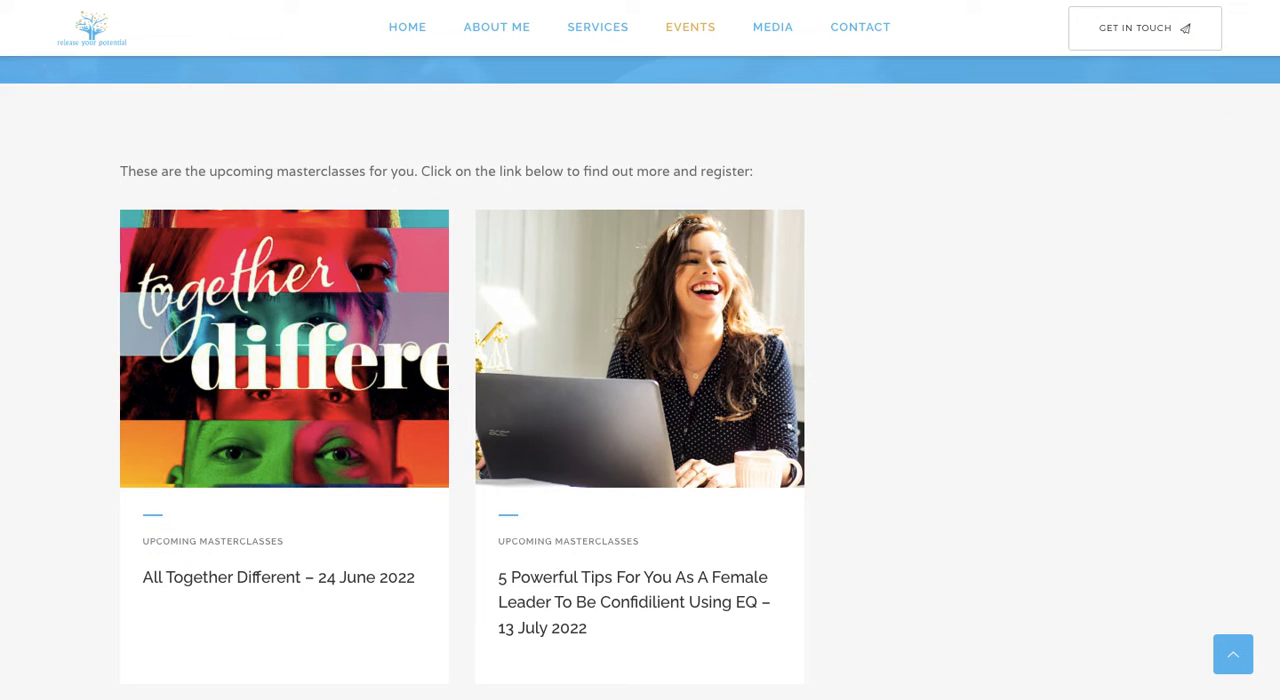
Step: Scroll the live Masterclasses page and the post body, then land on the Love Mondays testimonials list
scroll("down", 3)
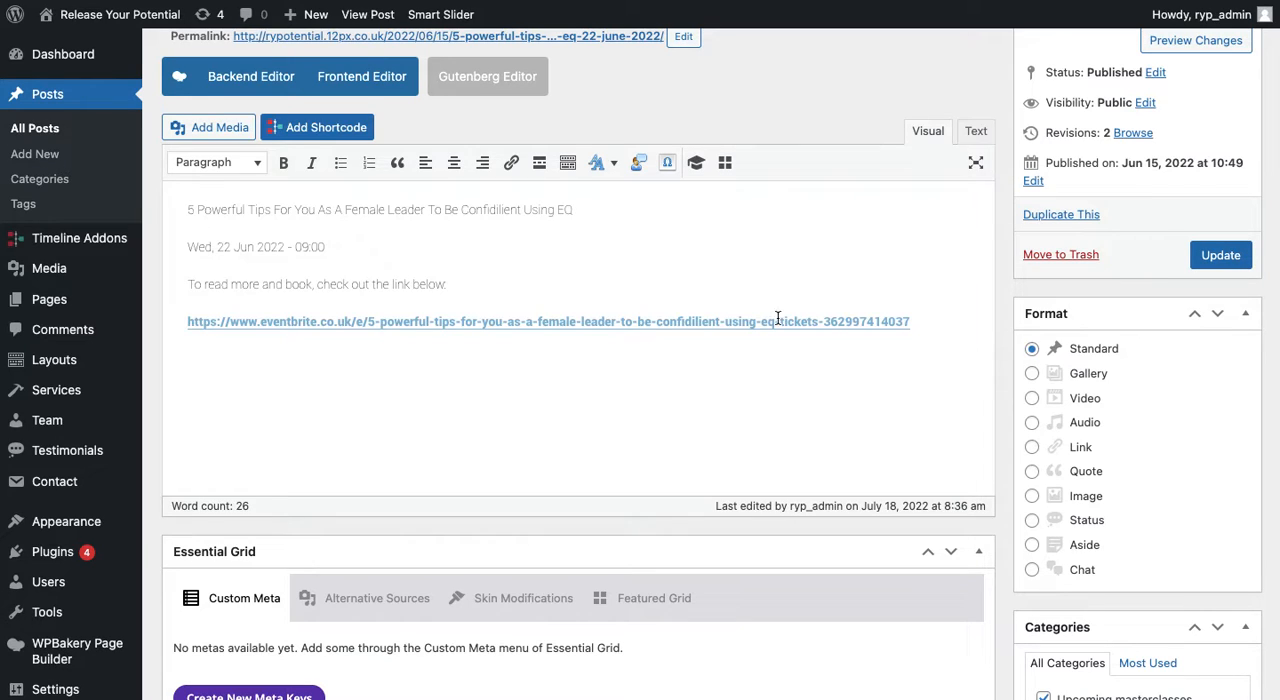
mouse_move(624, 354)
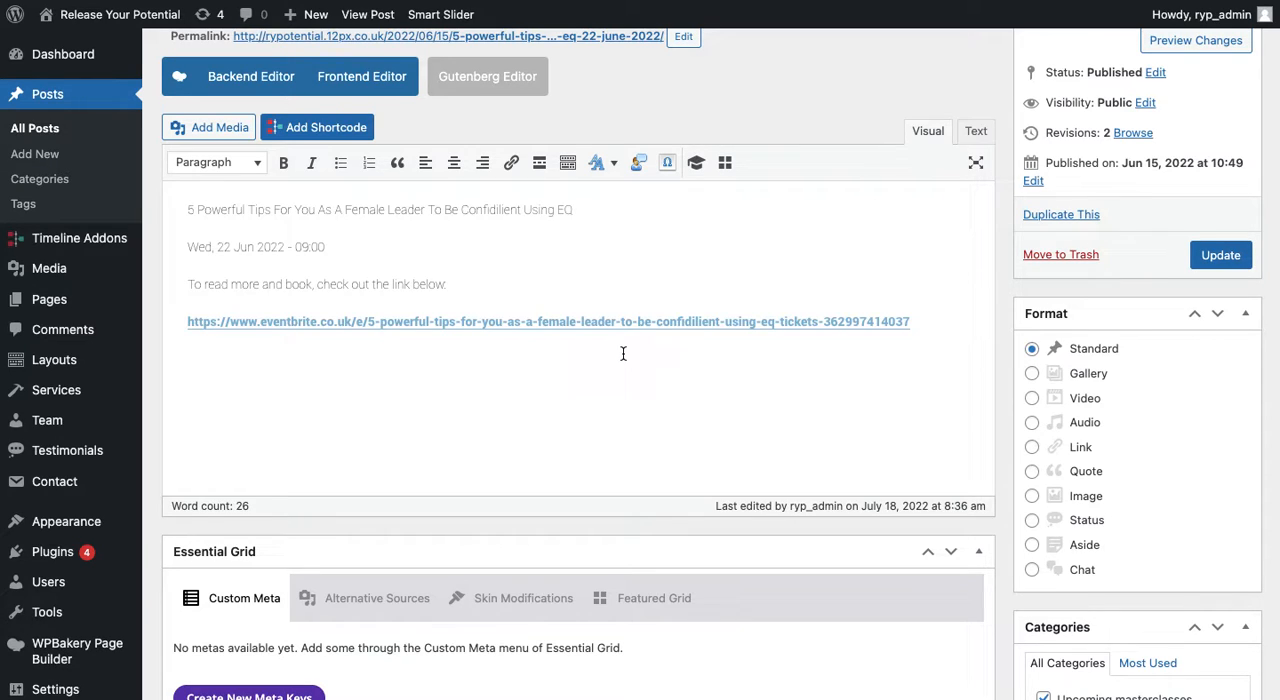
scroll("down", 3)
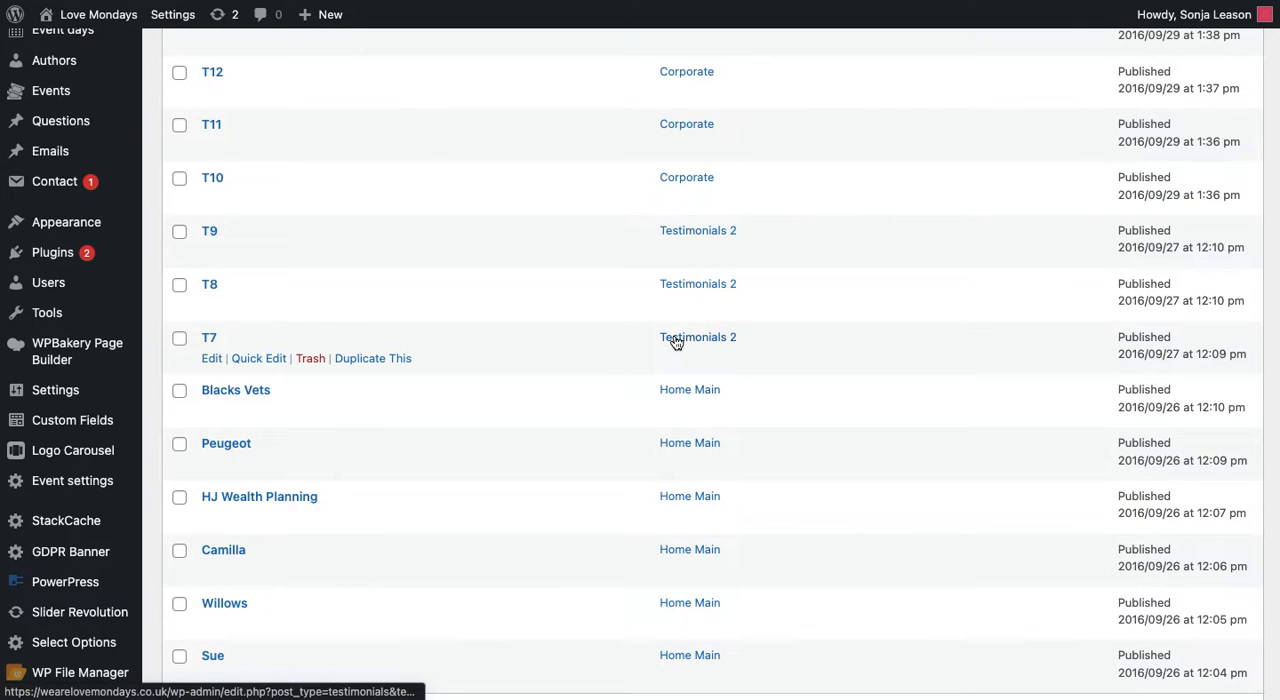
mouse_move(668, 388)
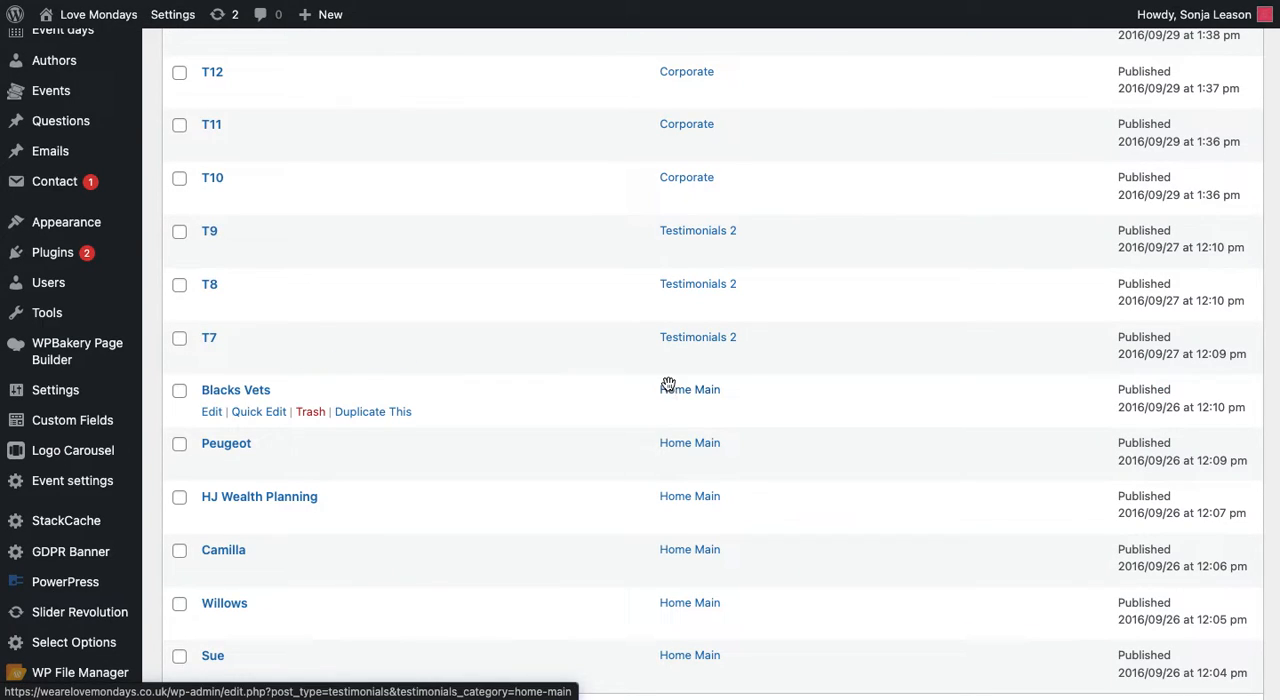